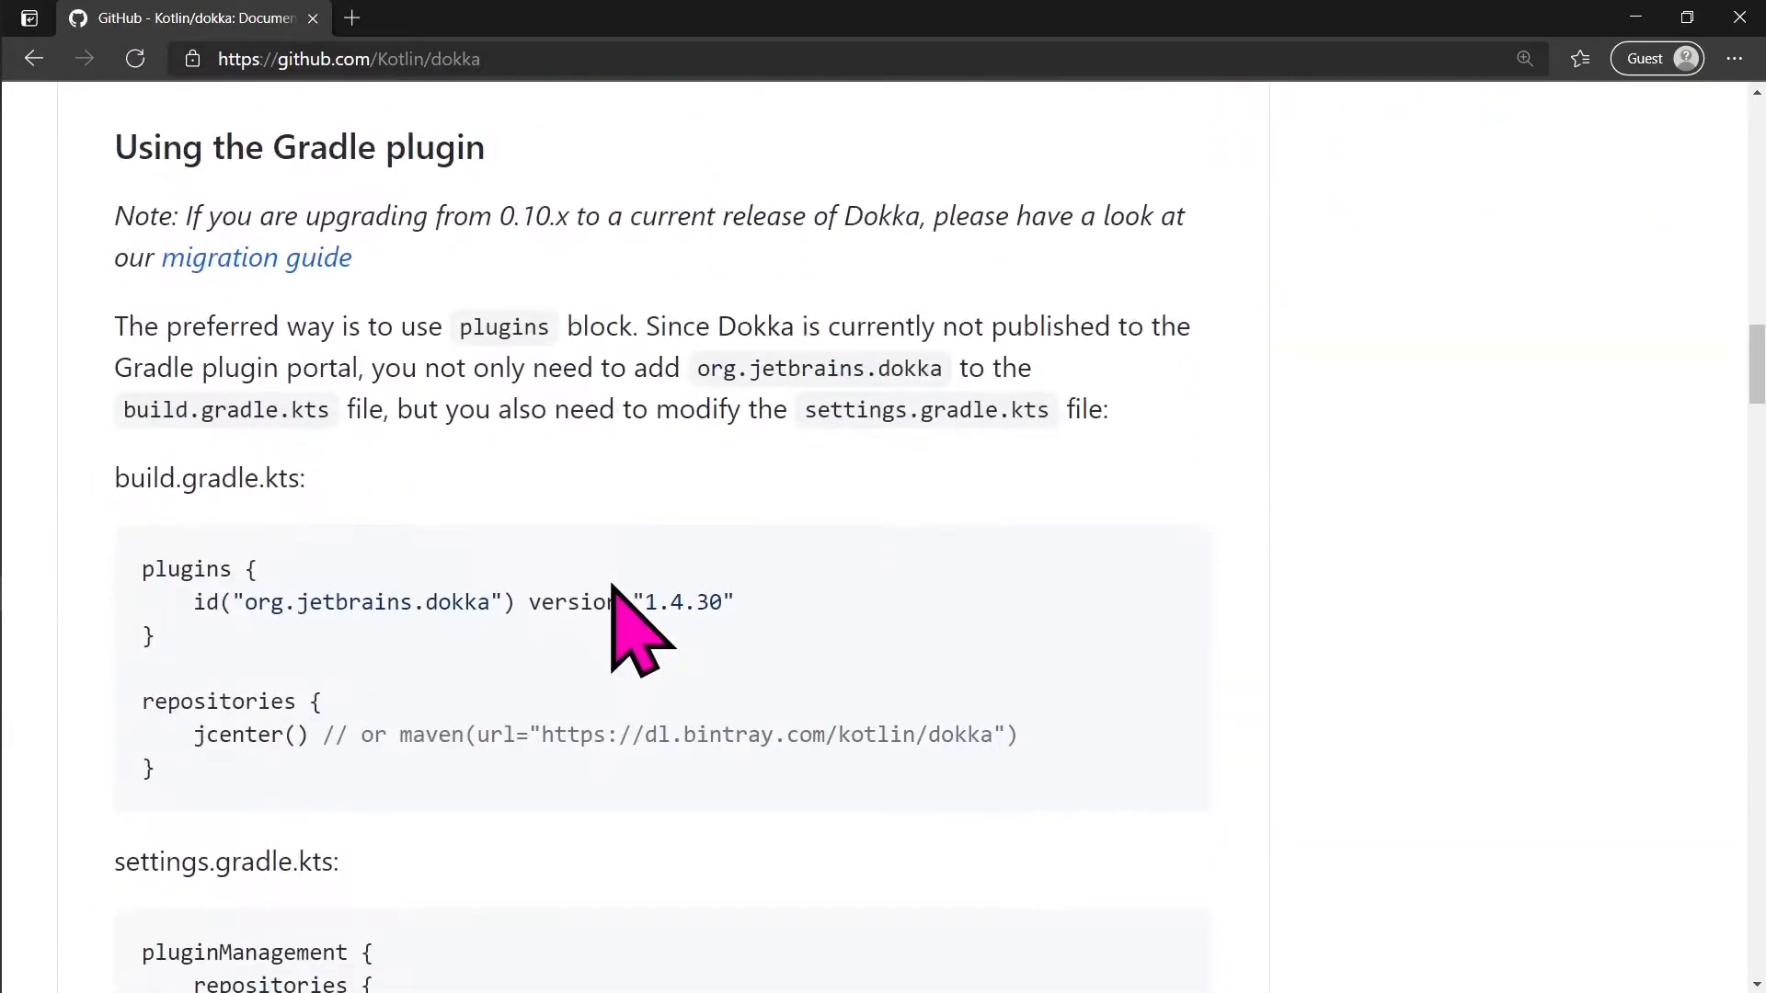
- Declare classpath org.jetbrains.dokka:dokka-gradle-plugin:1.4.30 in the top-level build.gradle buildscript dependencies
scroll(down, 3)
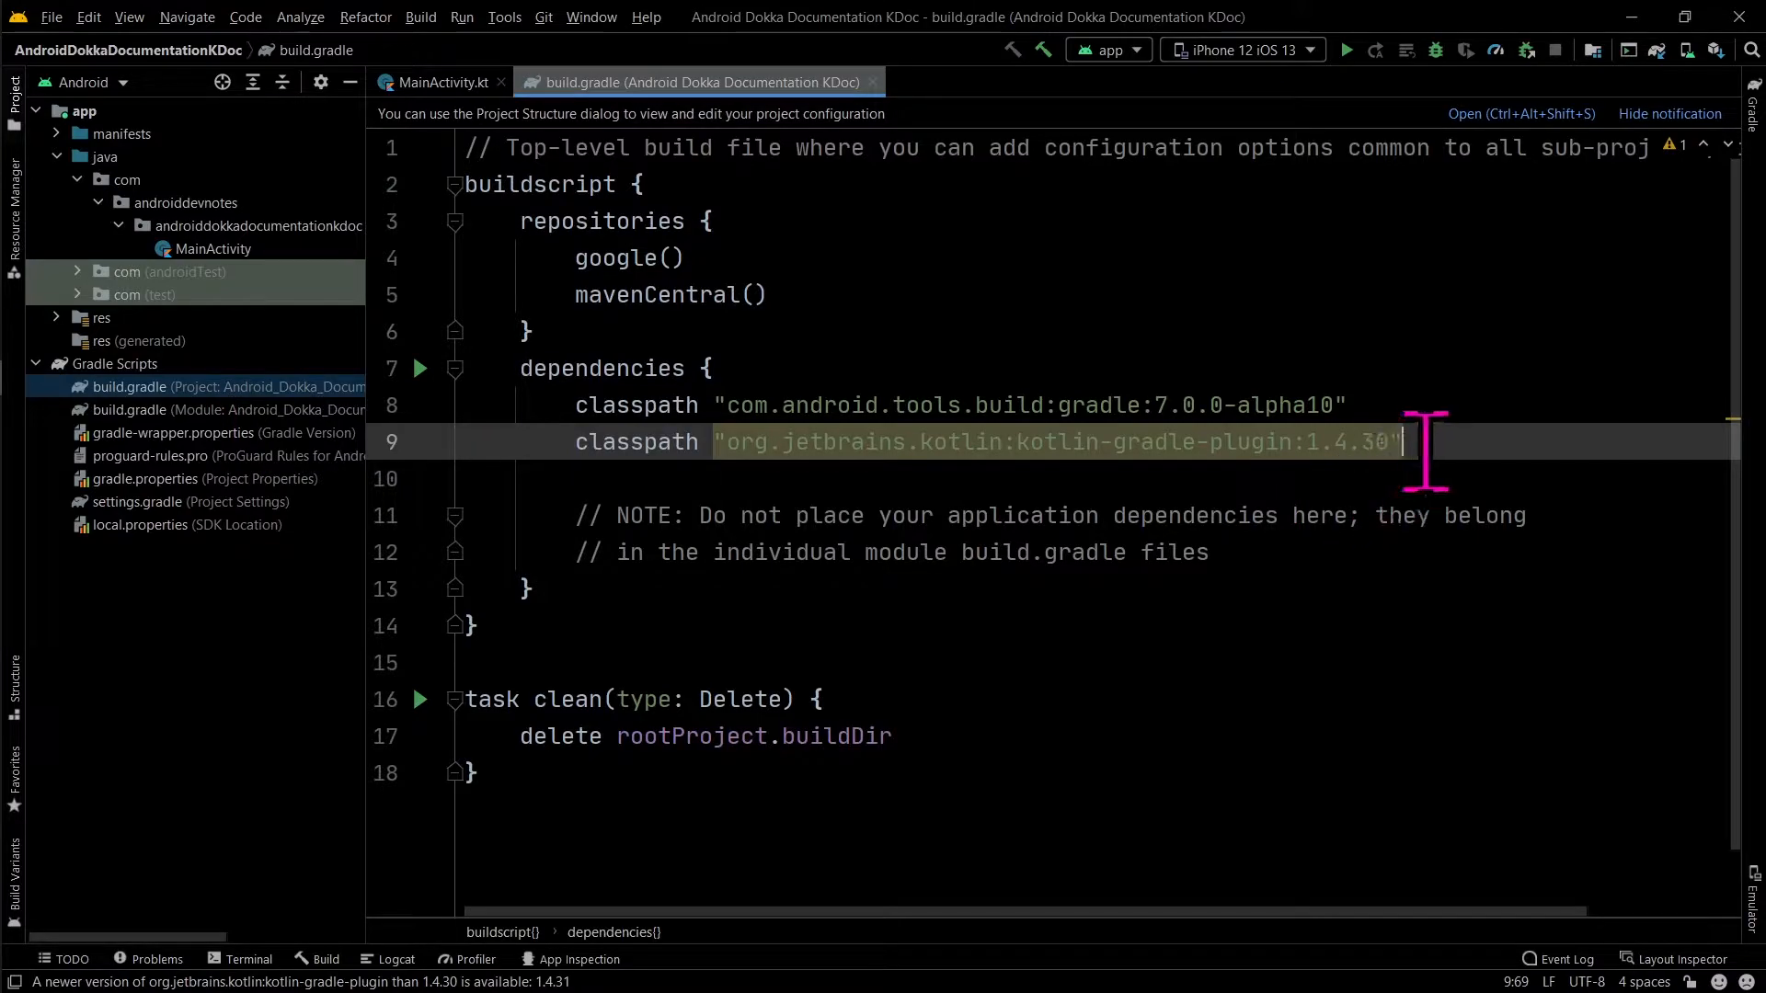
text(classpath("org.jetbrains.dokka:dokka-gradle-plugin:${dokka_version}"))
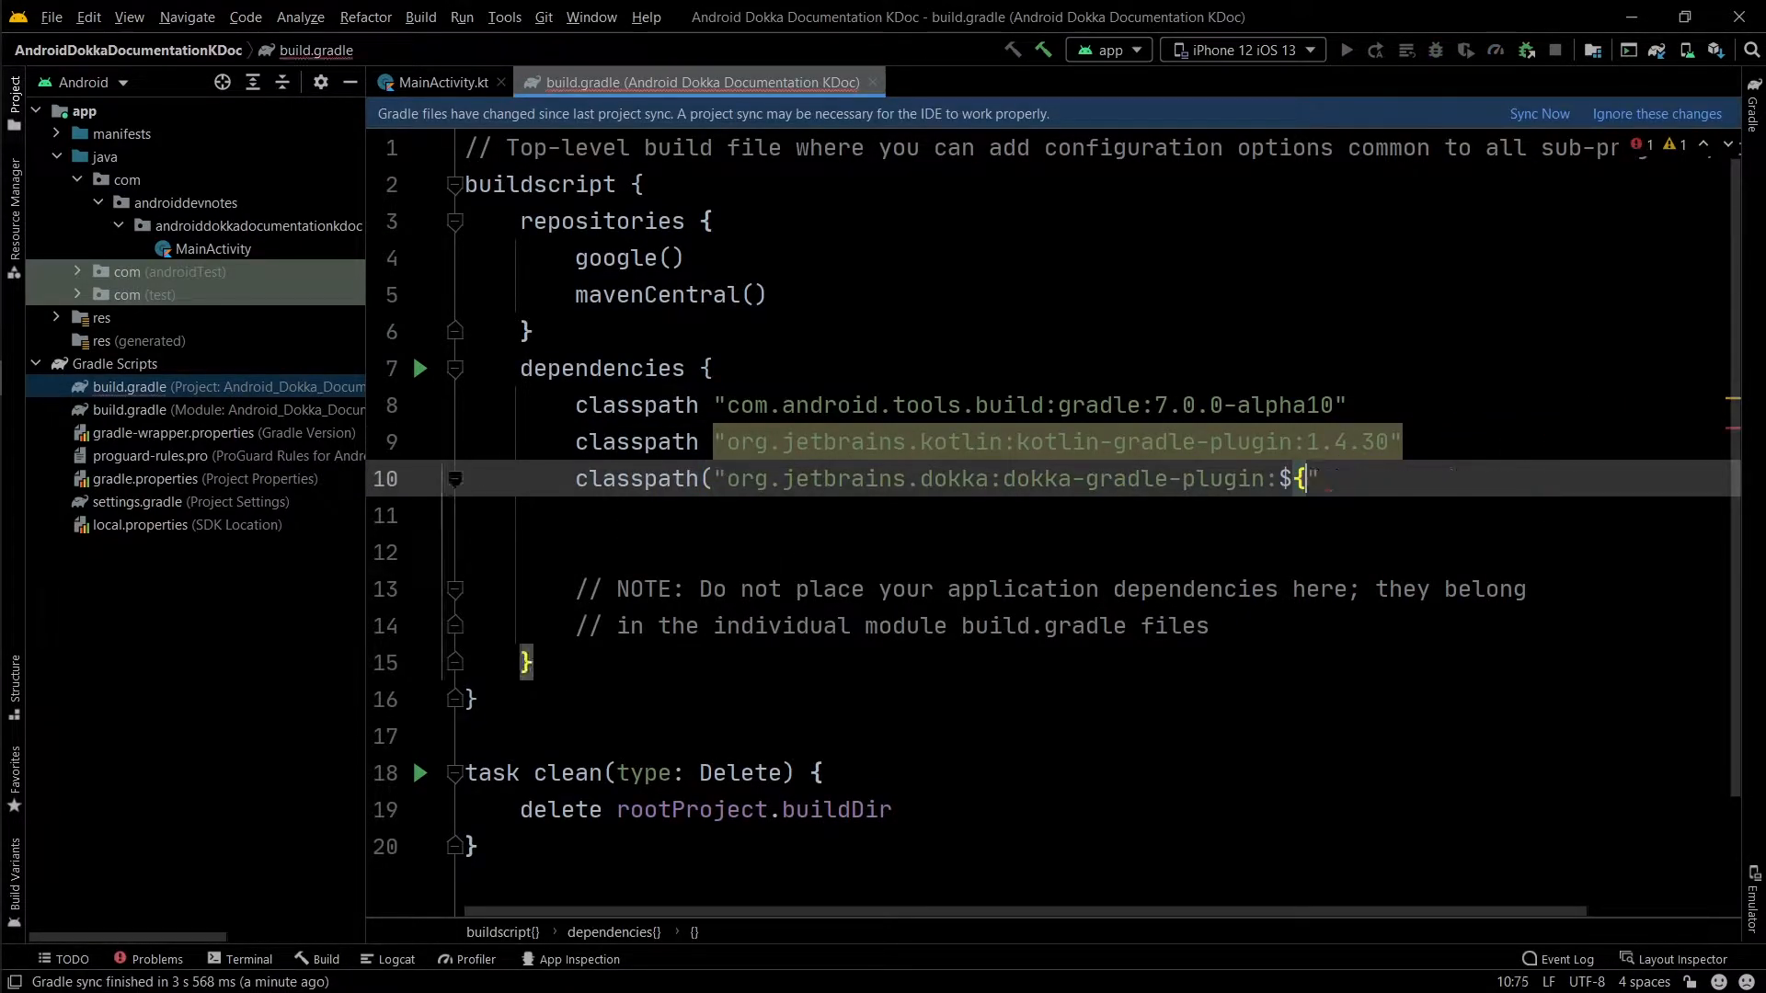
text(1.4.3)
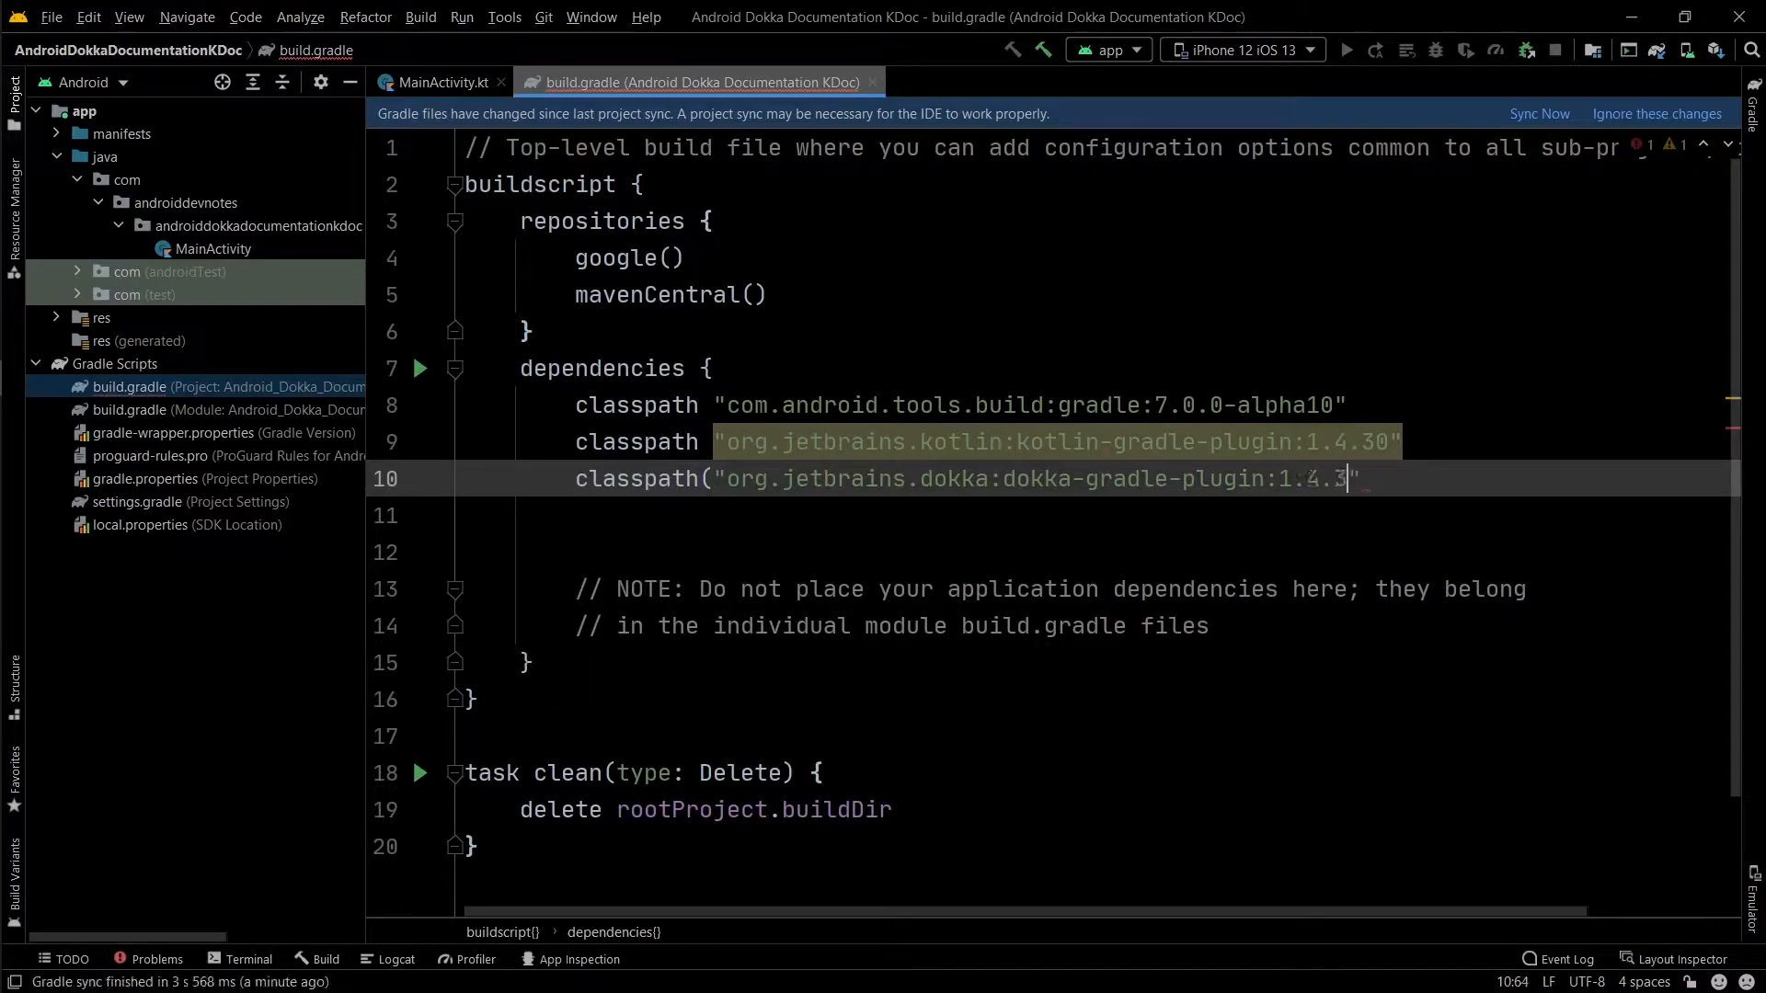
text(0)
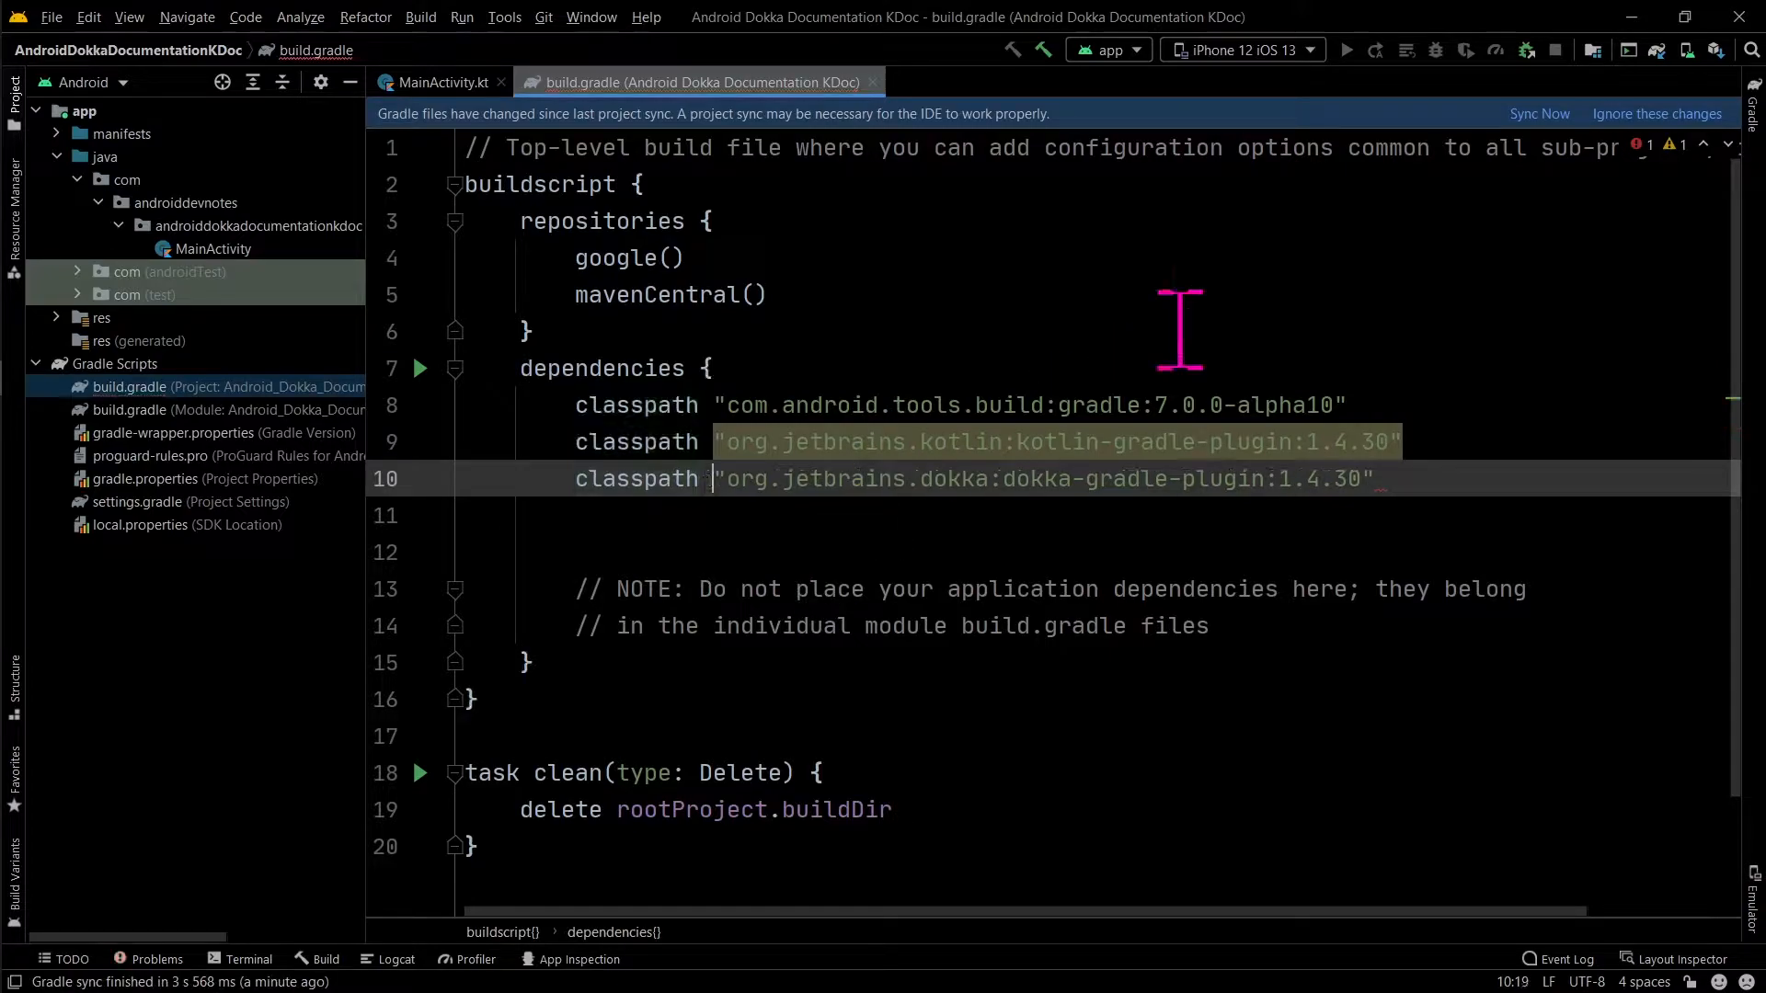
click(1539, 112)
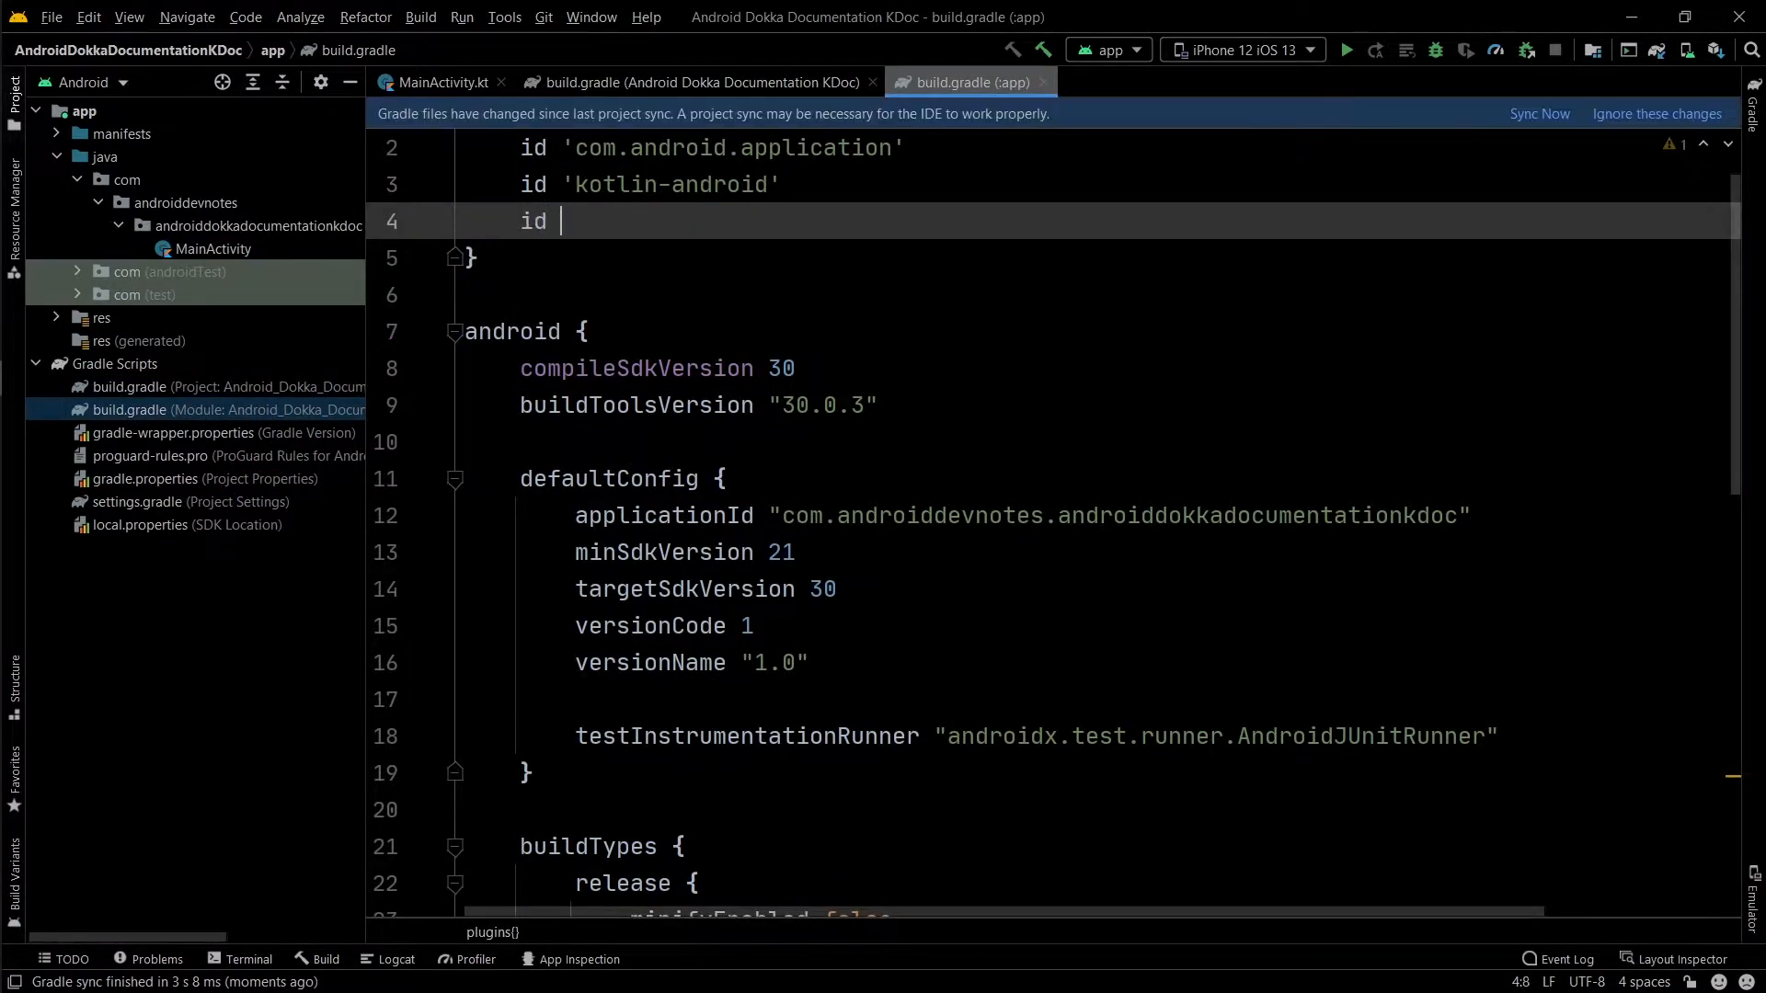
- Add id 'org.jetbrains.dokka' to the app module's plugins block and sync
text('org.jetbrains.dokka')
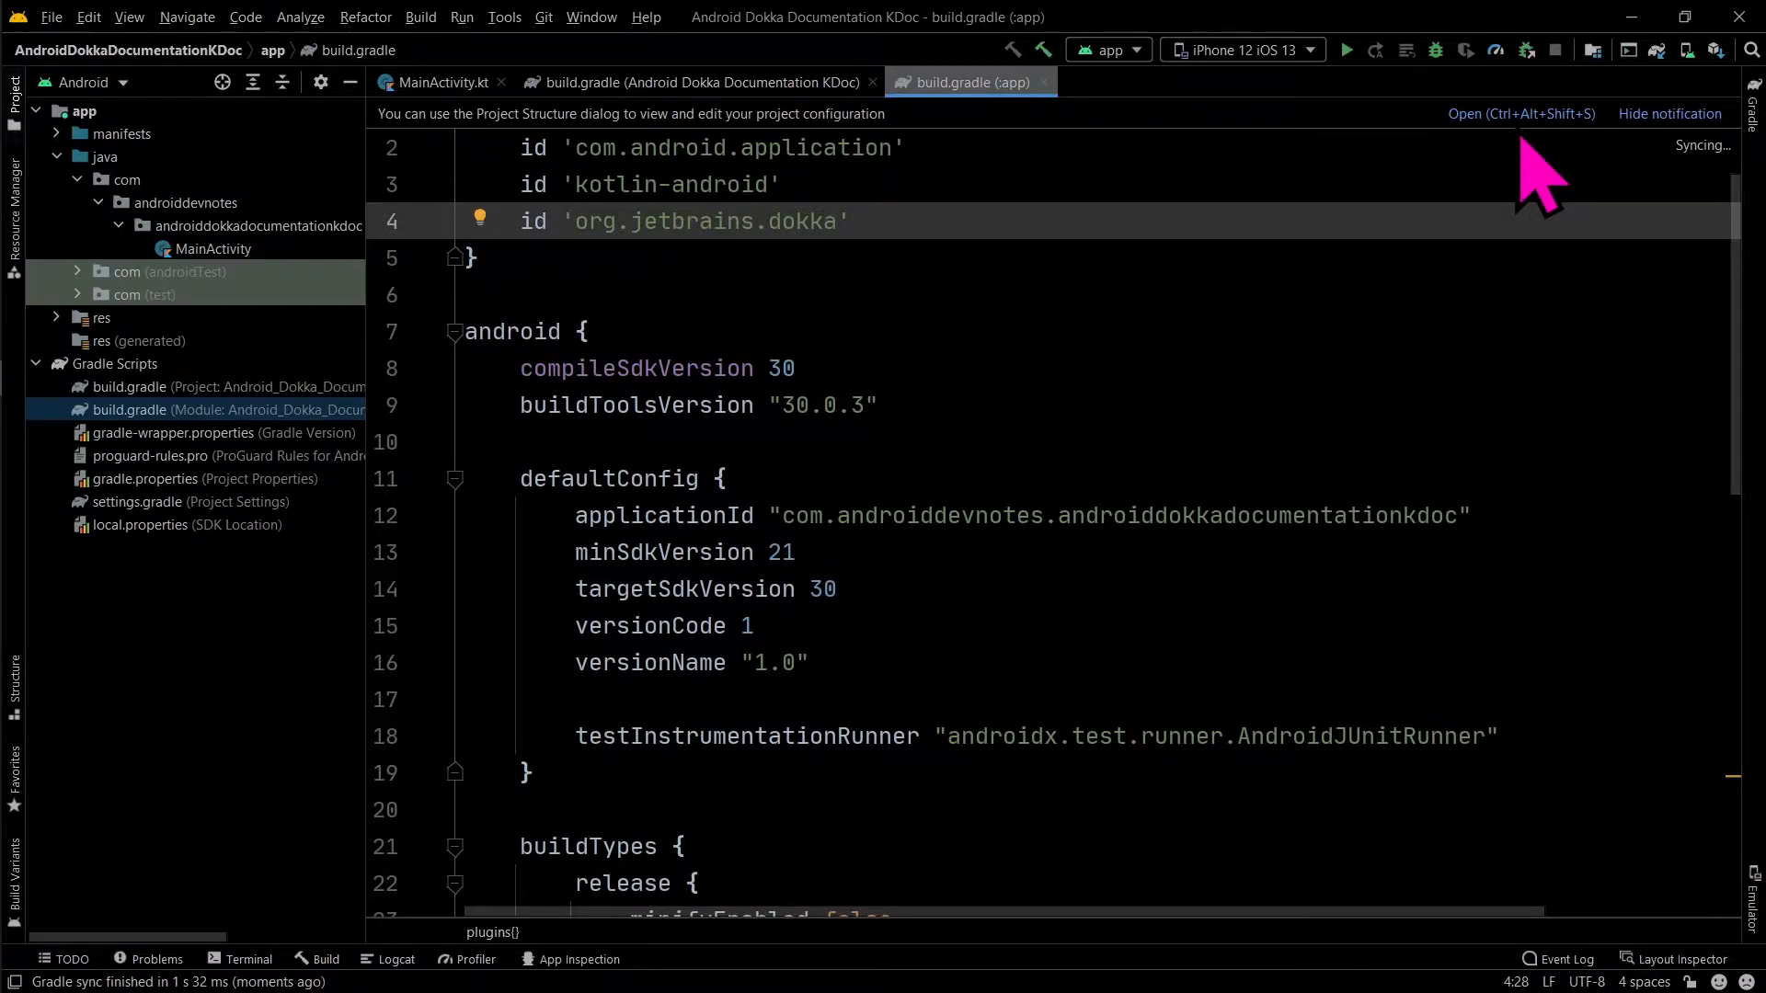
- Run gradlew.bat dokkaHtml in the Terminal to generate HTML docs
click(240, 958)
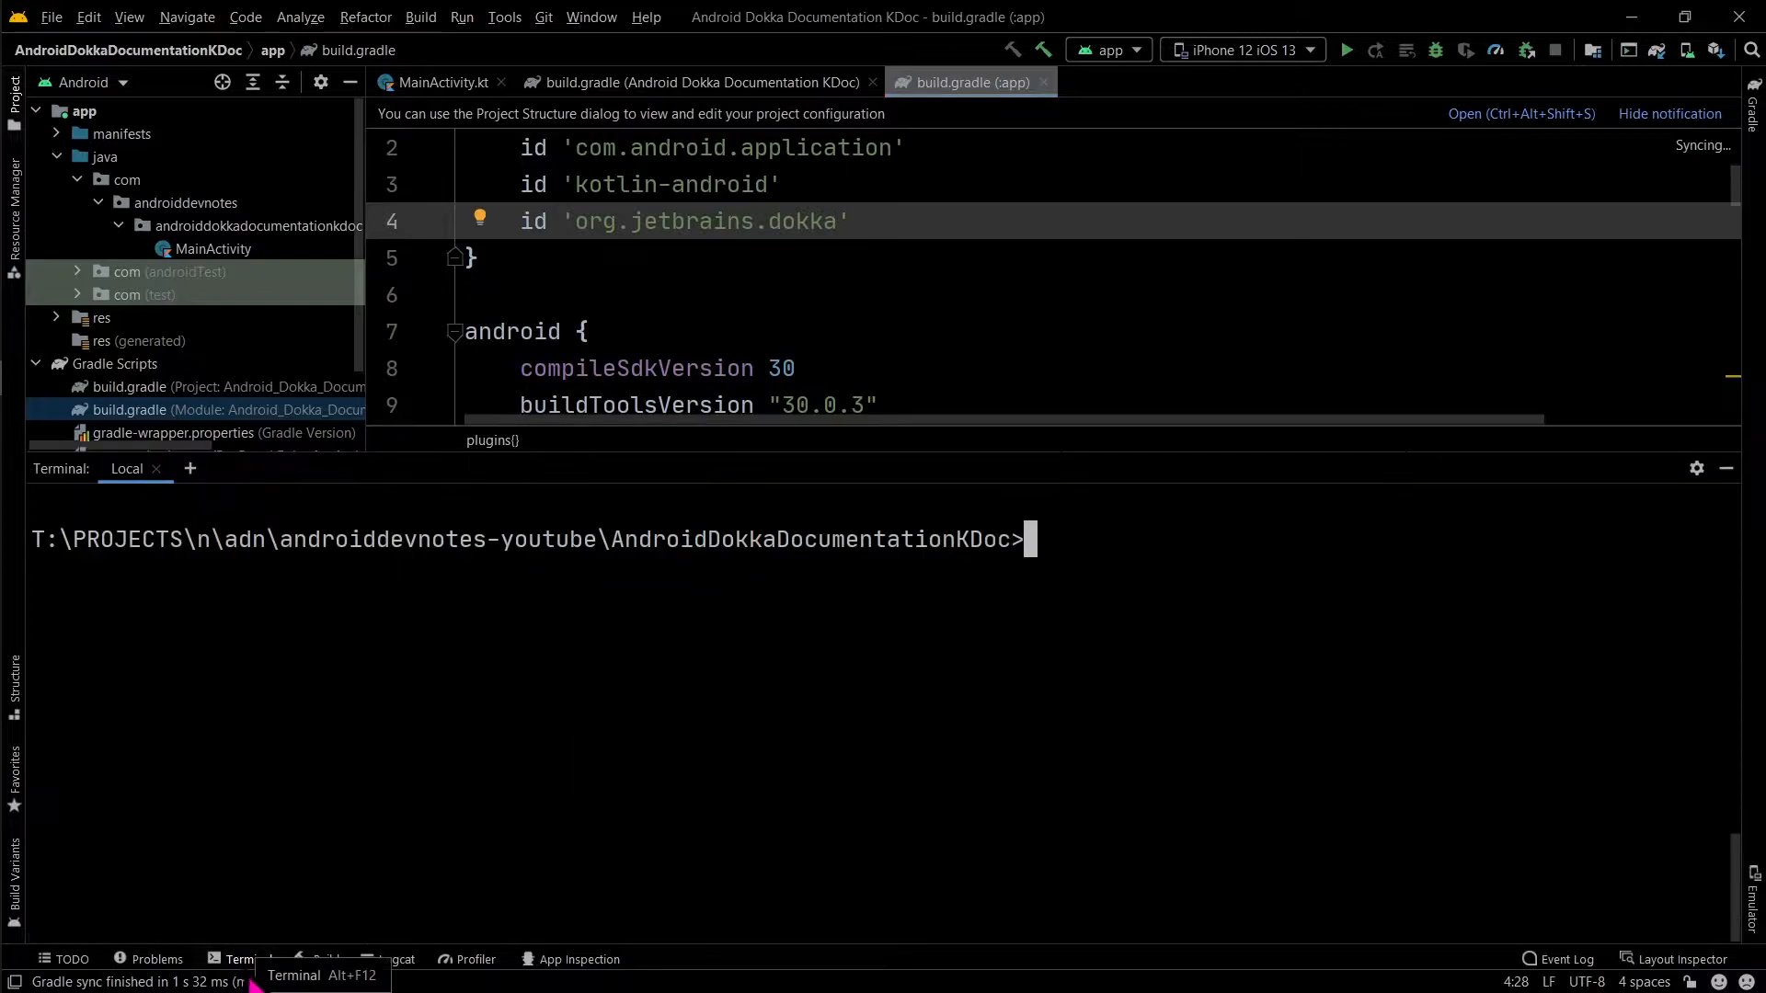
text(gradlew.bat dokka)
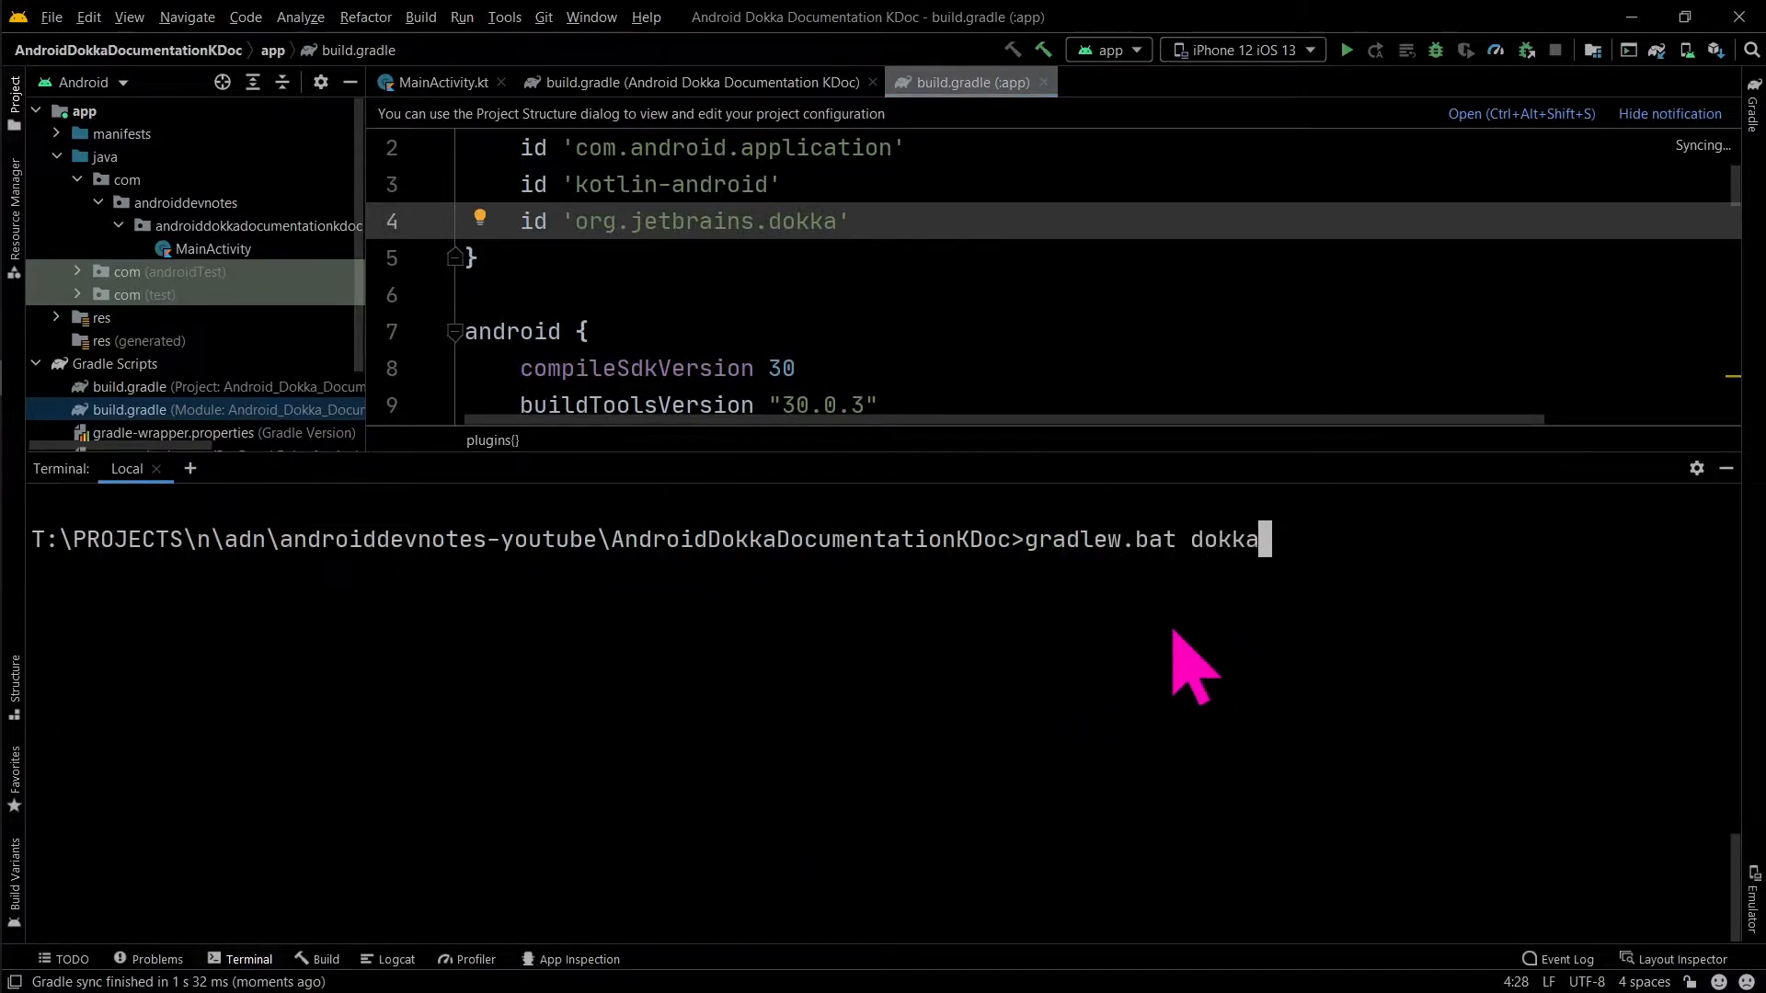
text(Html)
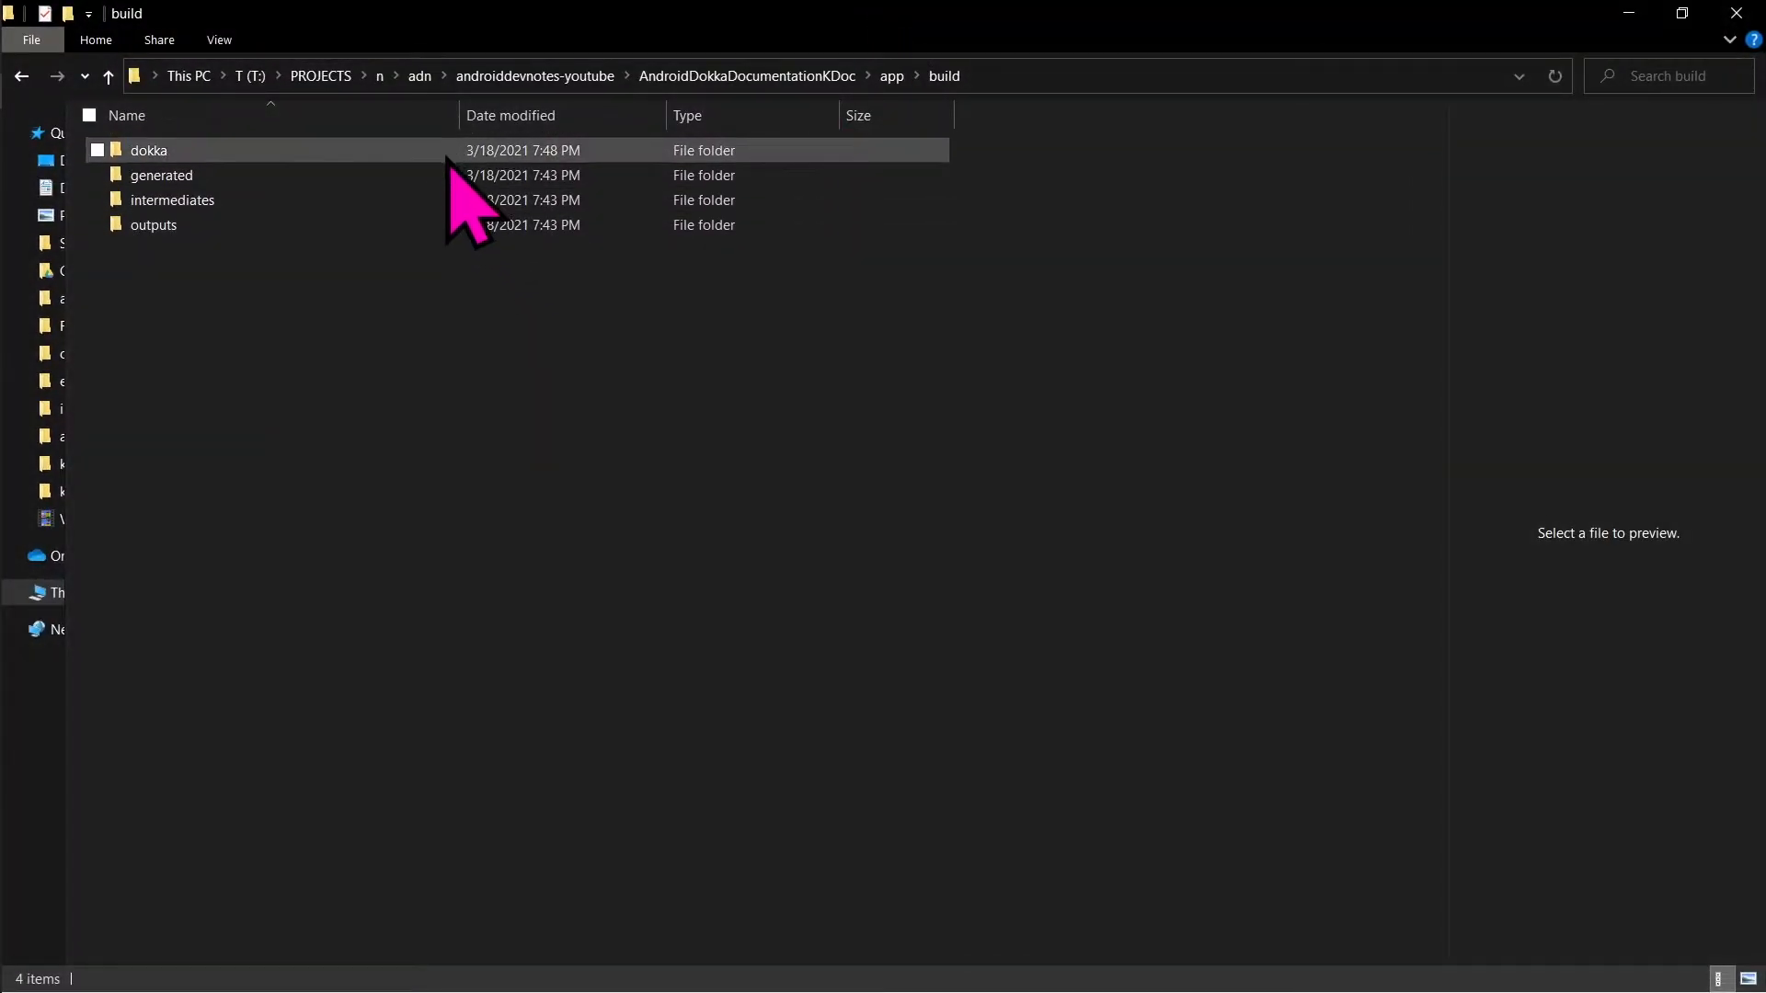
- Open app/build/dokka html index in Edge and browse the package to MainActivity
double_click(147, 150)
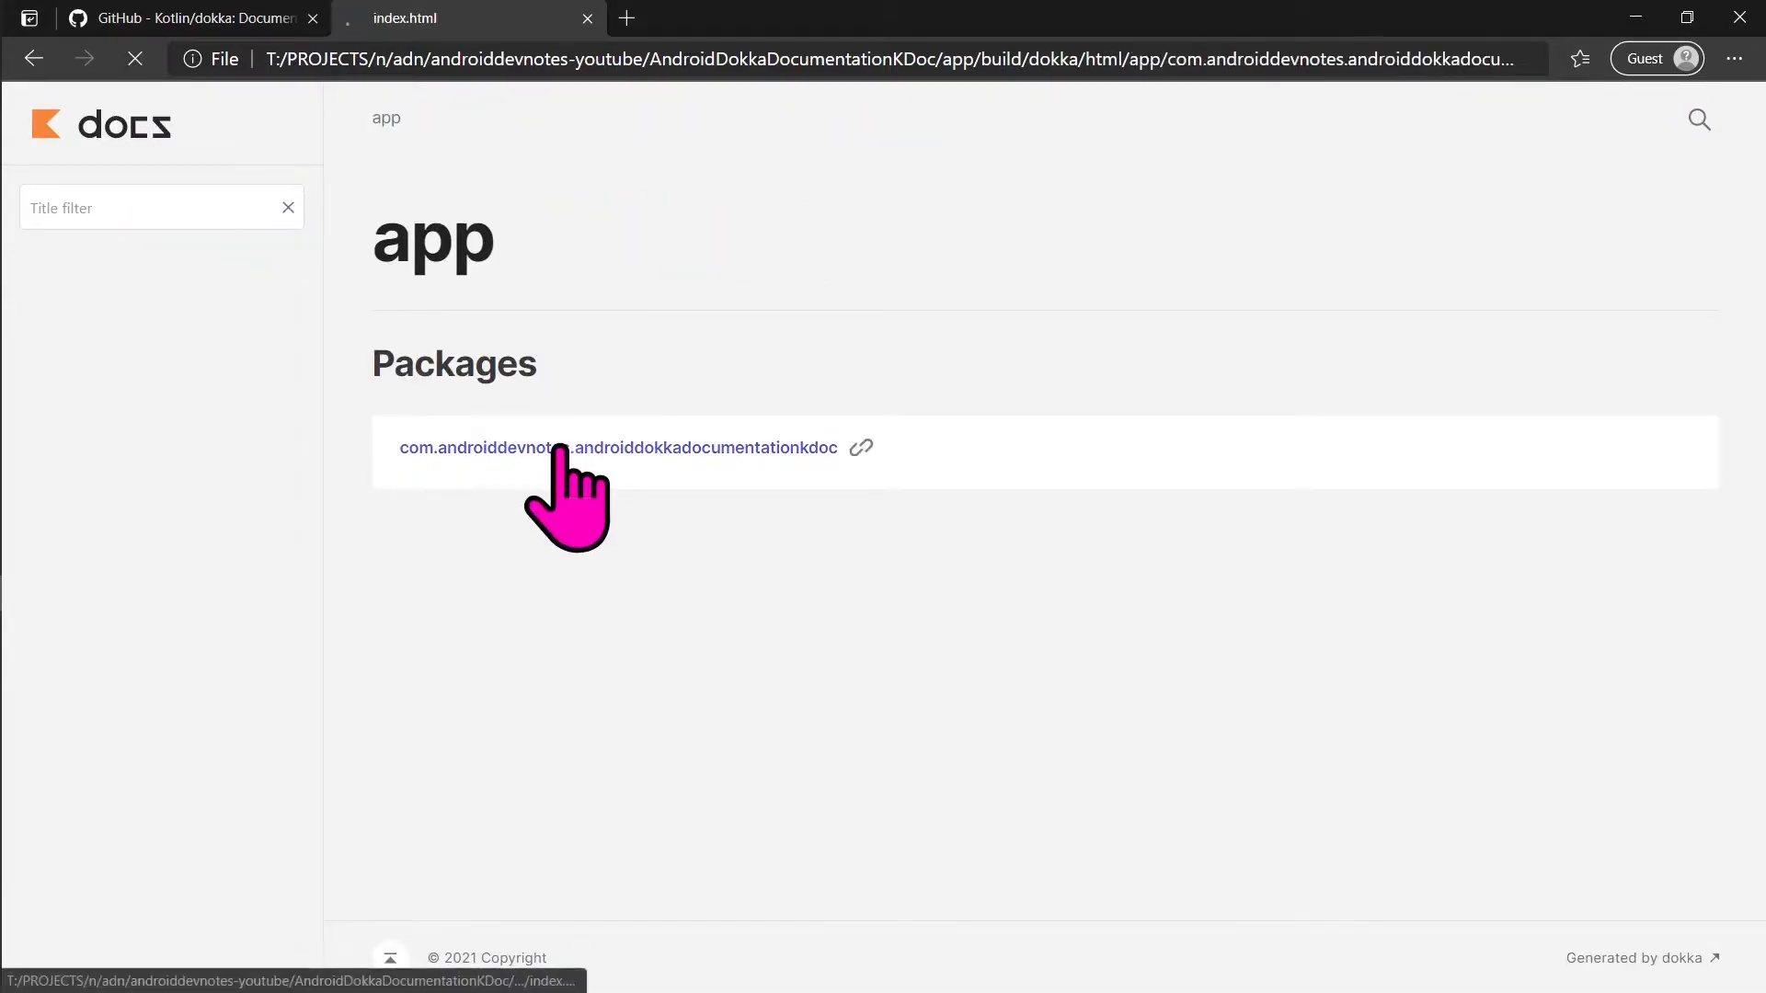
click(617, 447)
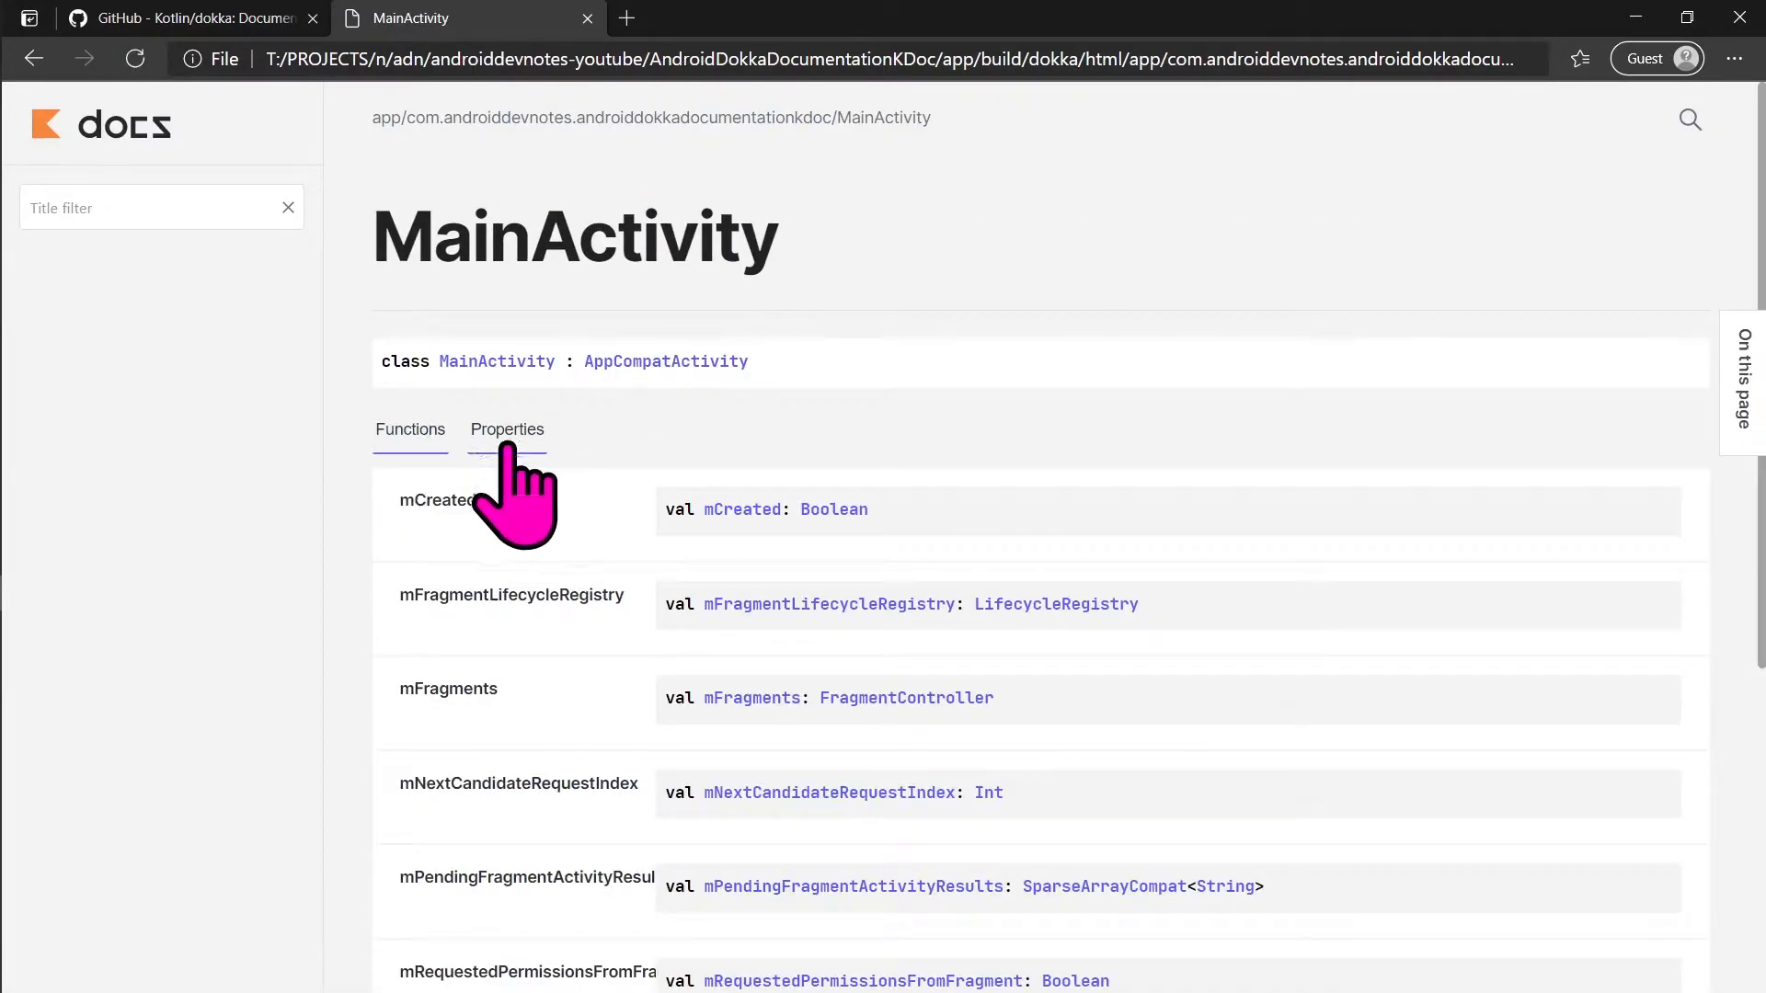
scroll(down, 3)
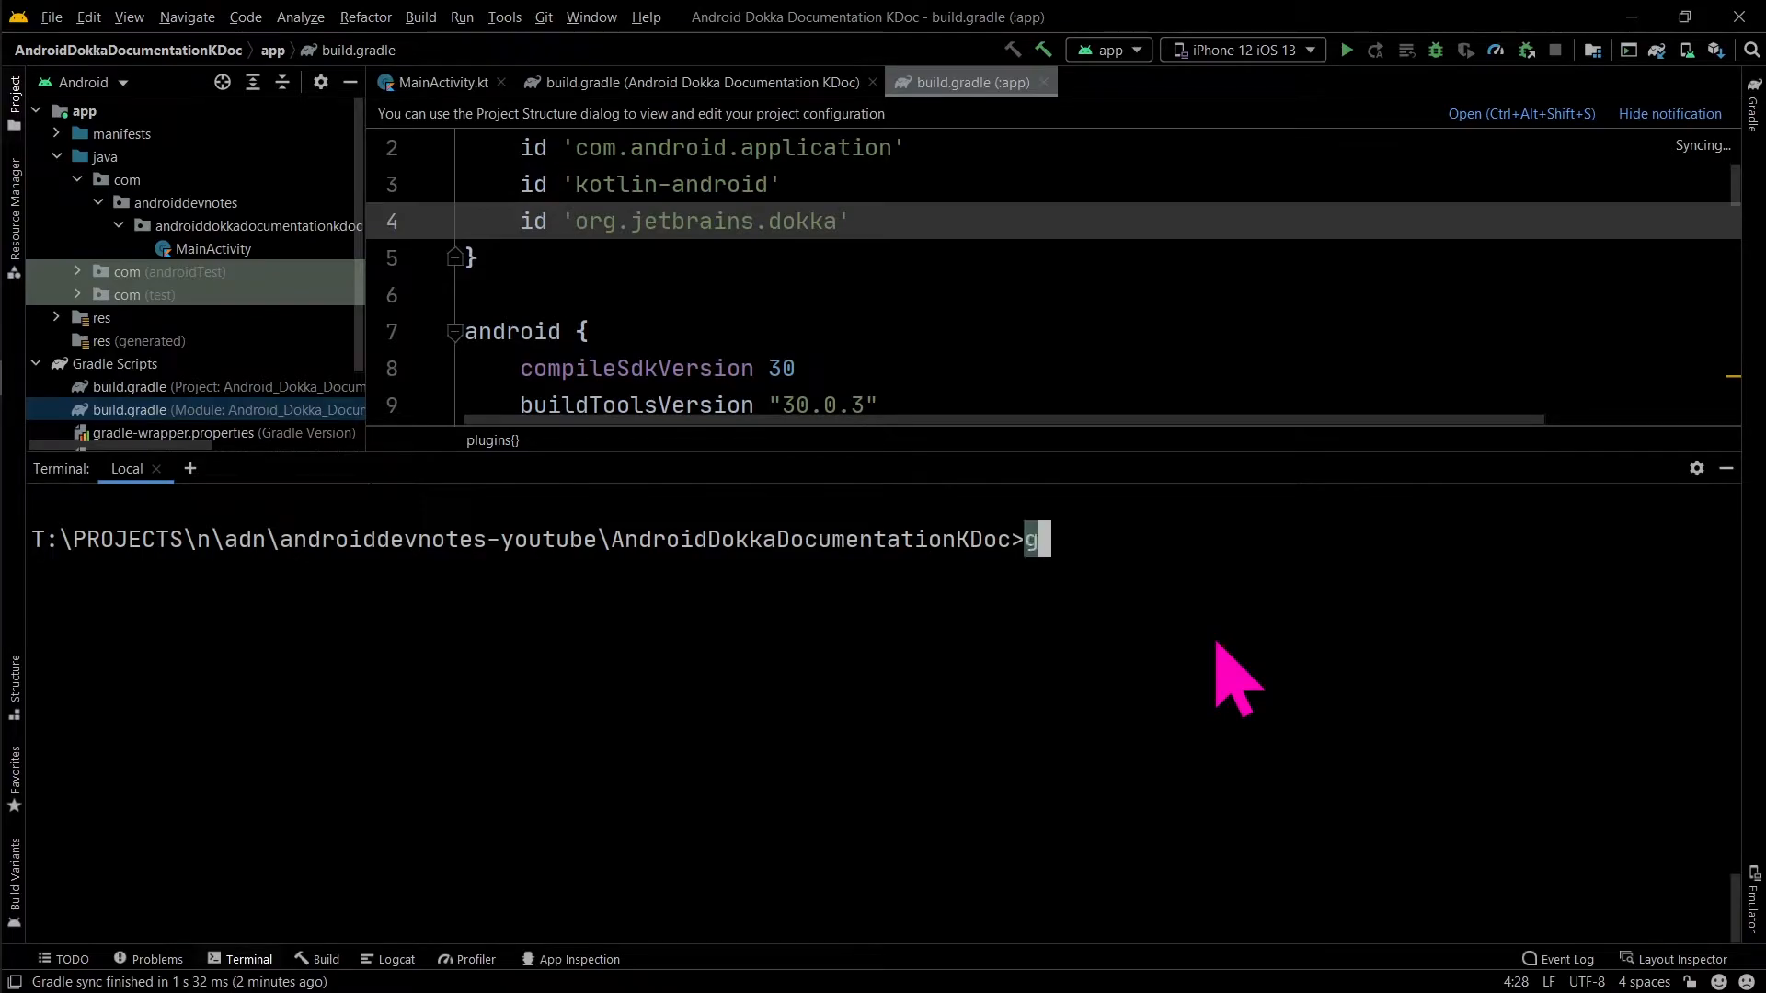
- Run gradlew.bat dokkaGfm and open the generated gfm index.md
text(radlew.bat do)
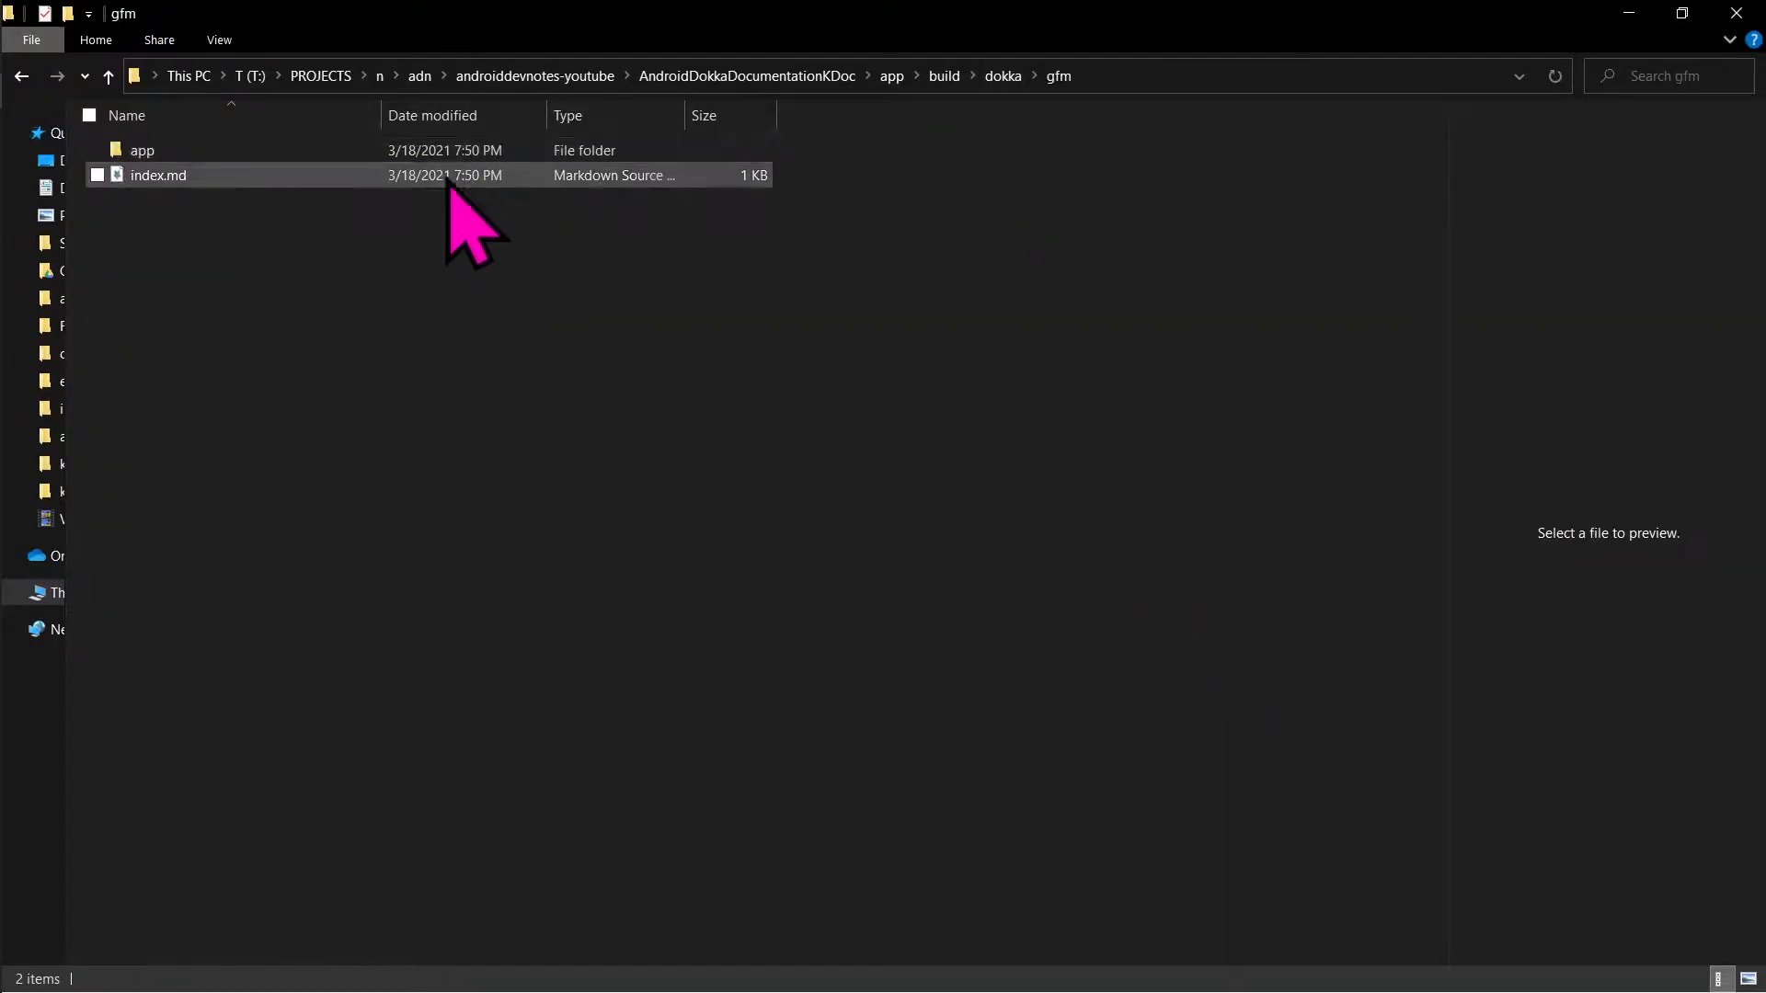
double_click(142, 150)
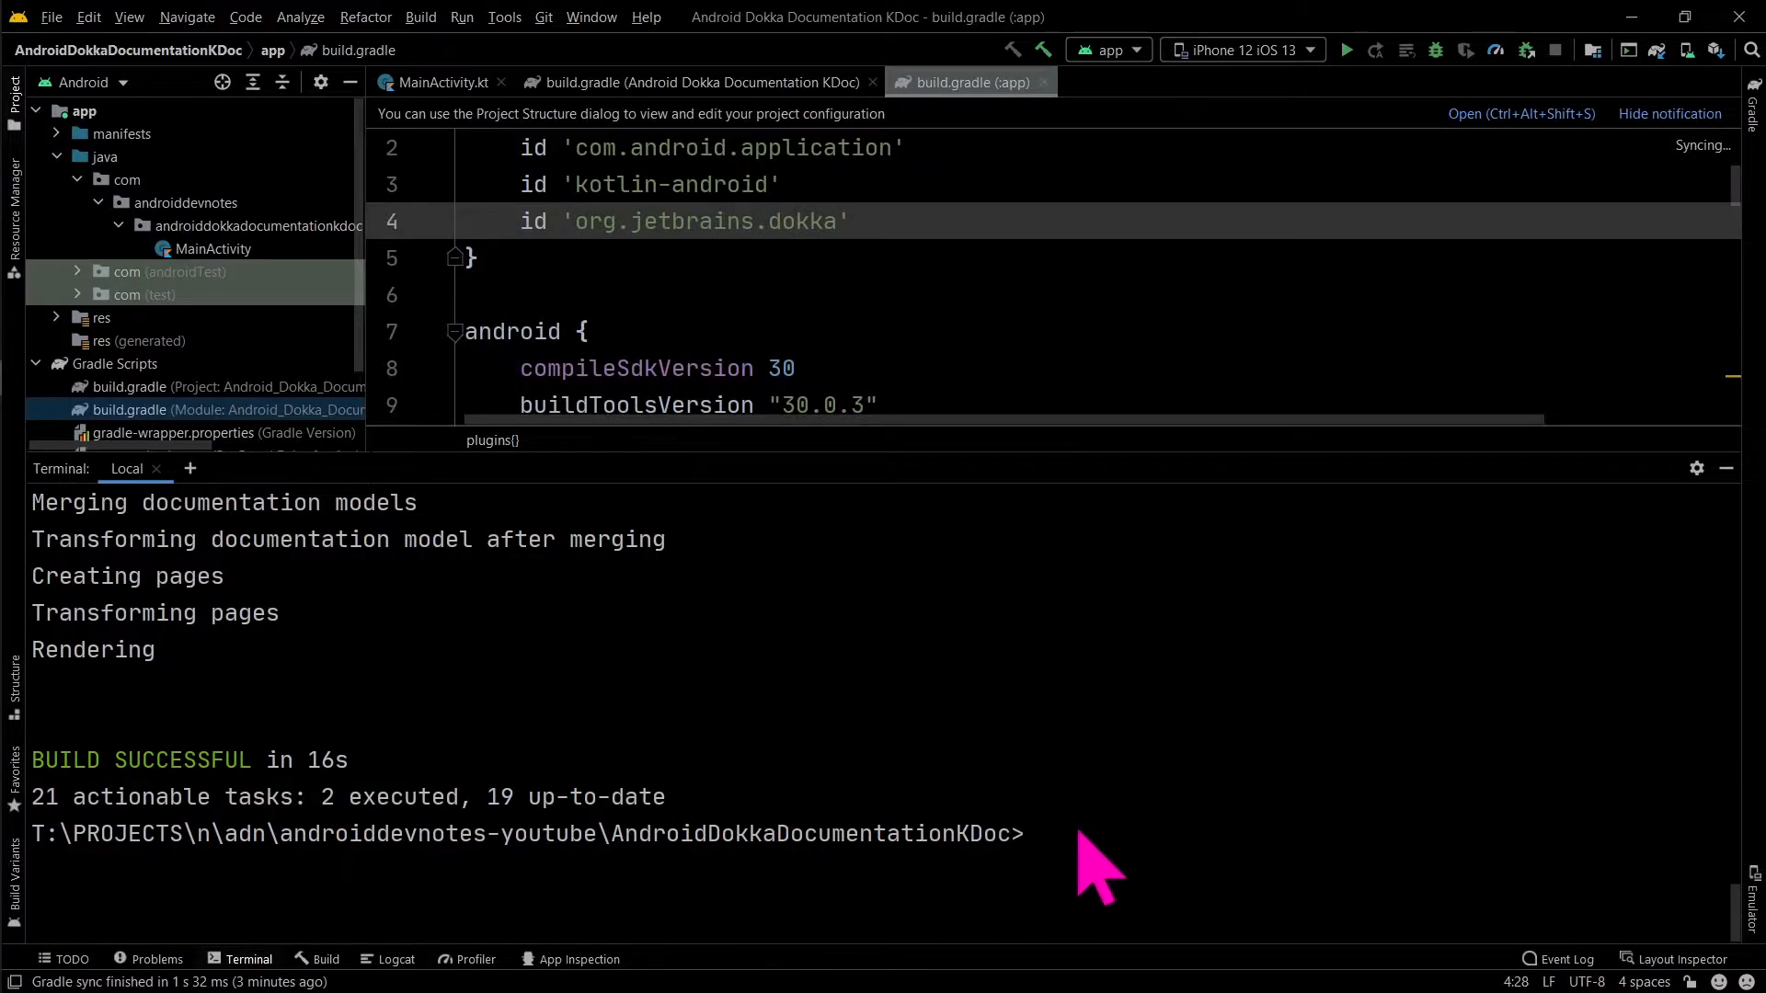
- Run gradlew.bat dokkaJavadoc and view the app package's Javadoc page in Edge
text(gradlew.bat)
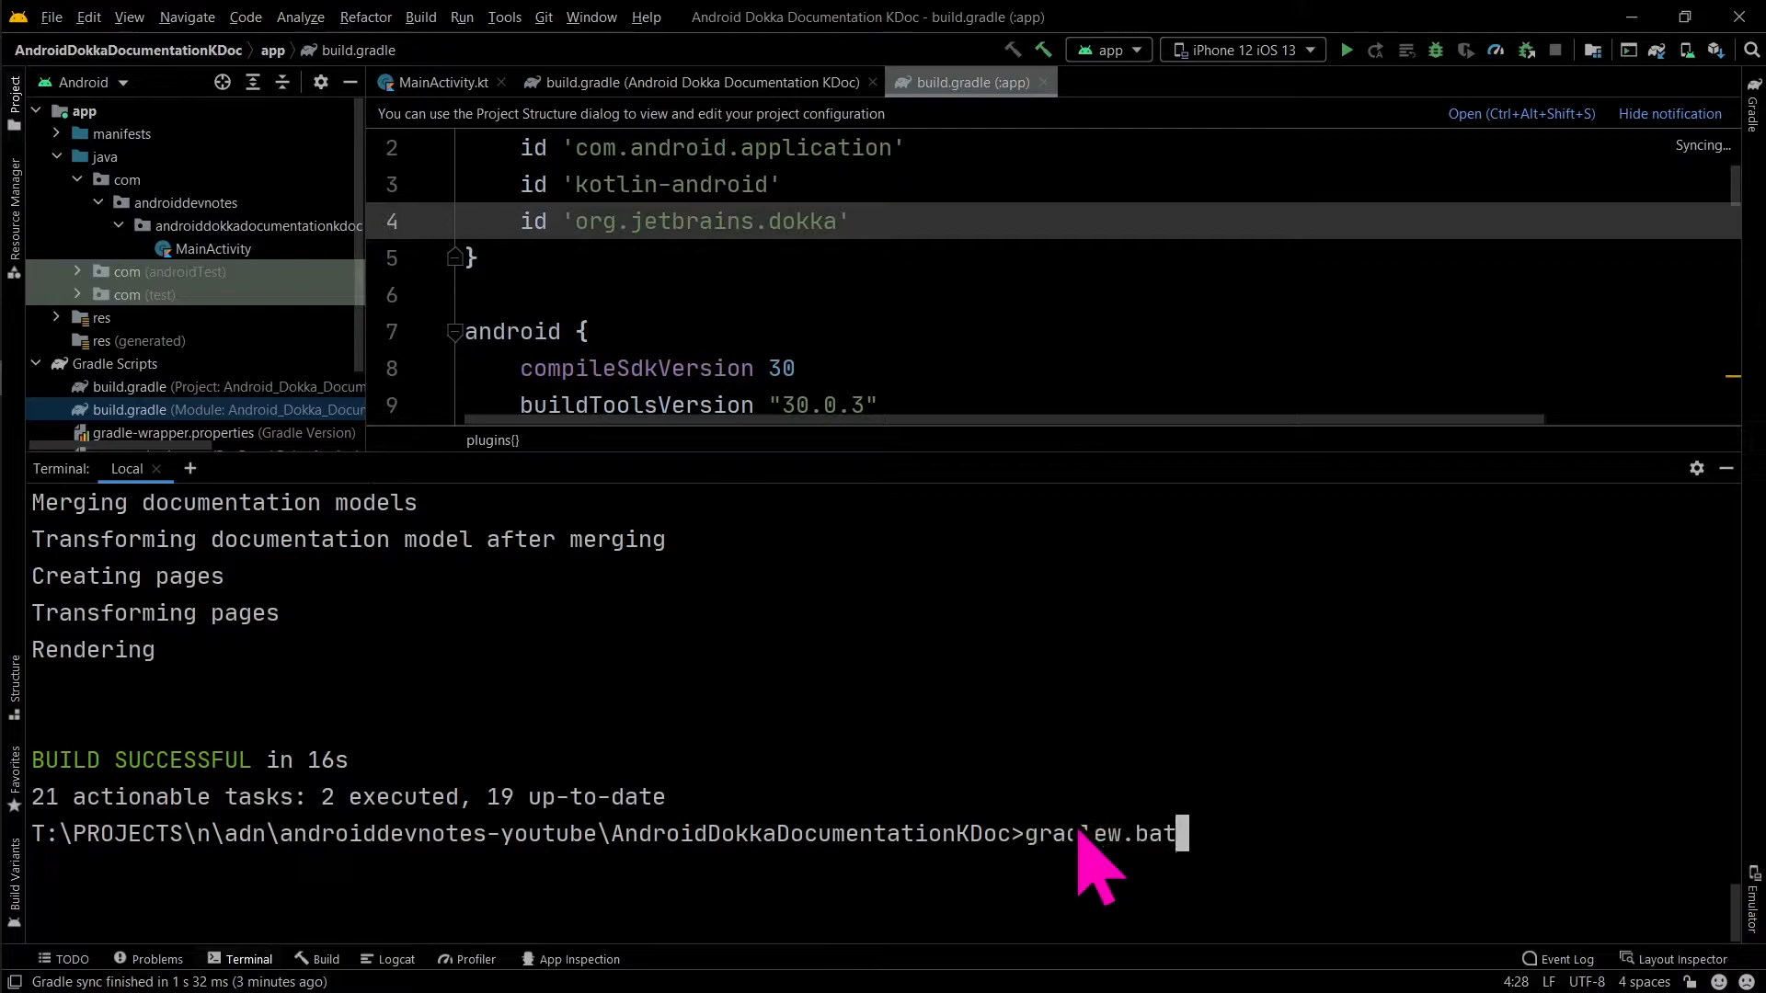
text(dokkaJav)
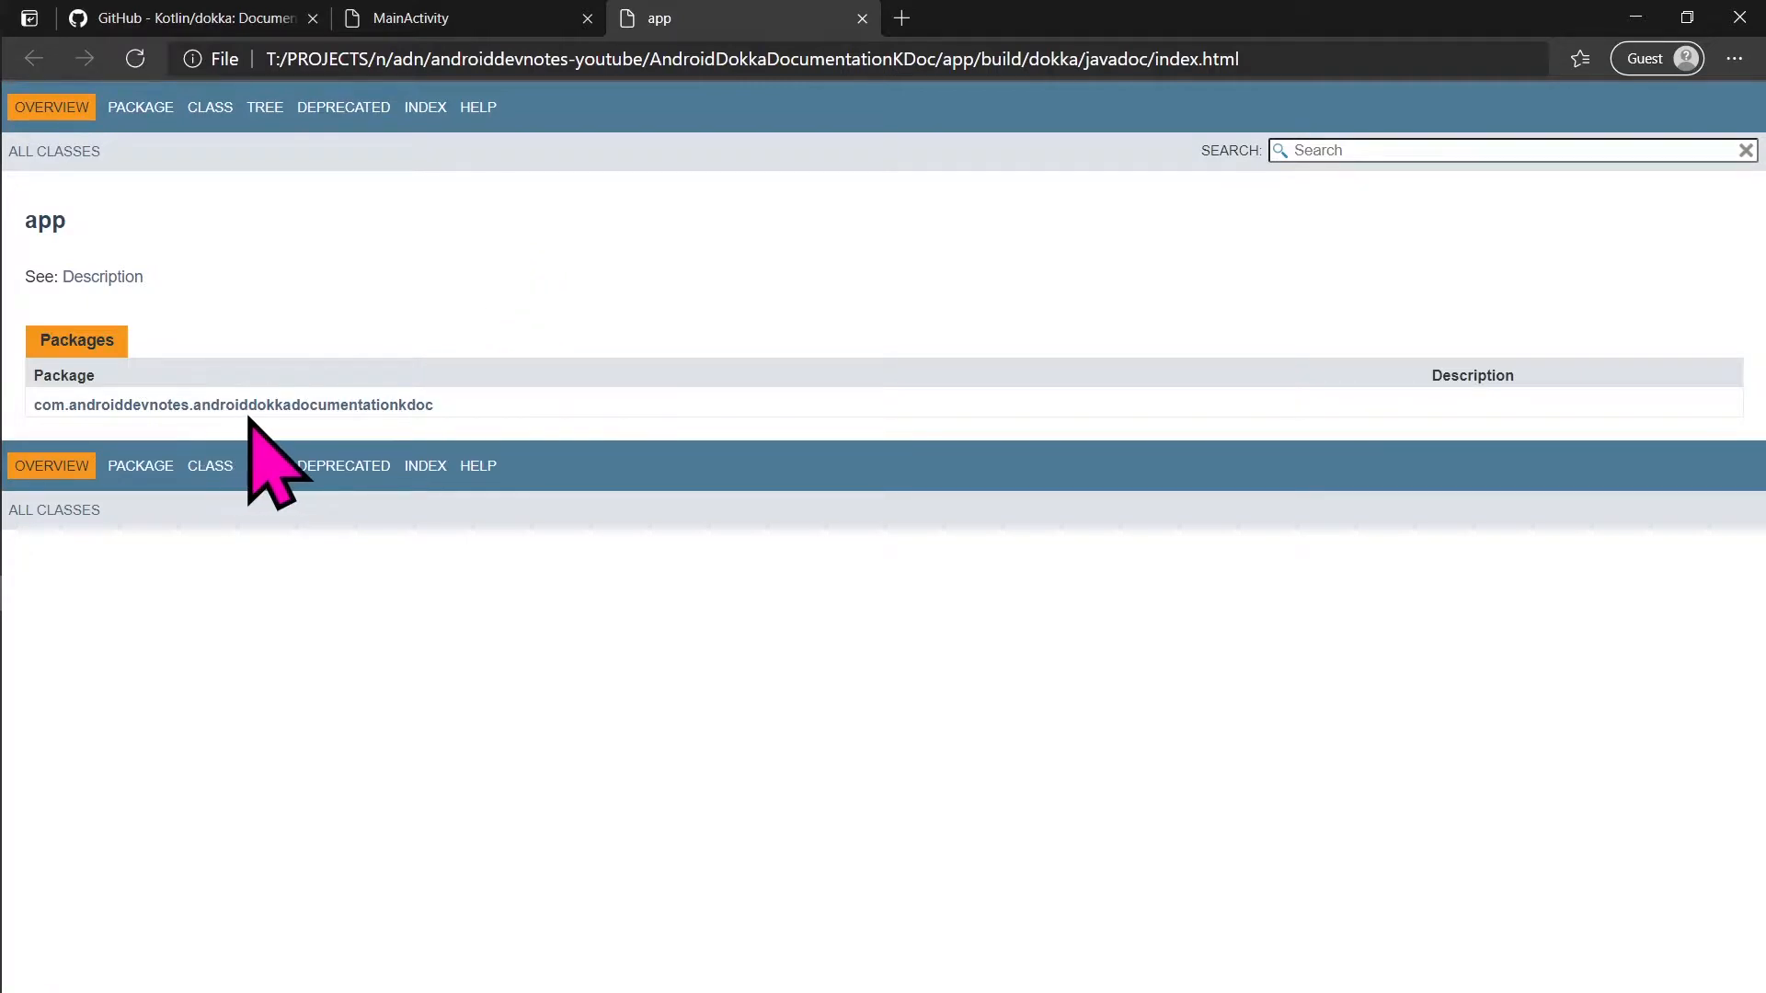
click(232, 405)
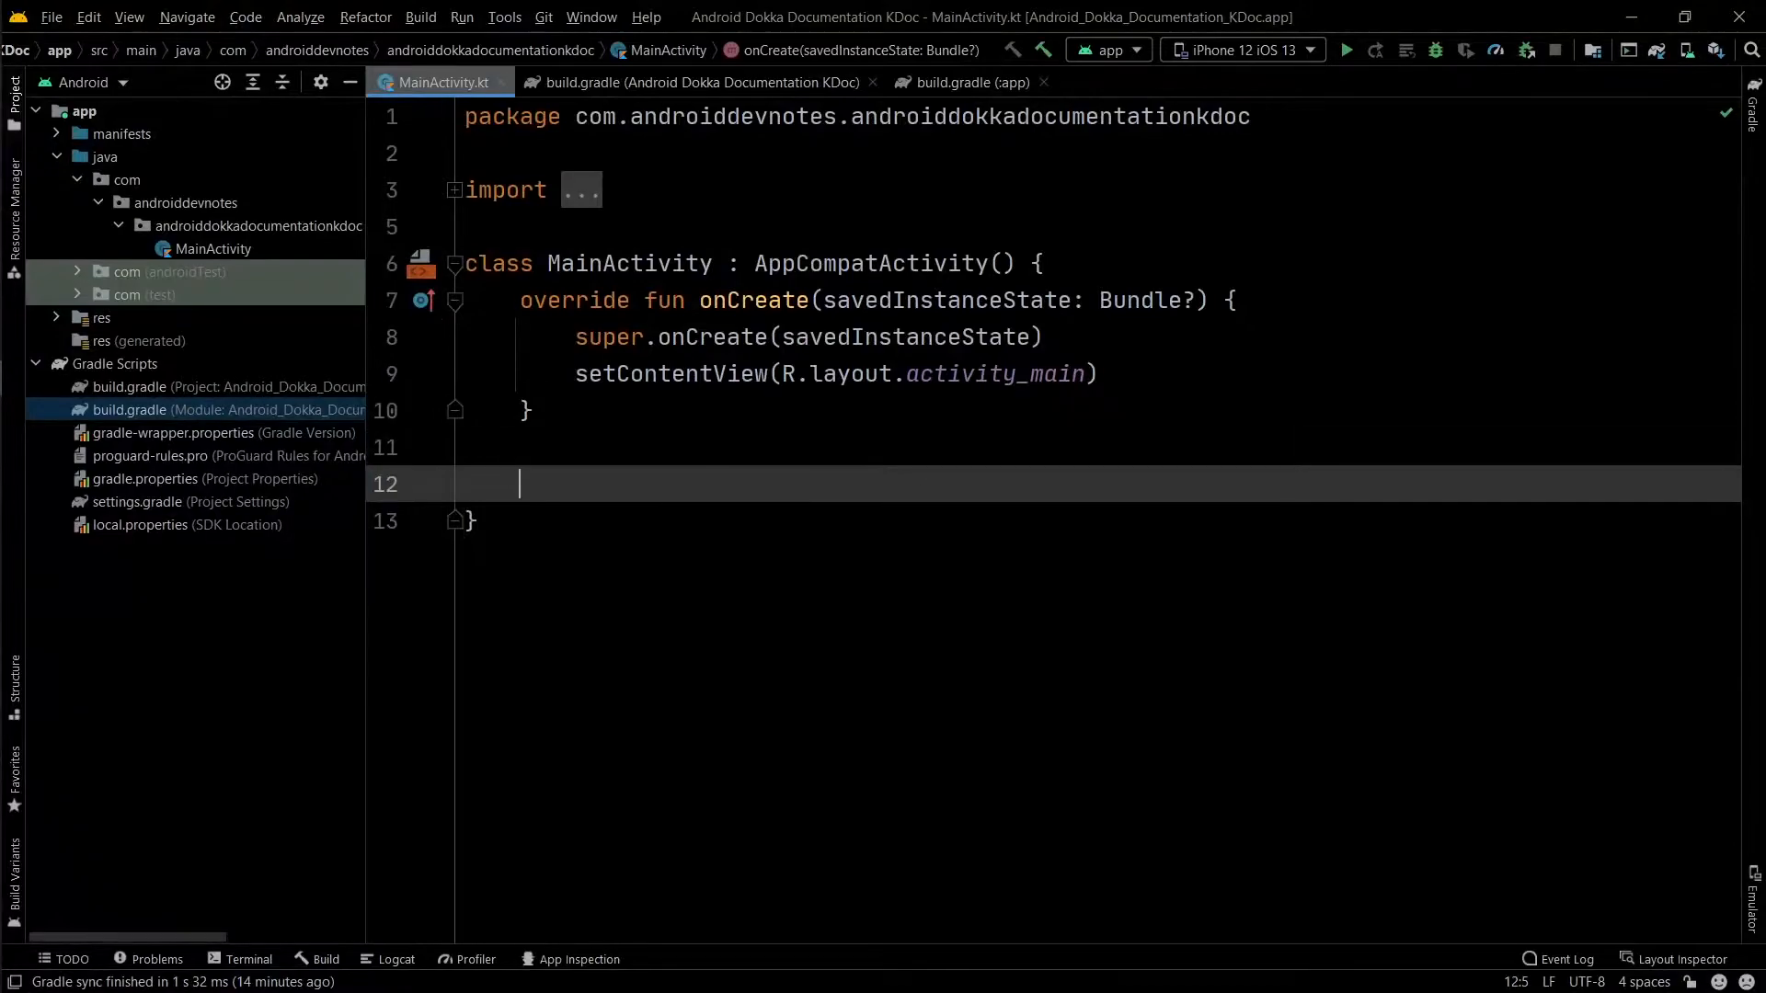
- Write fun normalFunction(input: String) {} in MainActivity.kt with a /** description comment
text(fun normalF)
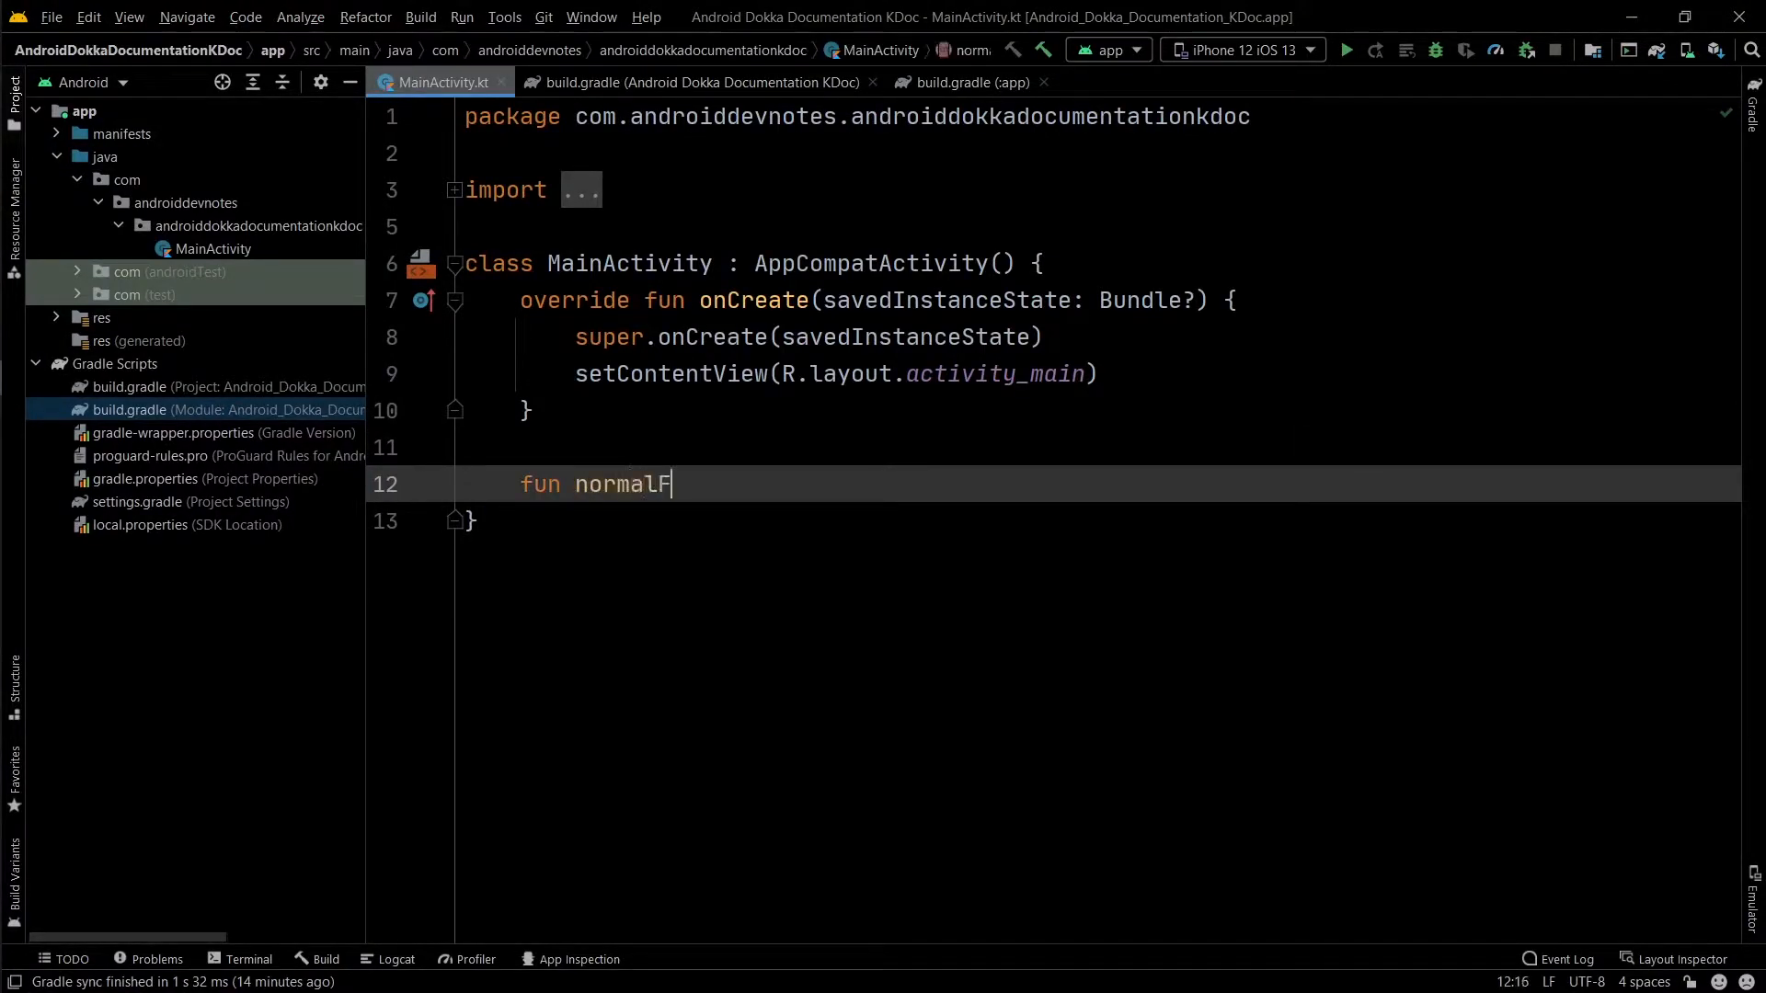
text(unct)
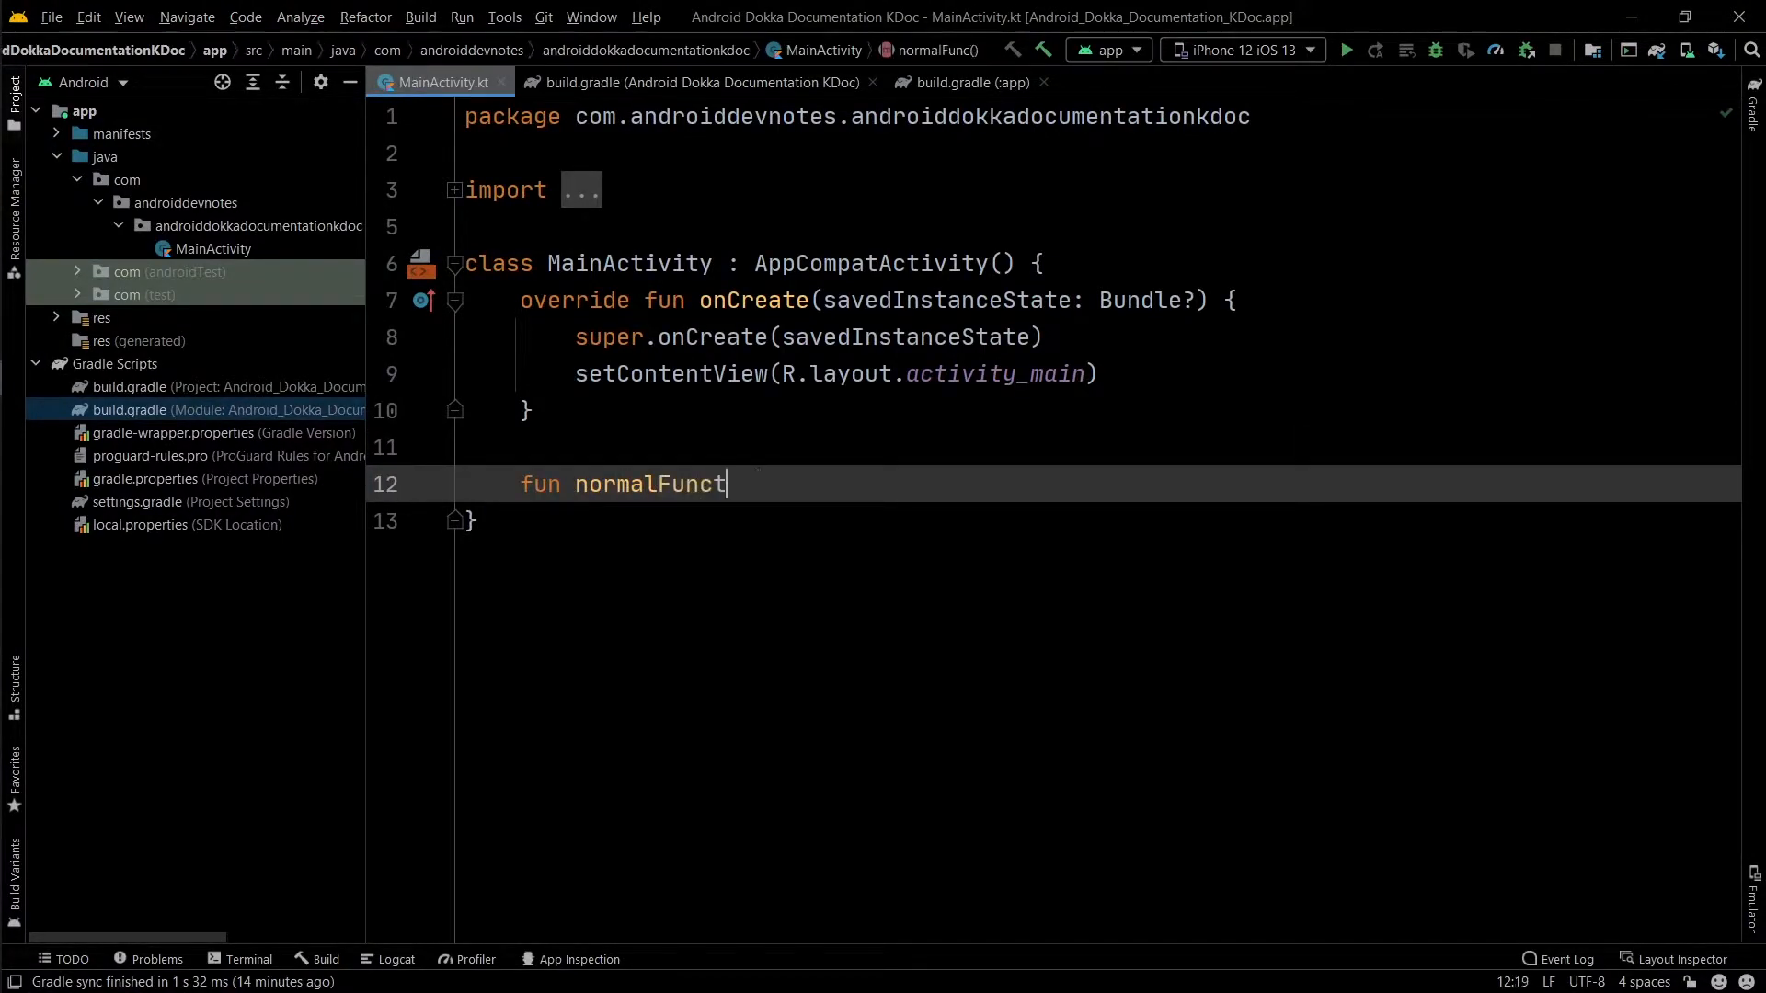
text(ion() {)
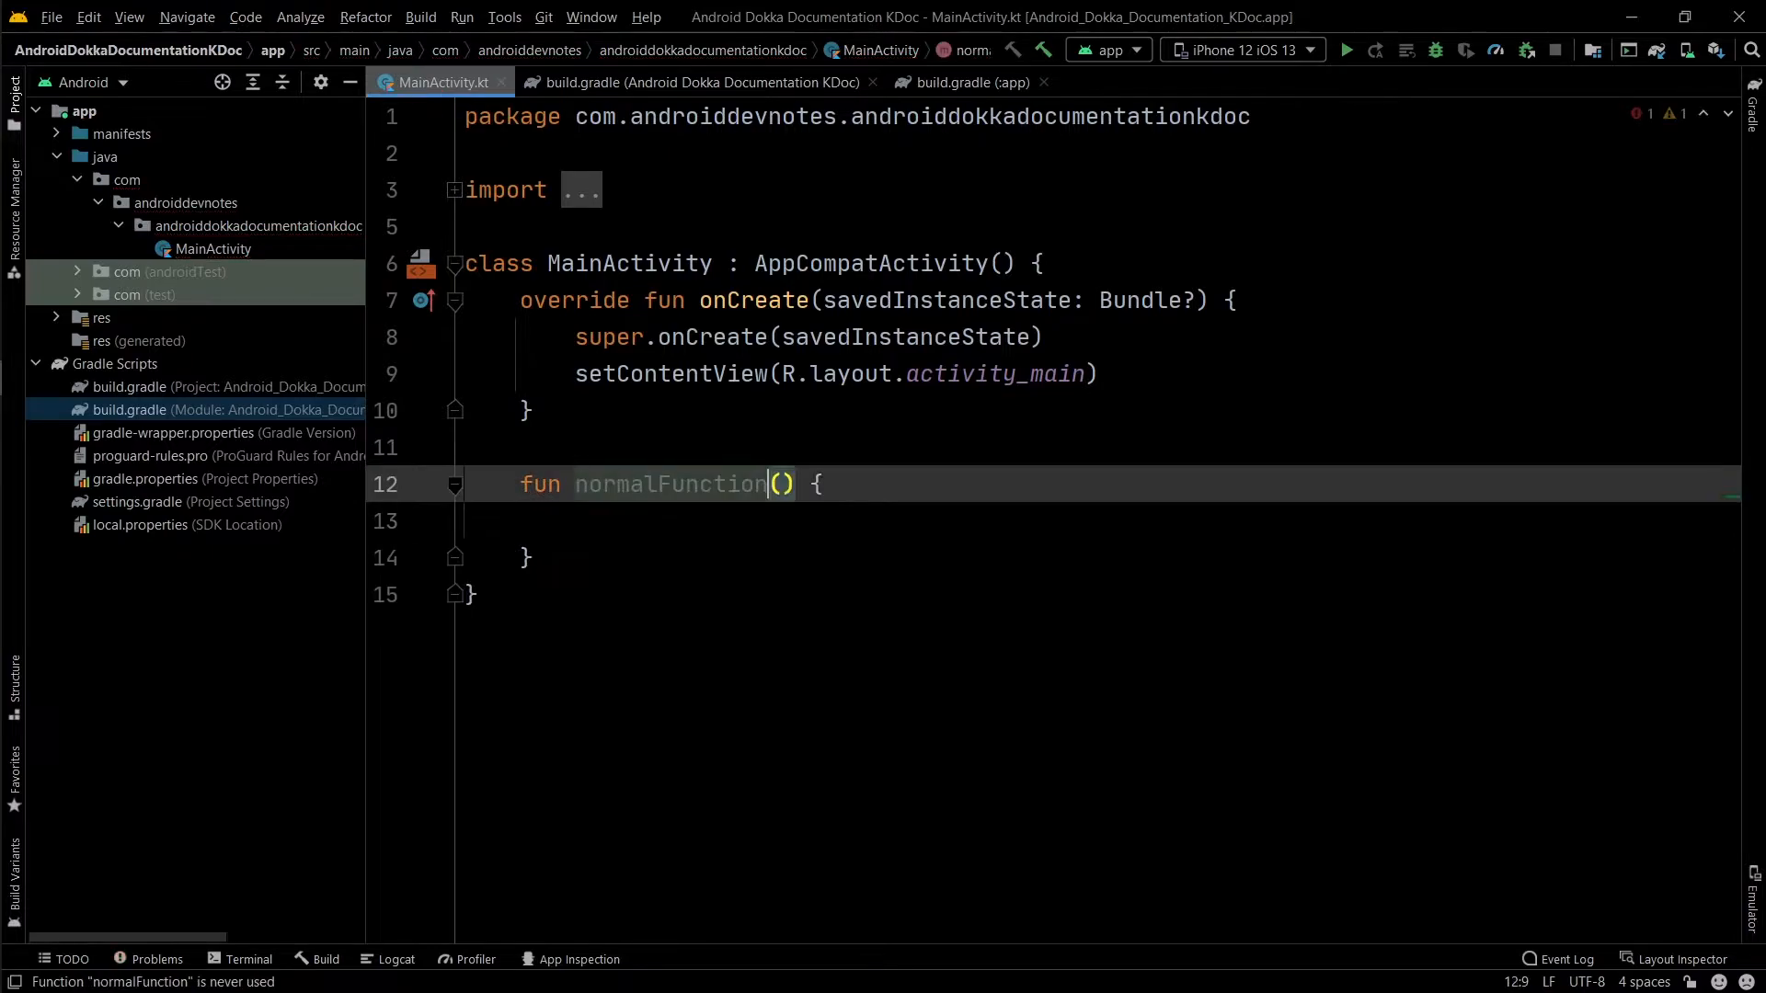
text(input: String)
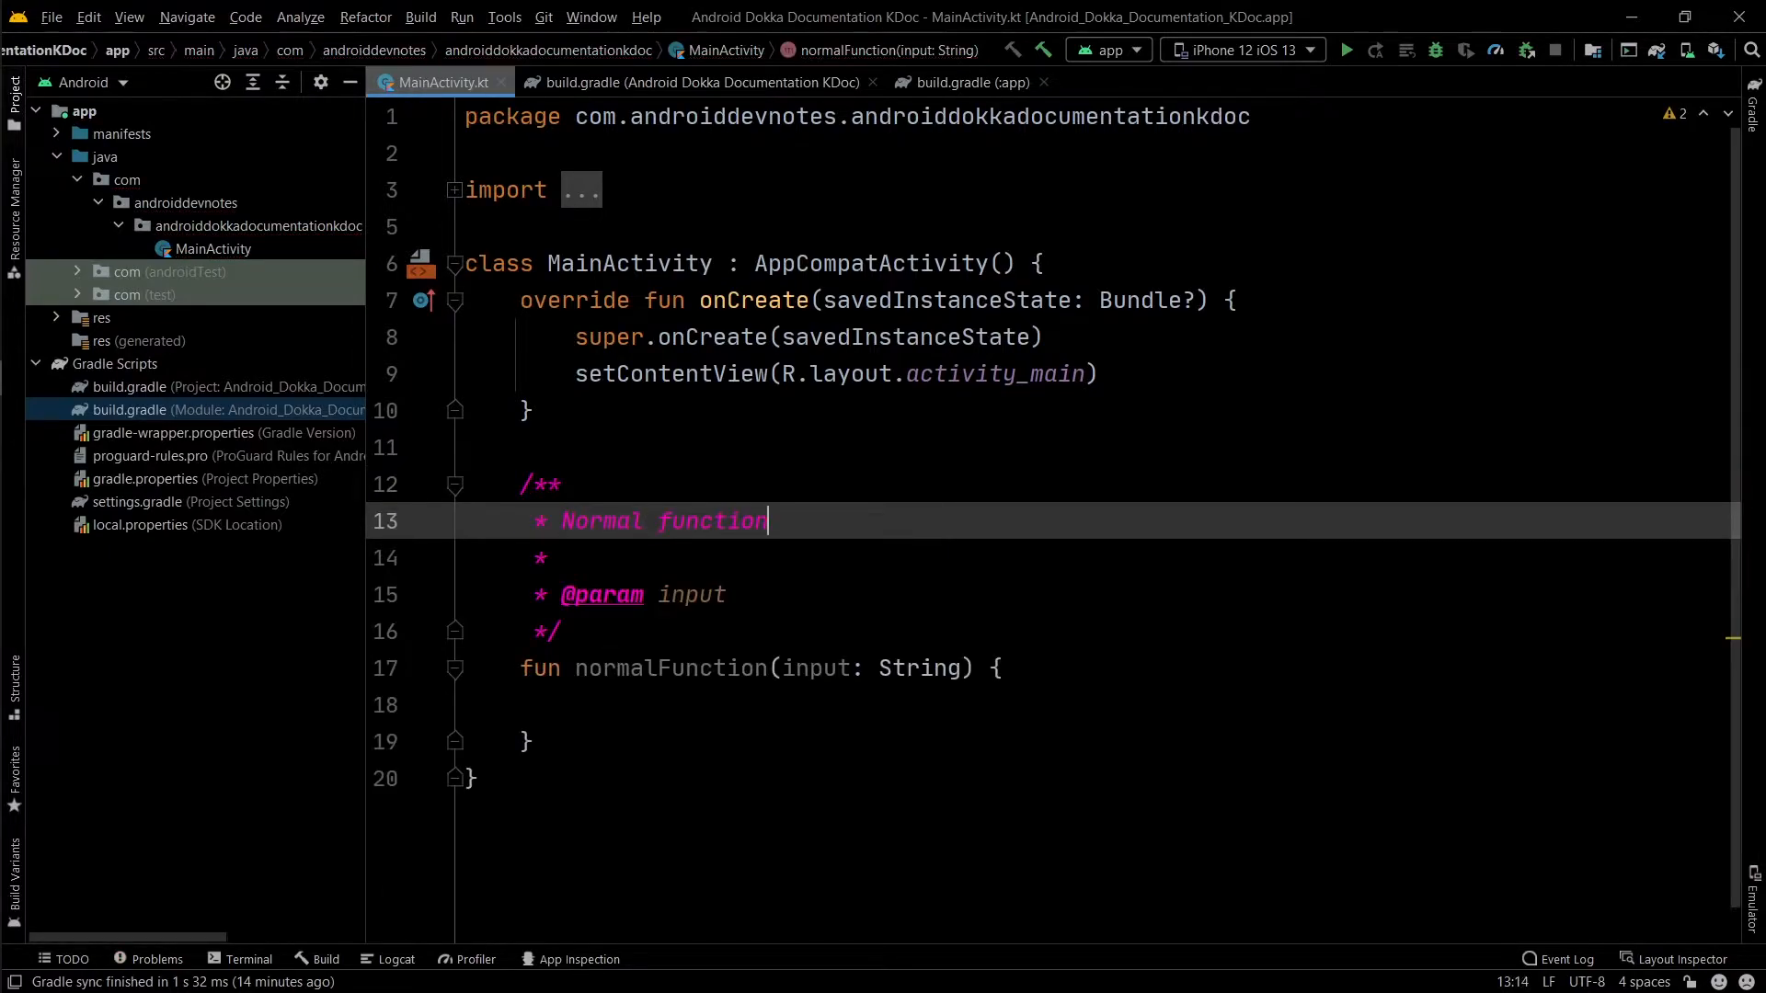
text(description)
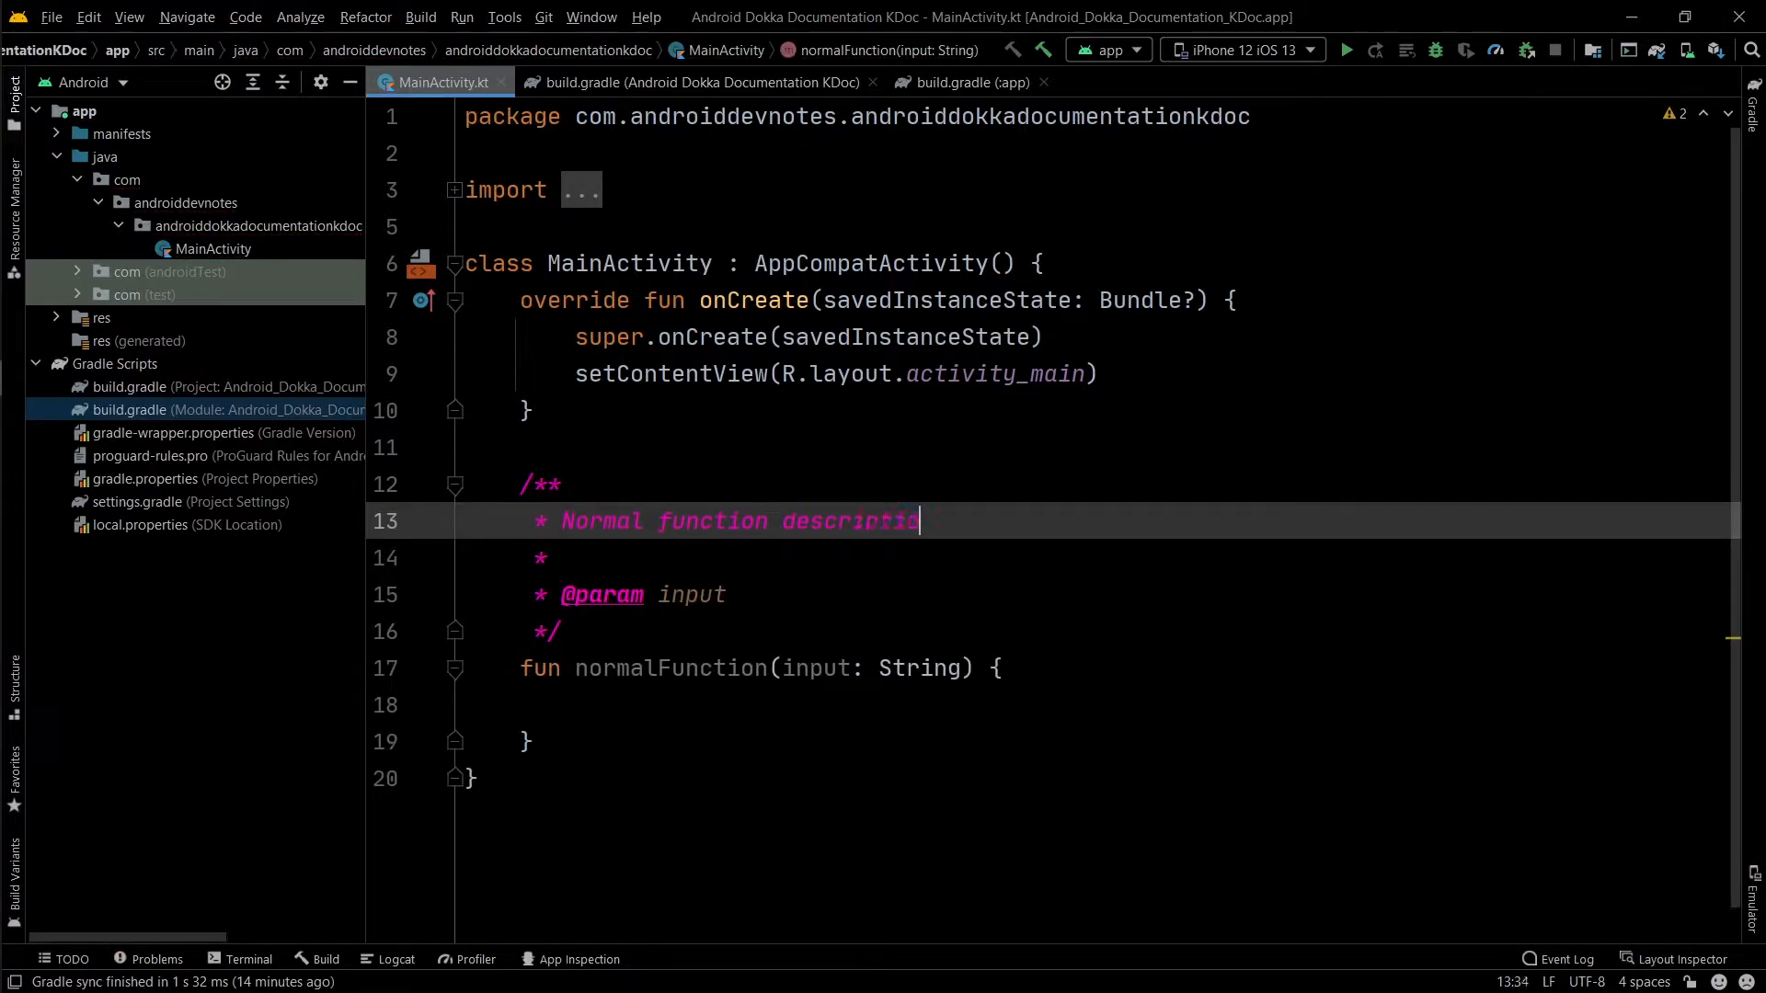
text(example for a)
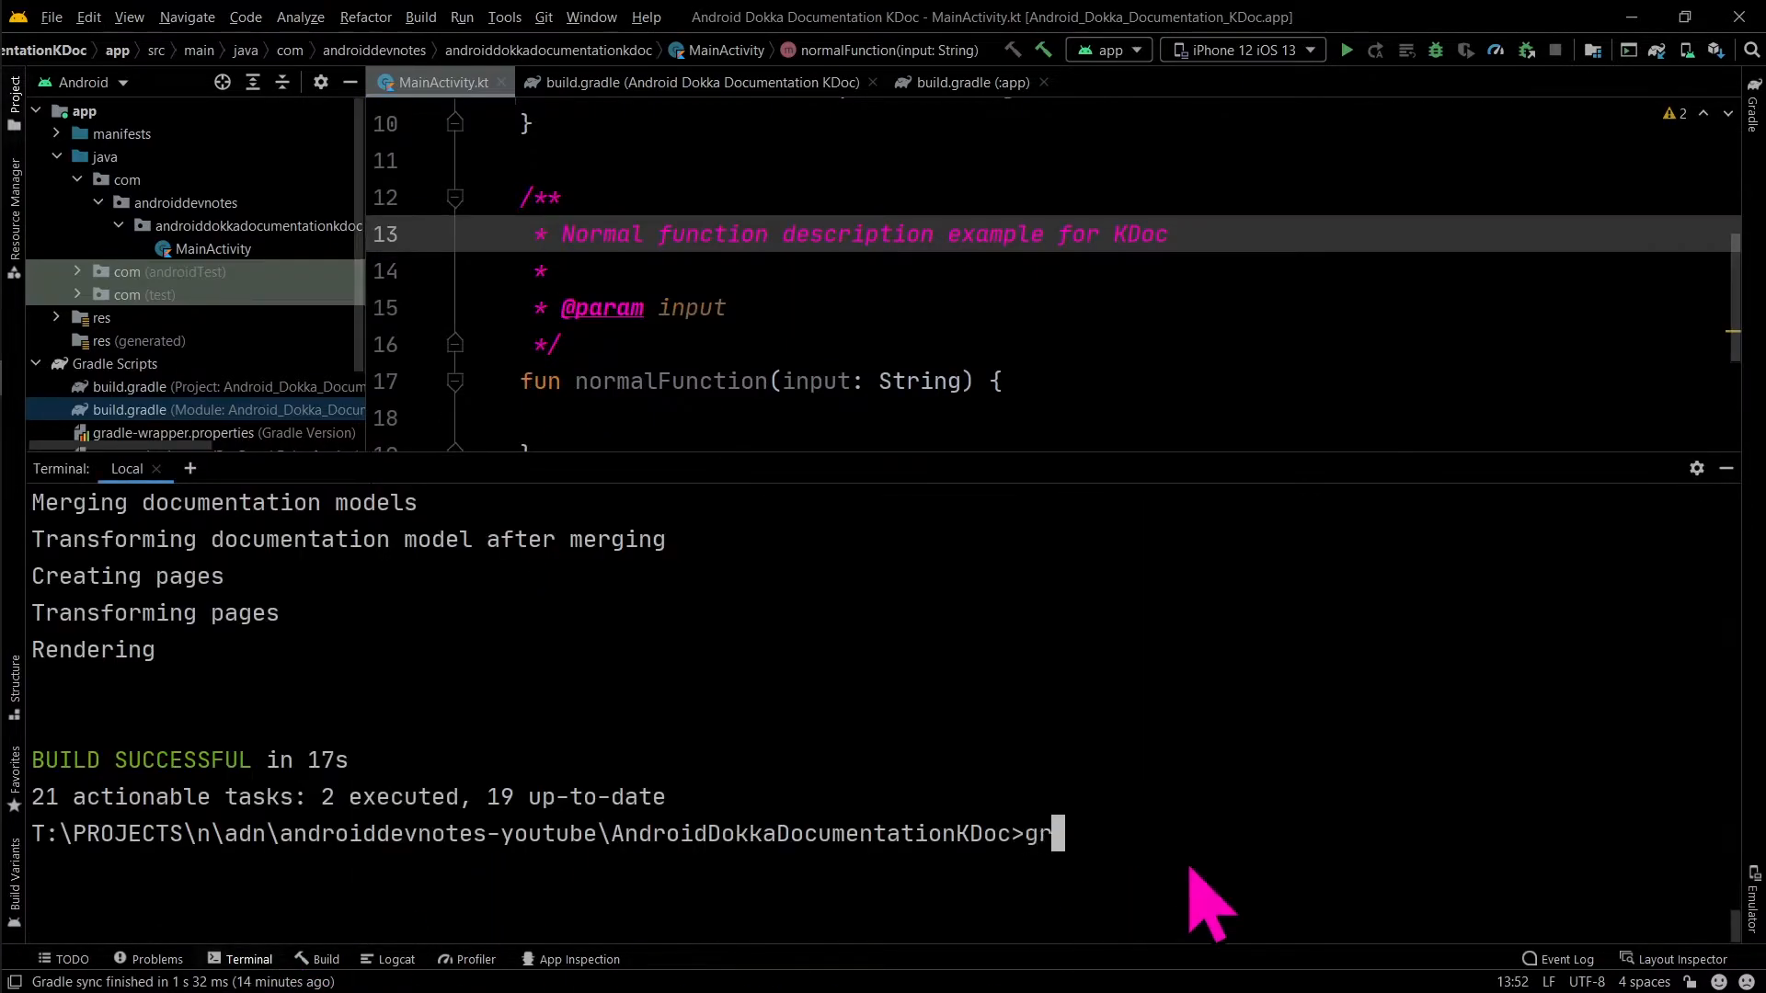
- Rerun gradlew.bat dokkaHtml to include normalFunction in the HTML docs
text(adlew.bat dok)
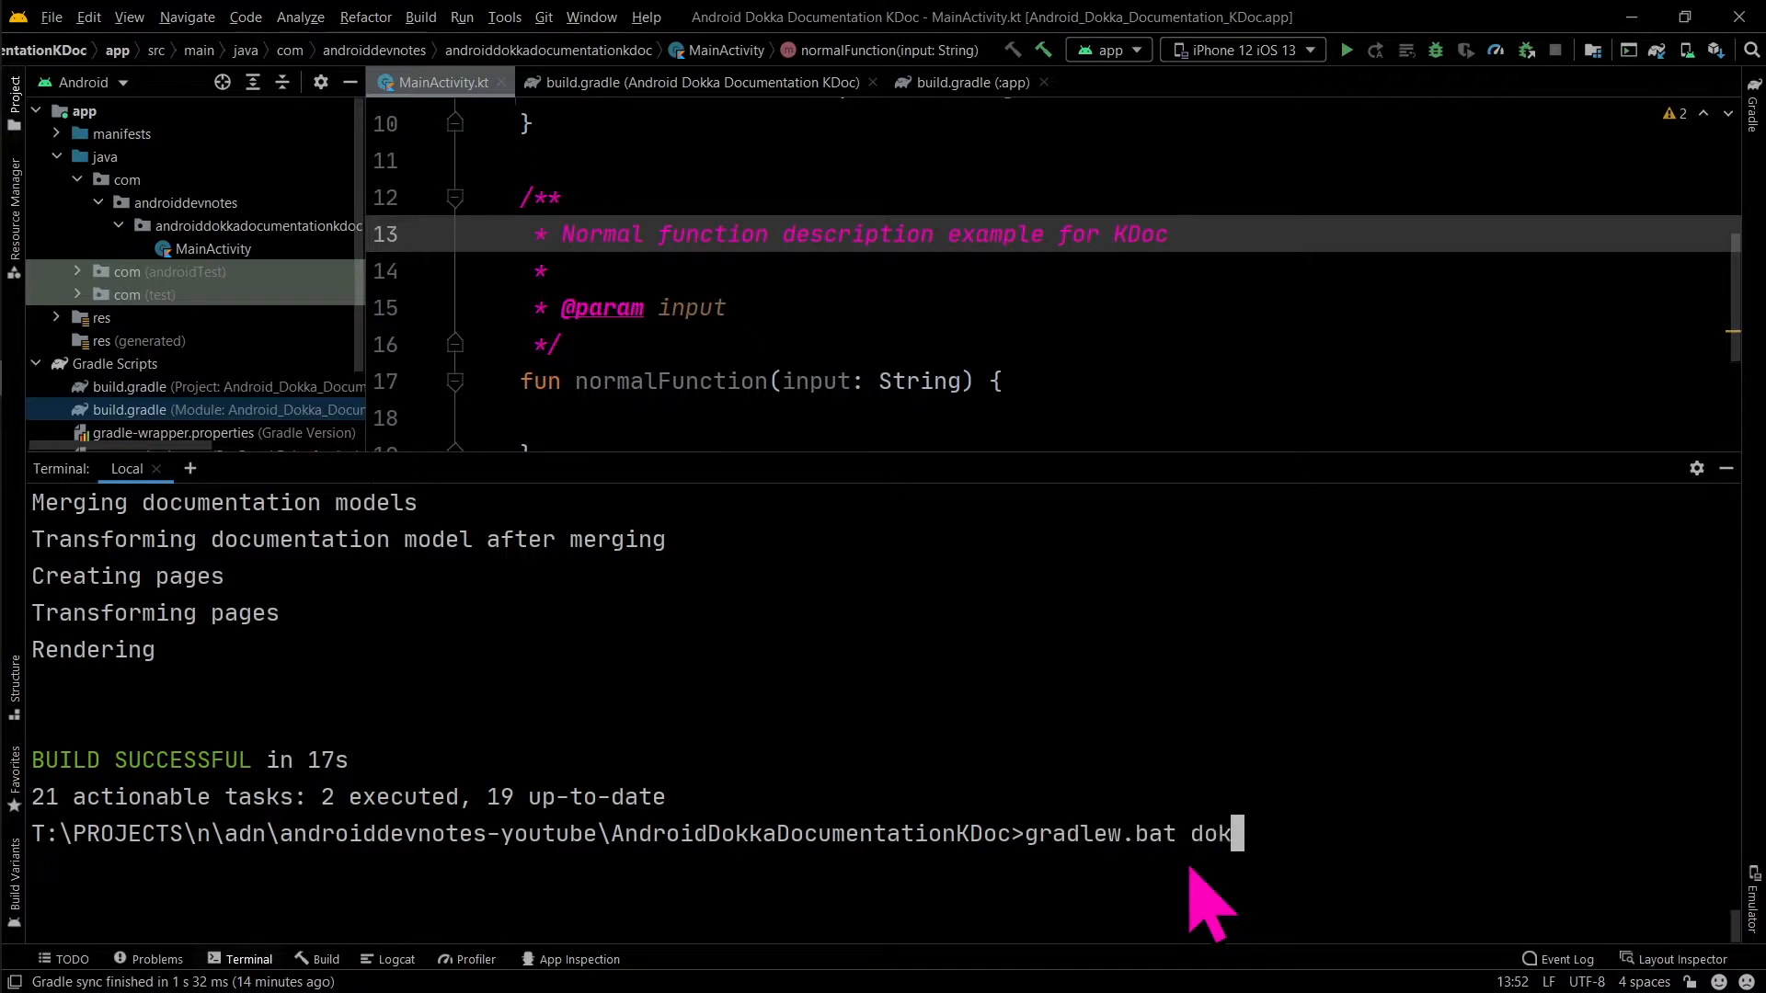
text(kaHtml)
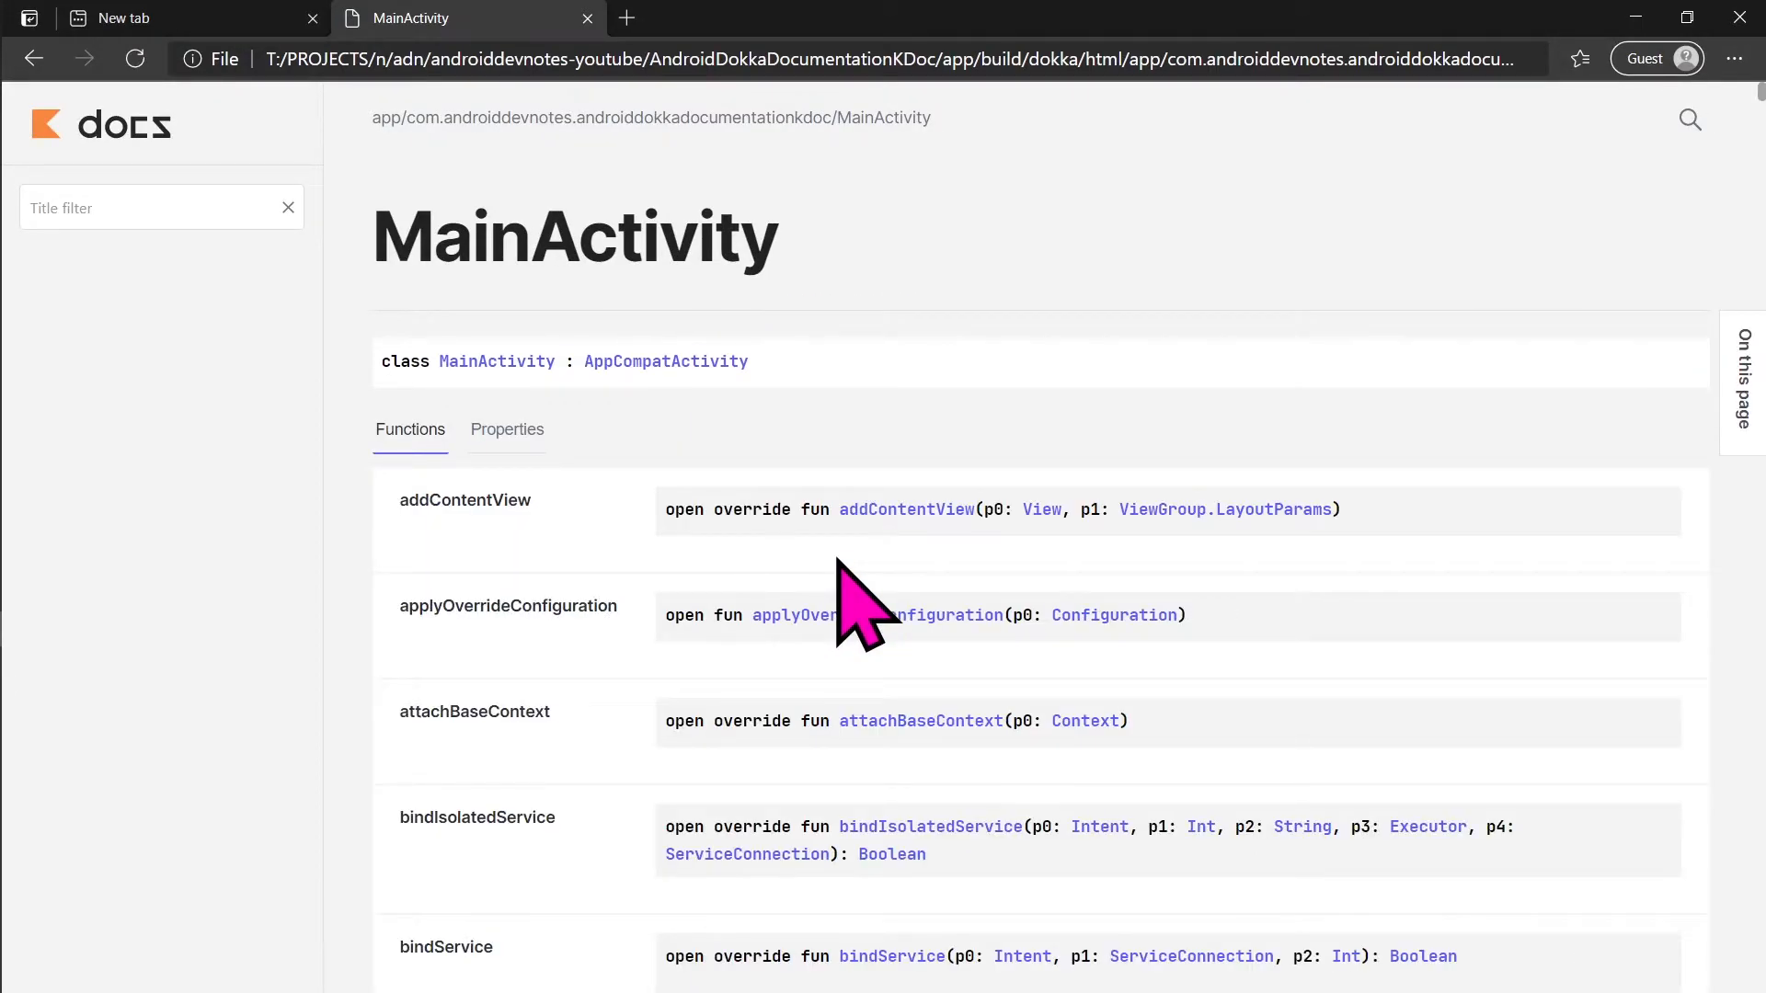
scroll(down, 3)
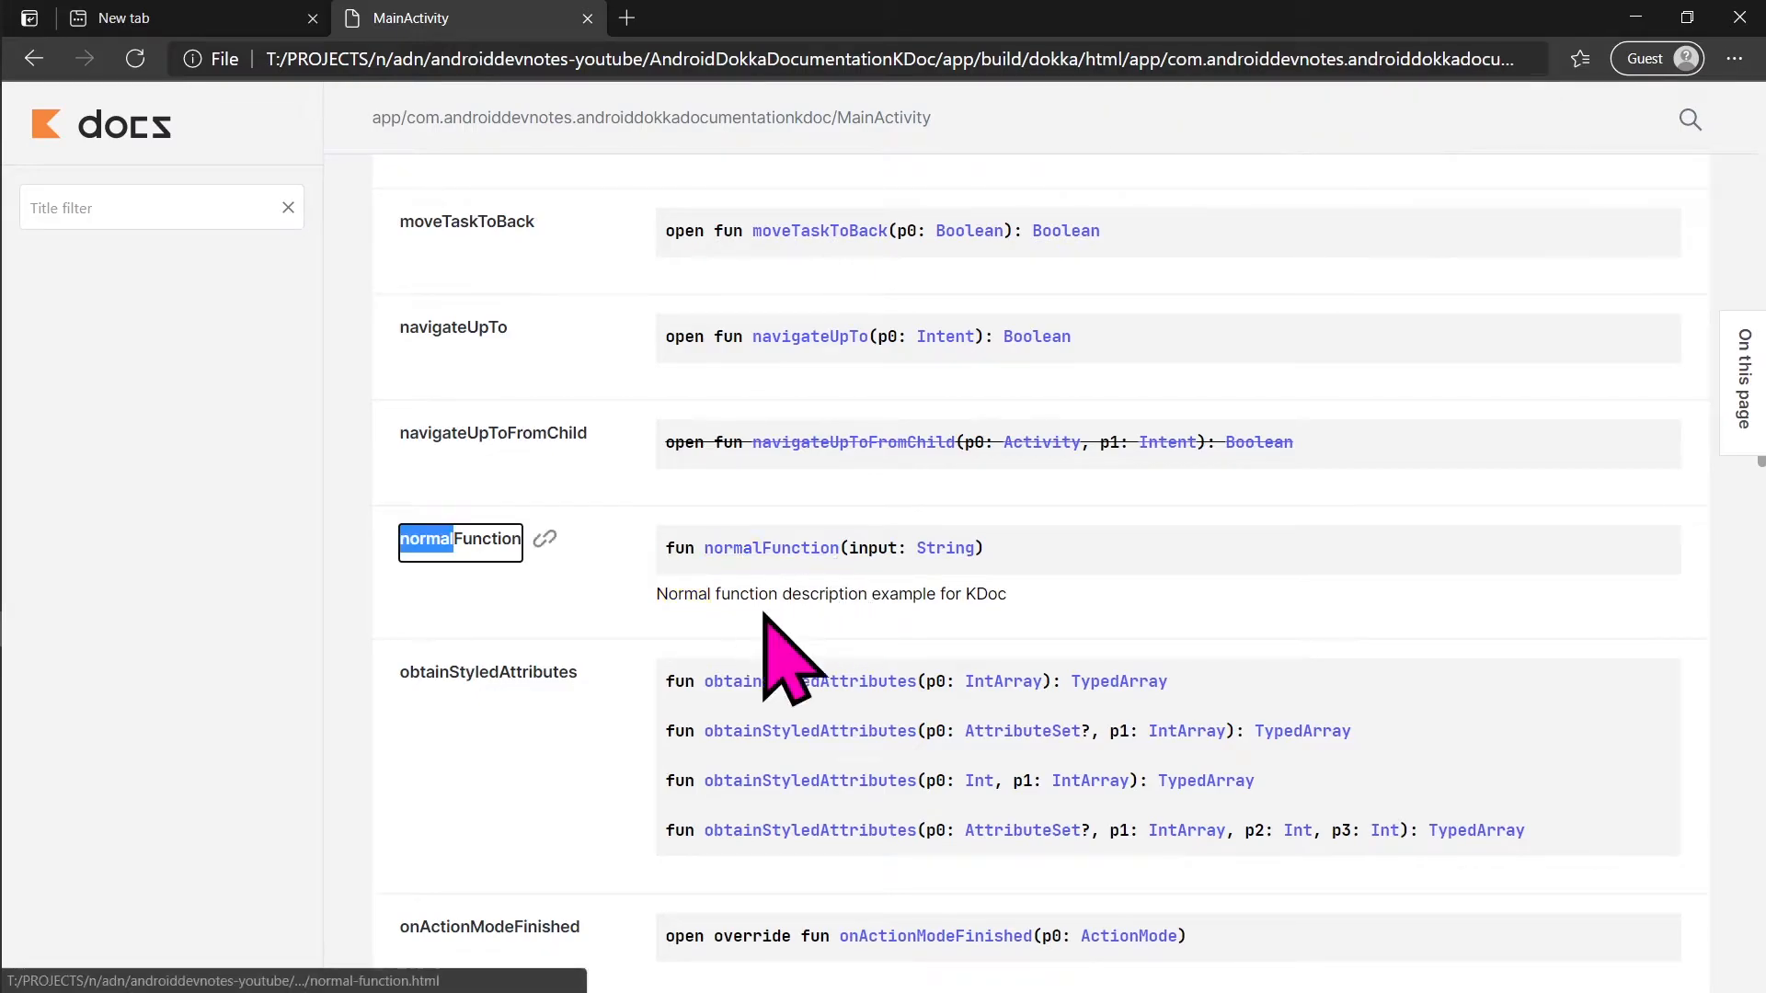
triple_click(830, 594)
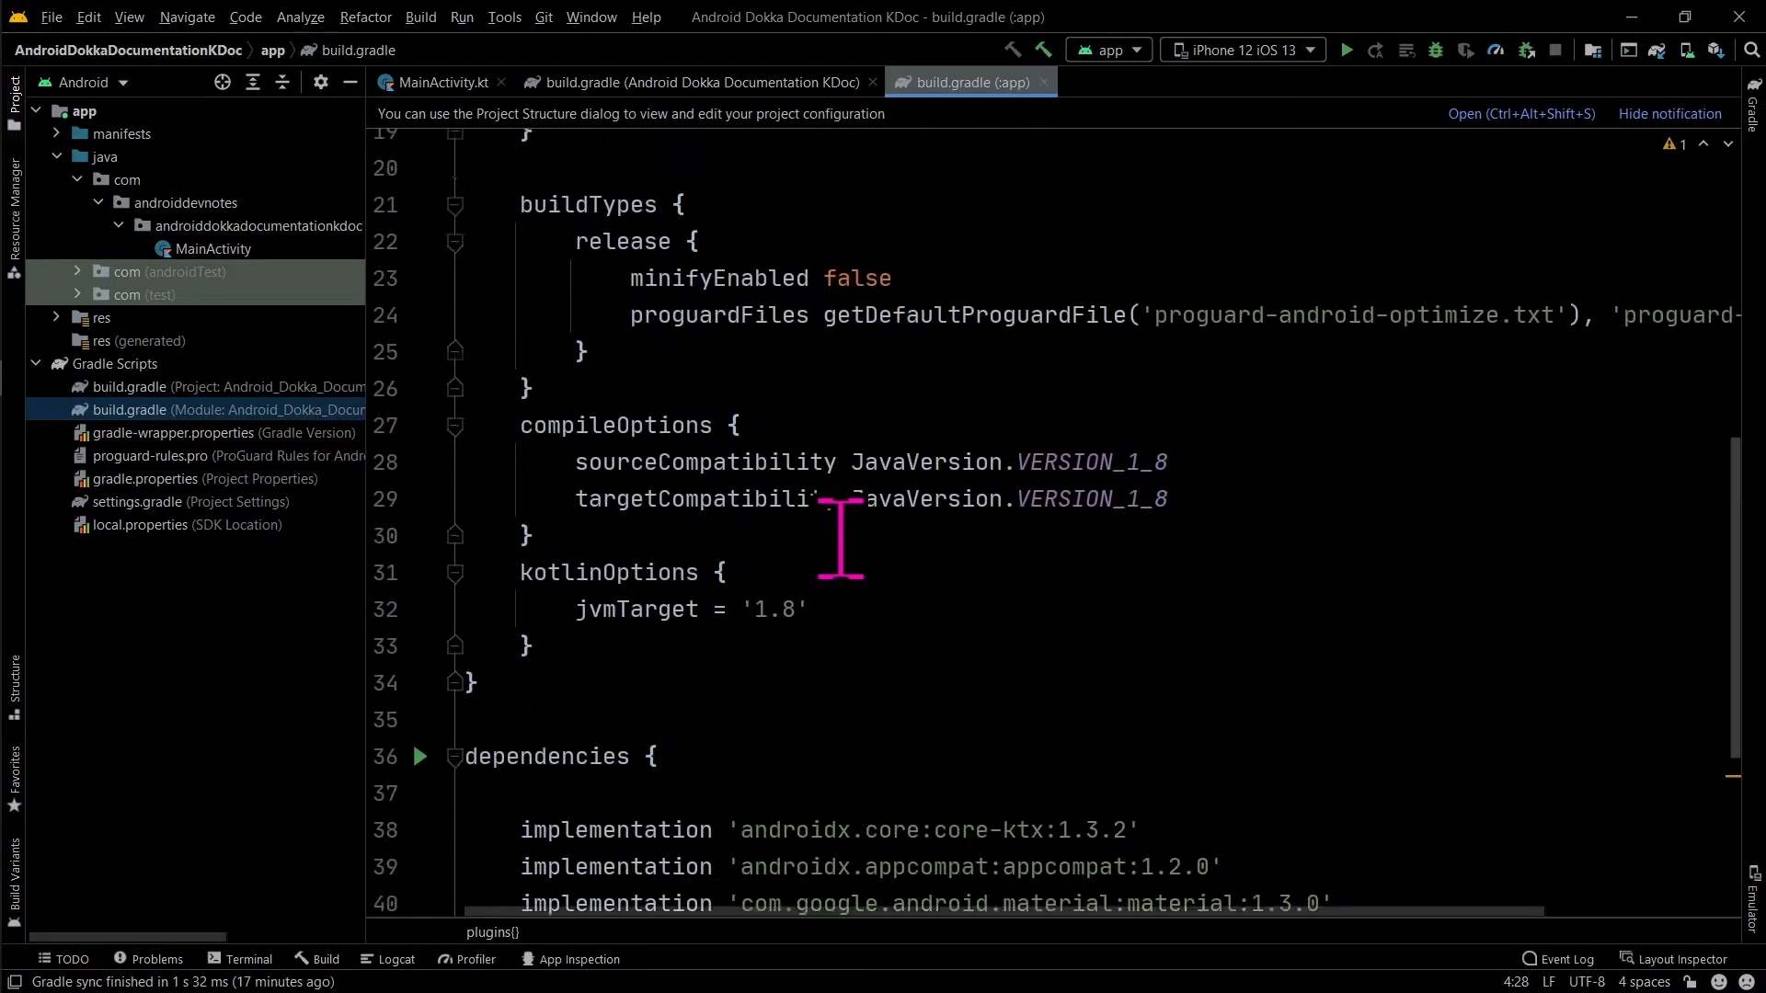
- Add tasks.dokkaHtml.configure with outputDirectory.set(file("../documentation/html")) to build.gradle (:app)
text(tasks.)
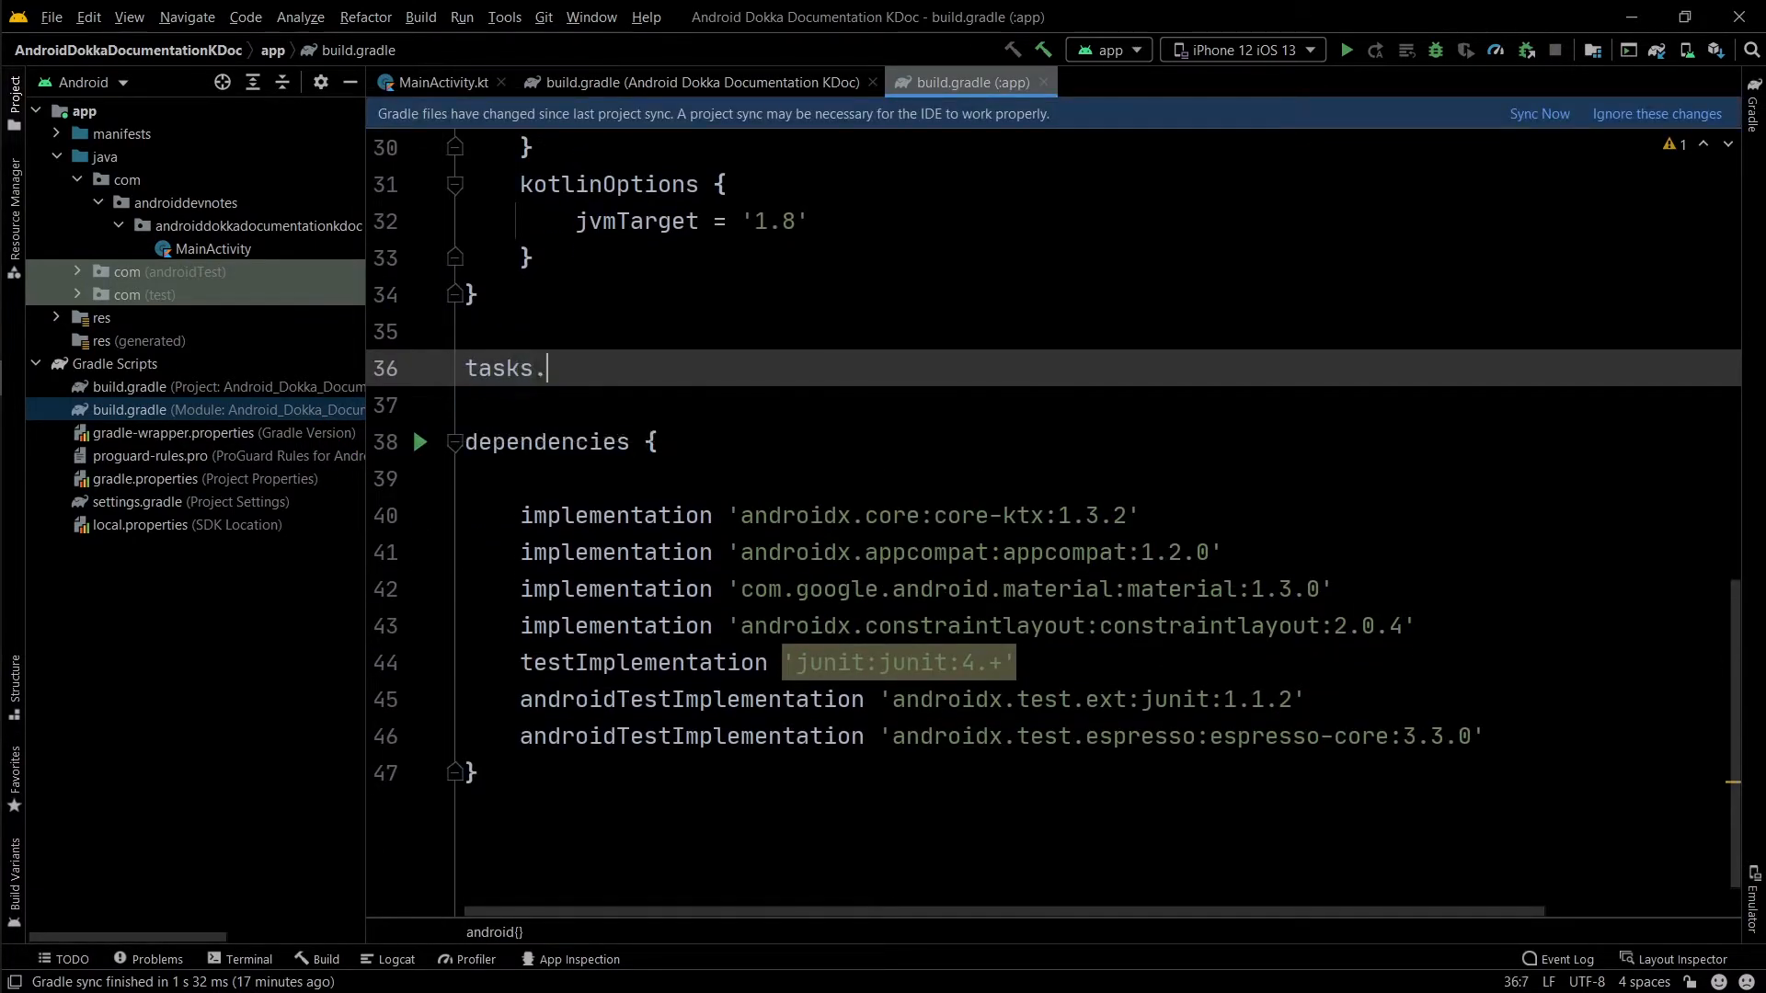
text(dokkaHtml.configure {)
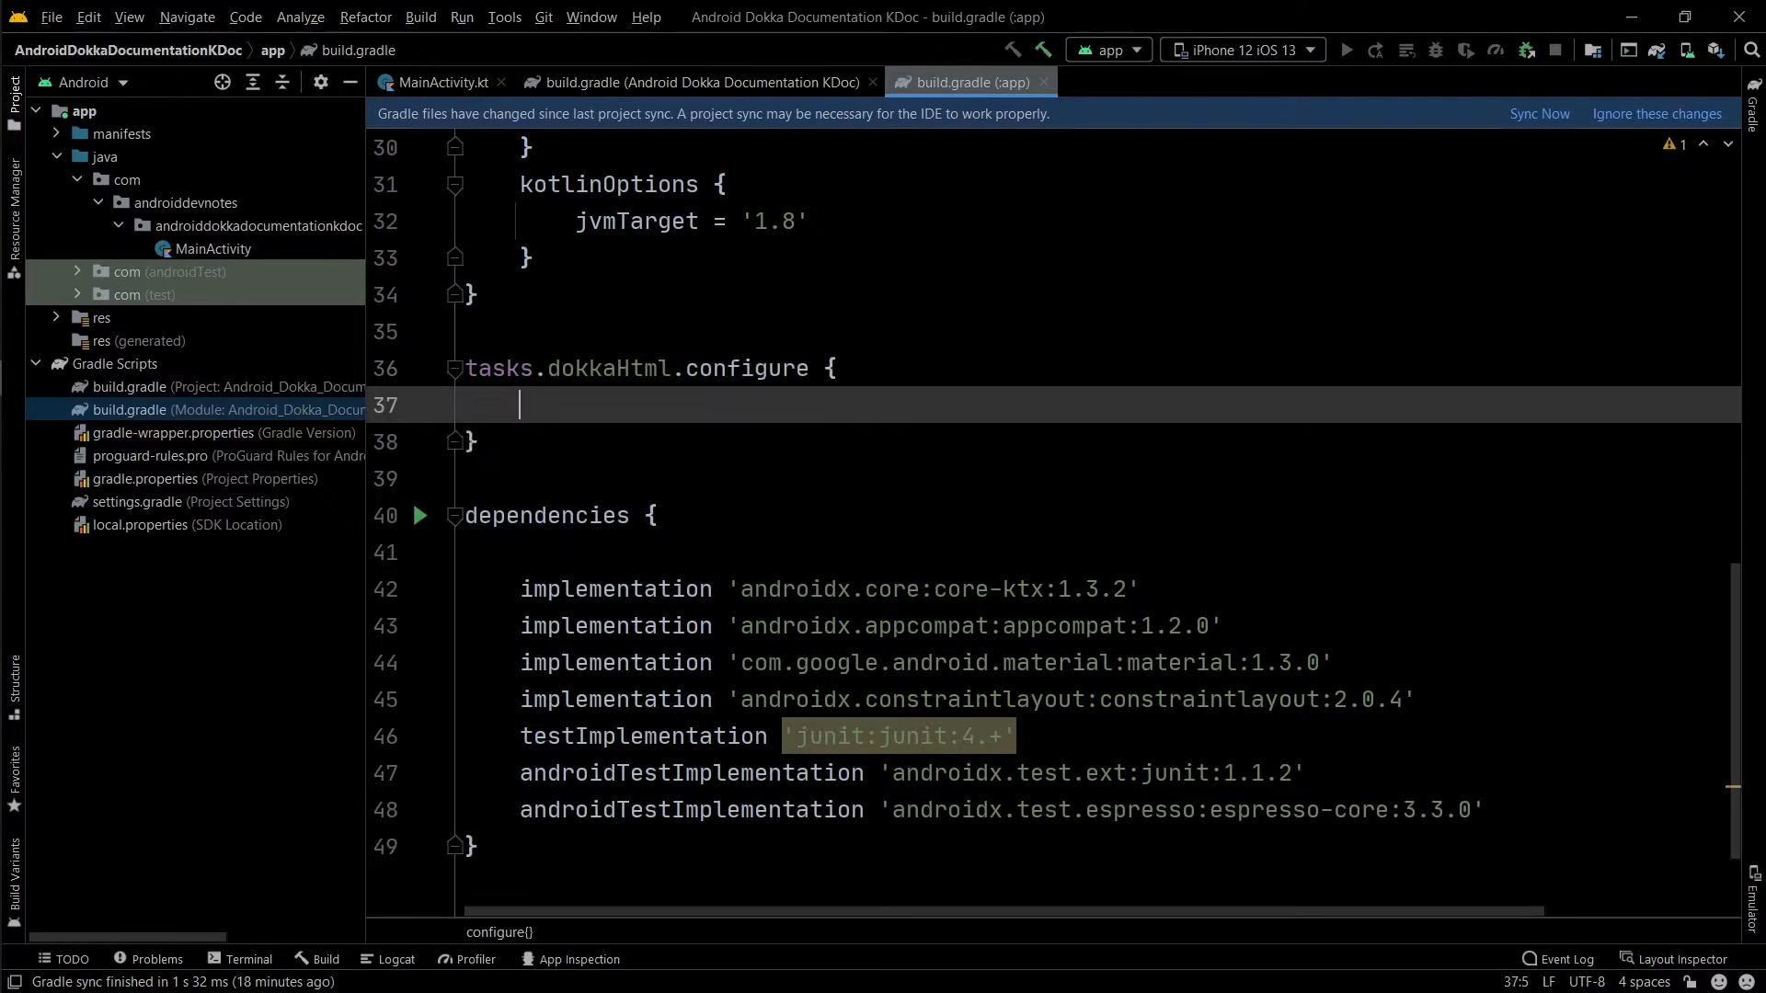
text(output)
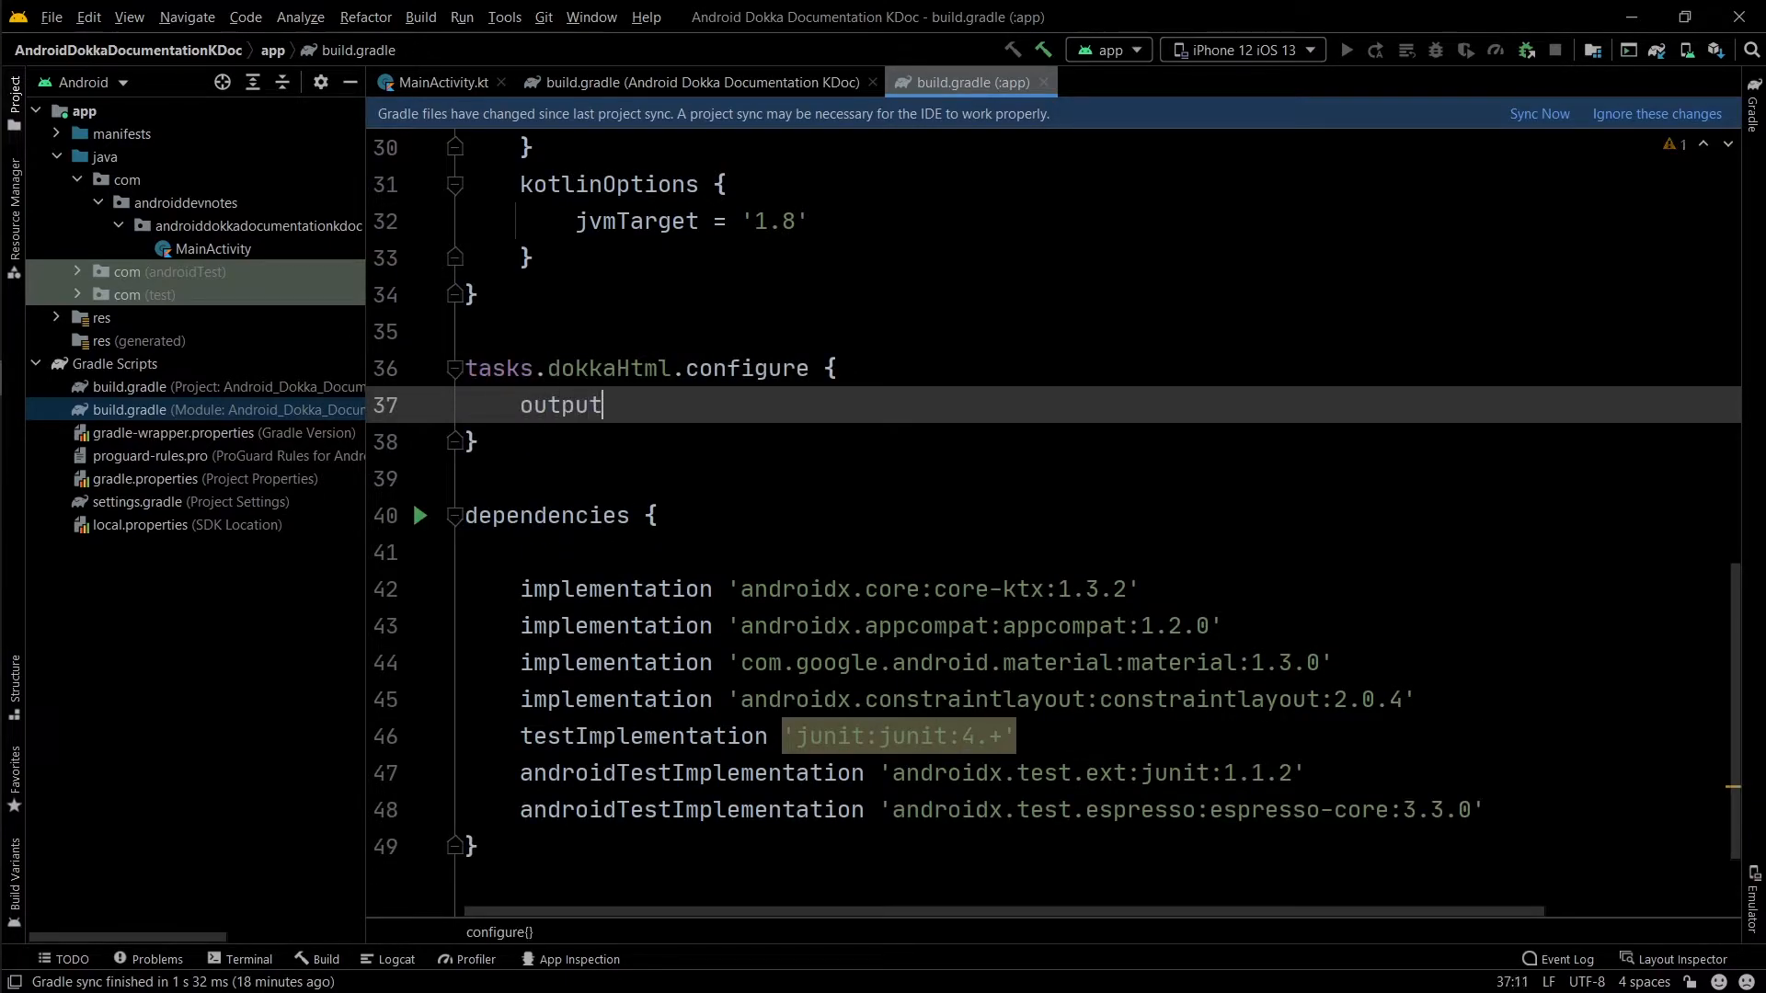
text(Directory.set)
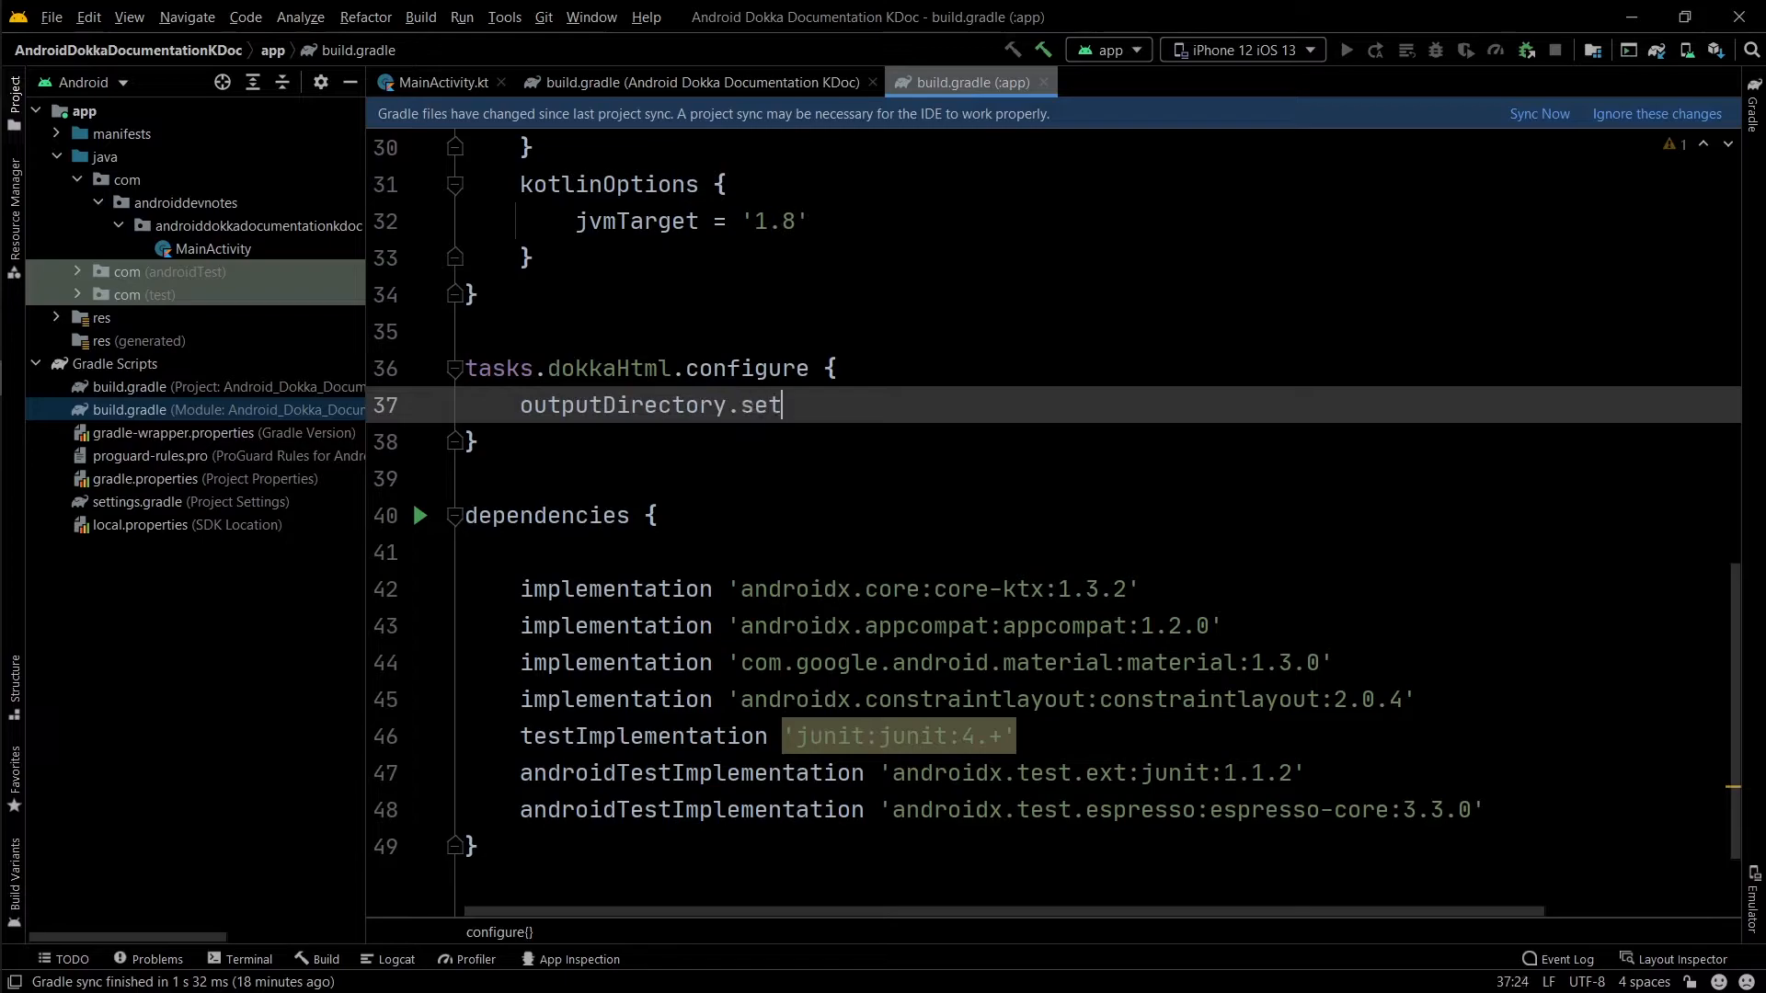
text((file())
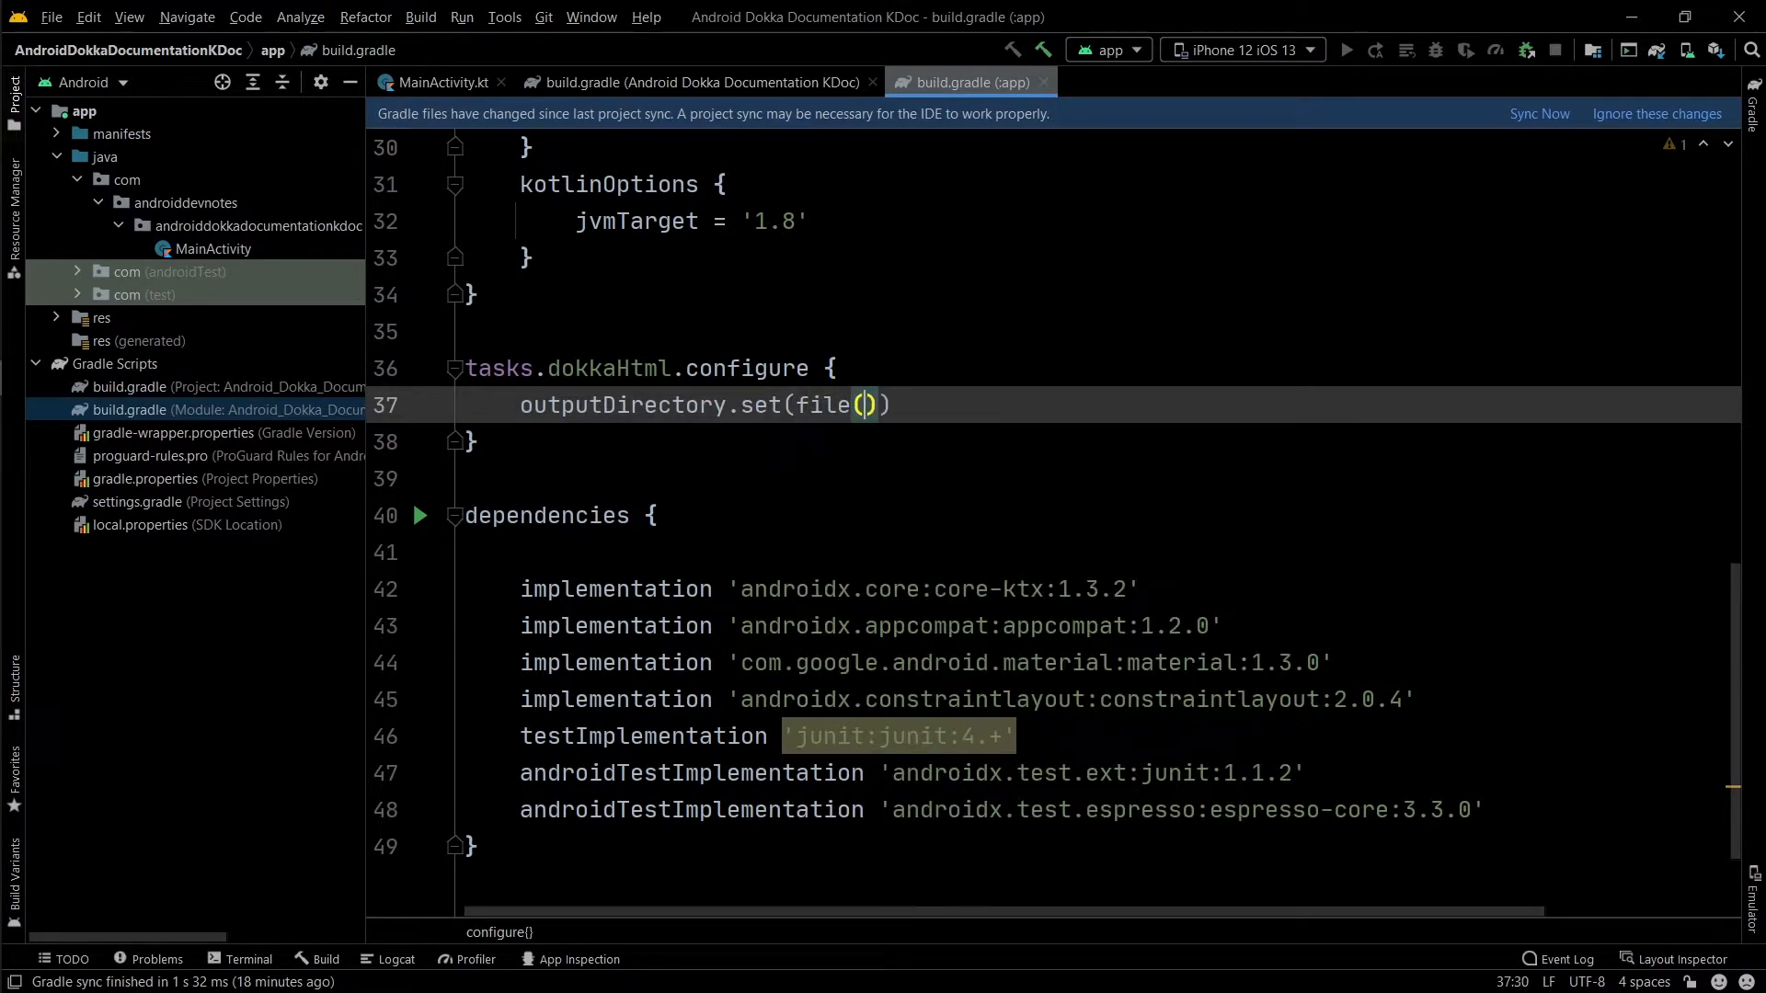
text("../docume)
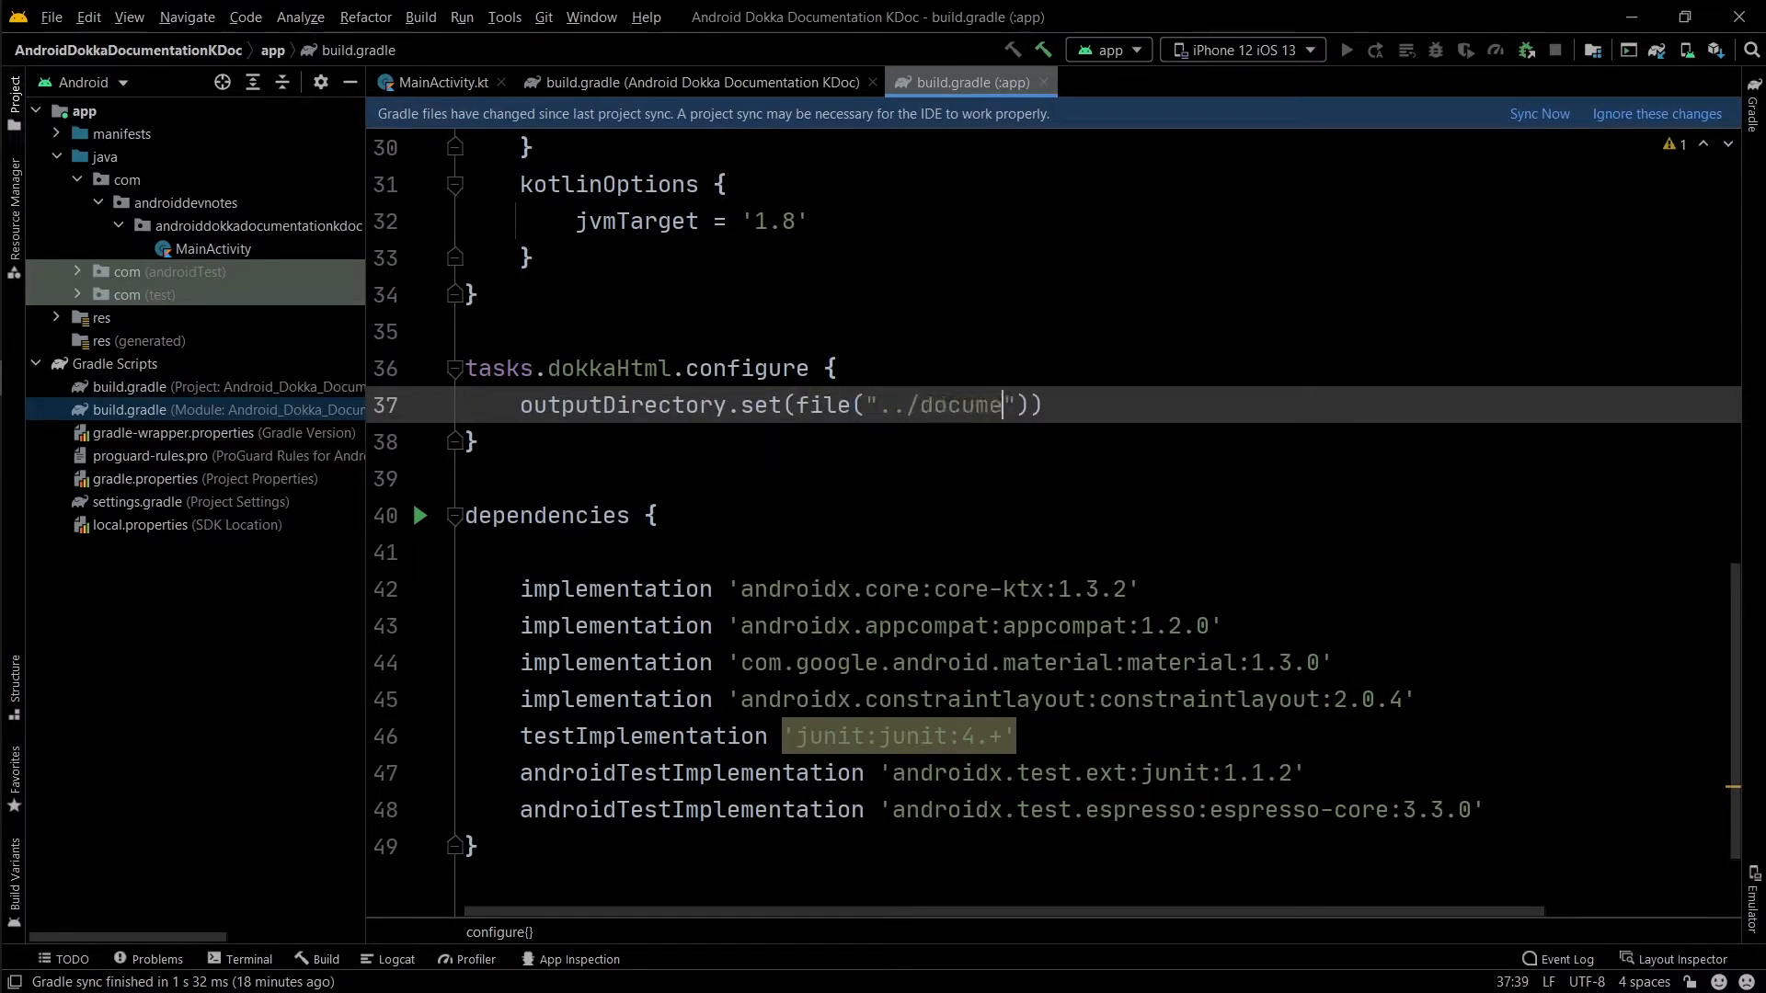
text(ntation/html)
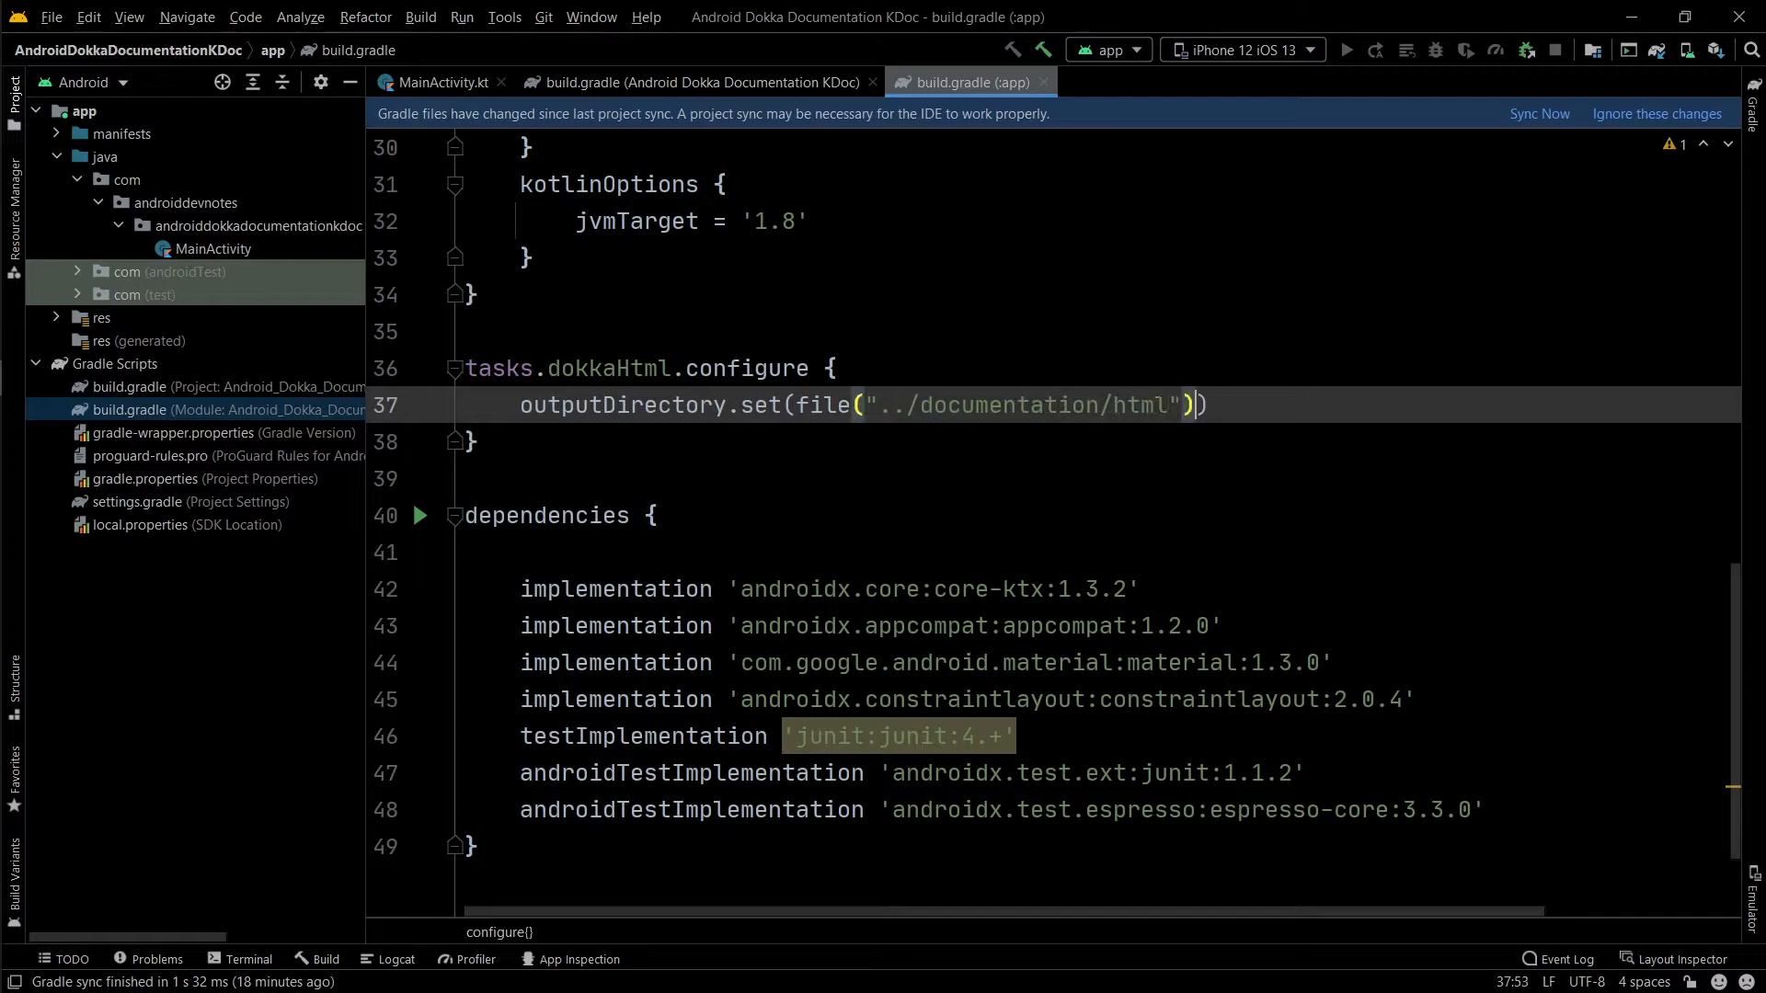
click(1538, 112)
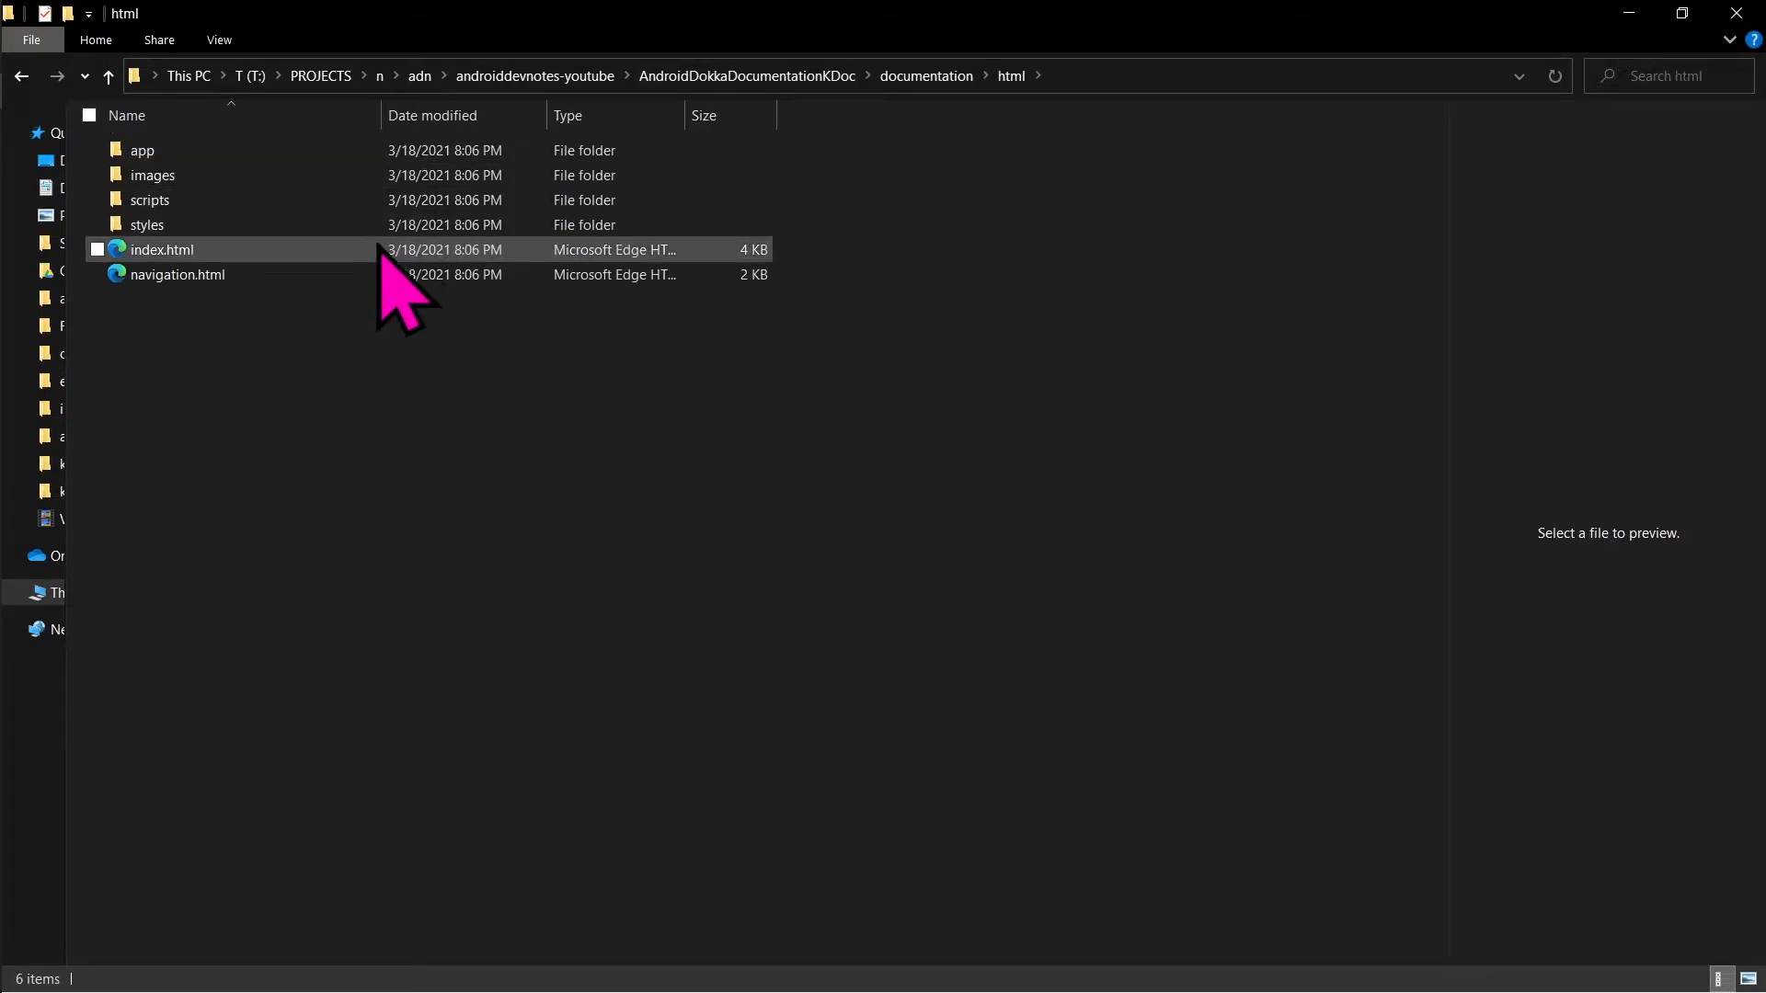
- Open documentation/html index.html in Edge and search MainActivity's functions for 'normal'
double_click(162, 249)
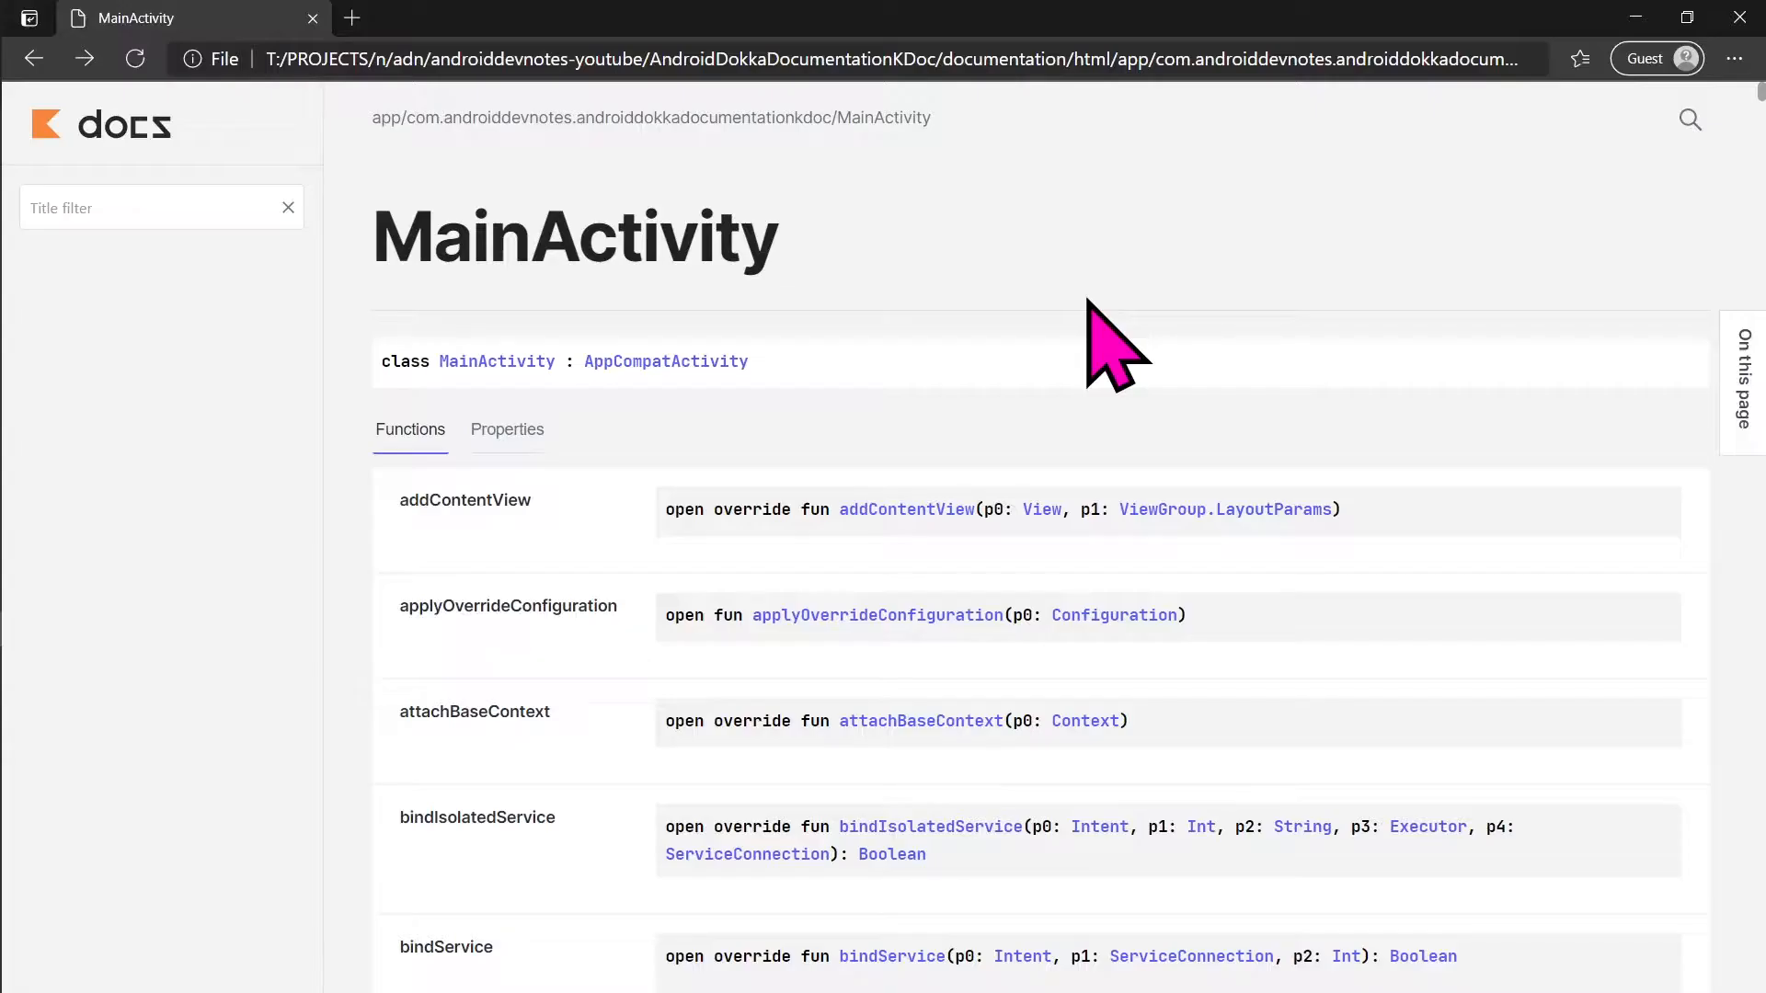
scroll(down, 3)
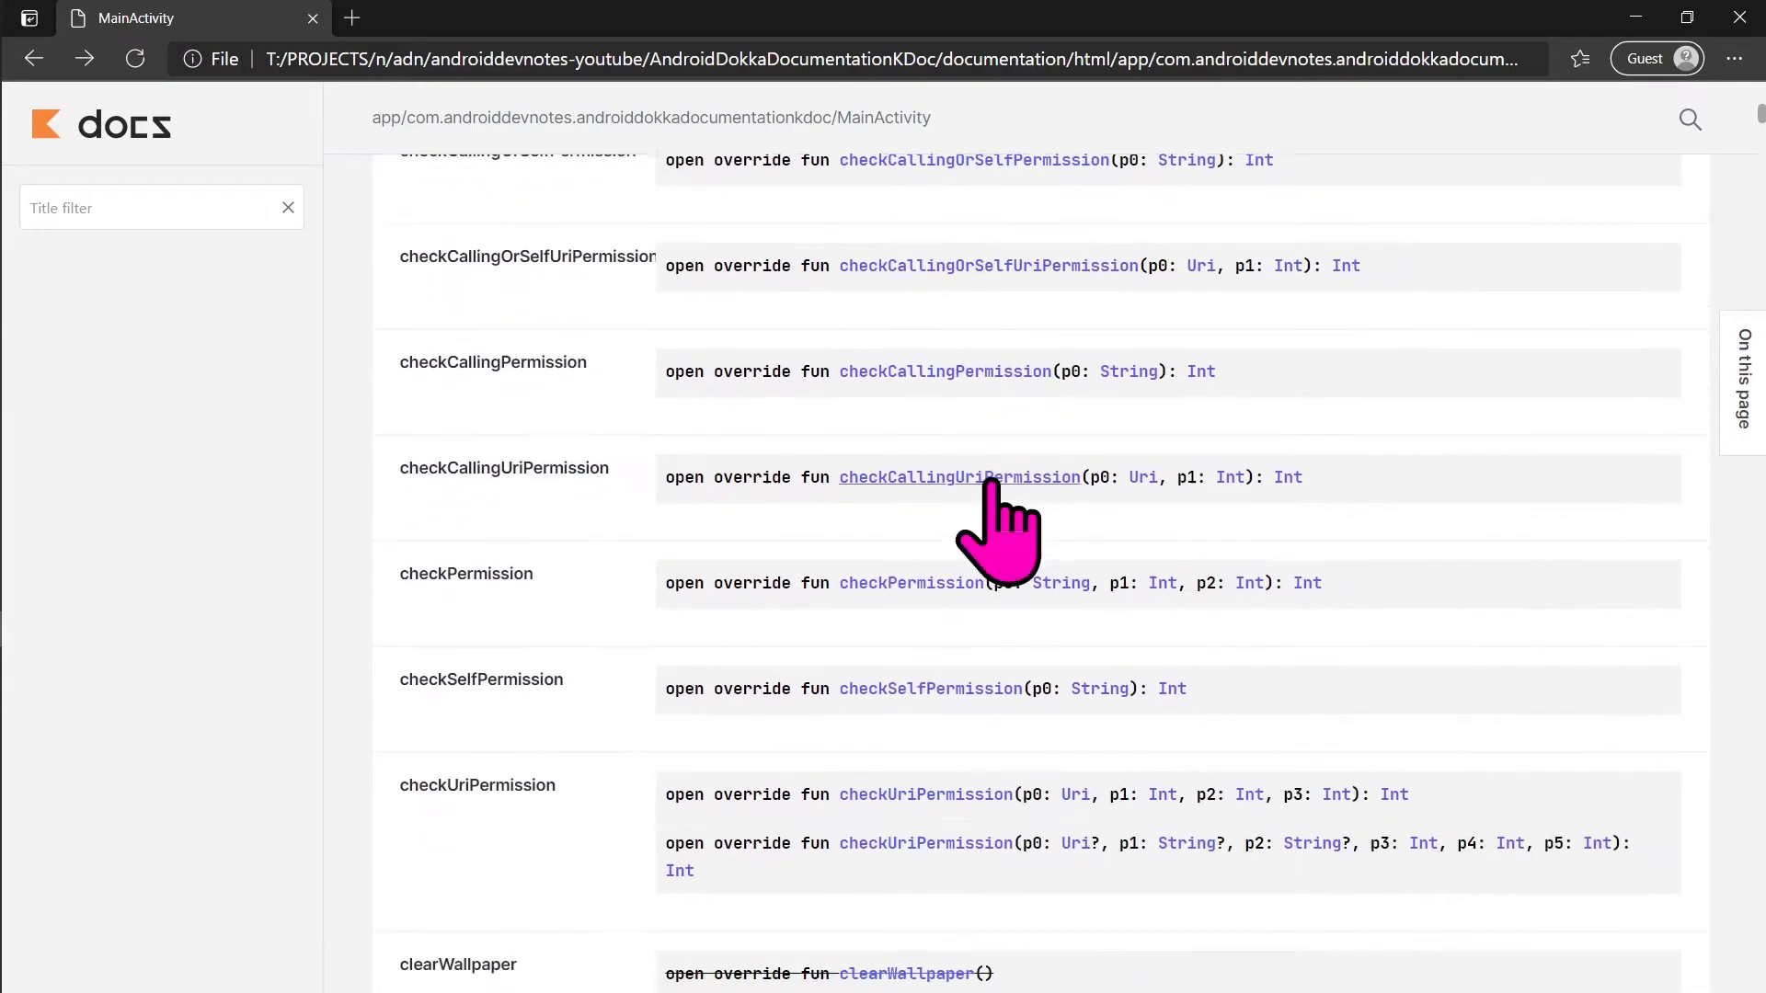
scroll(down, 3)
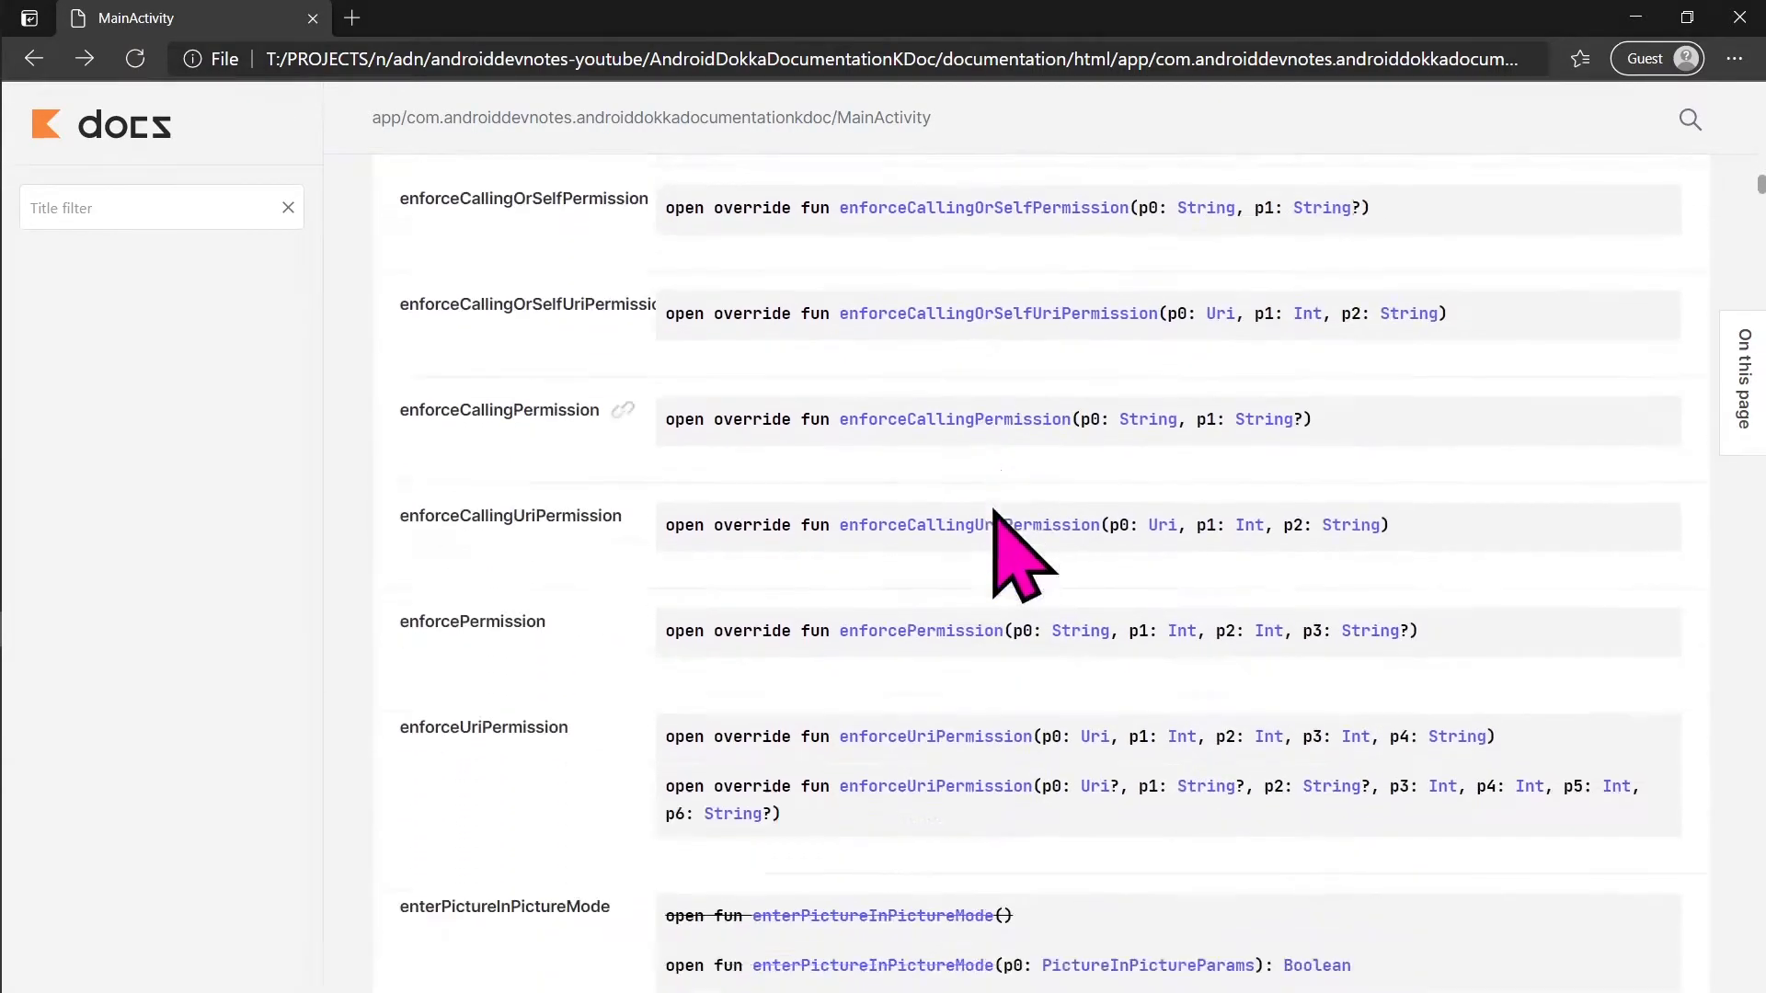
text(normal)
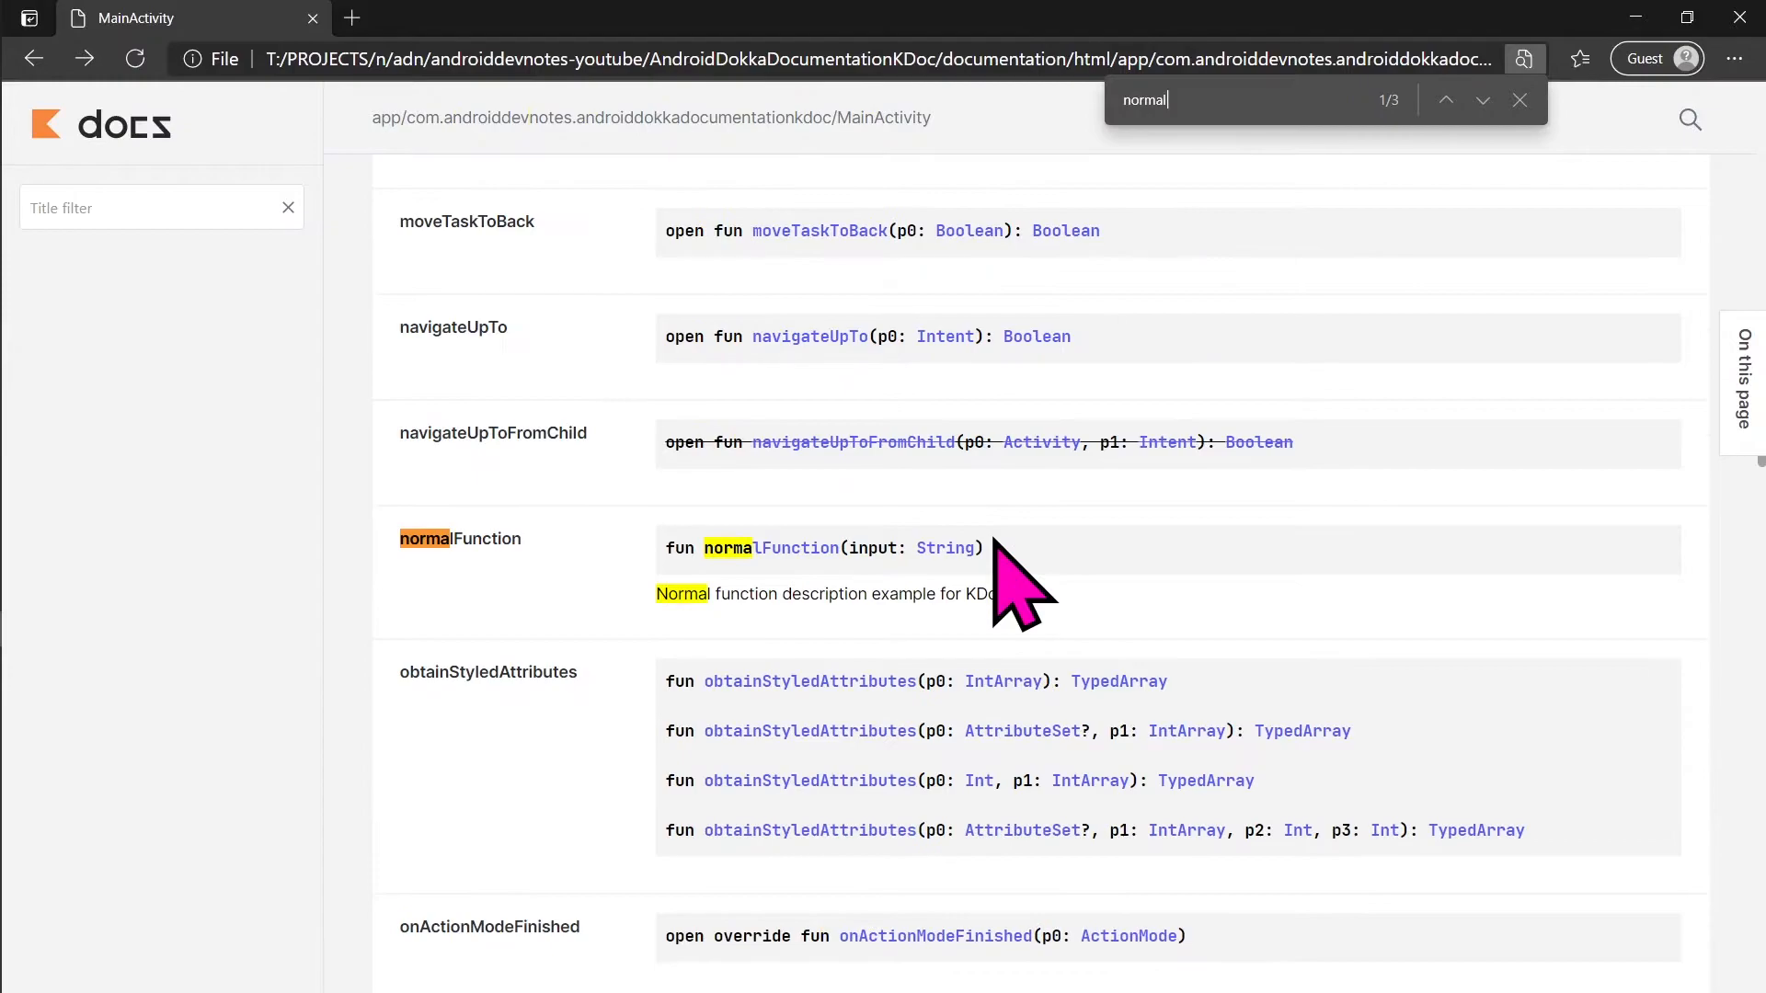
scroll(down, 3)
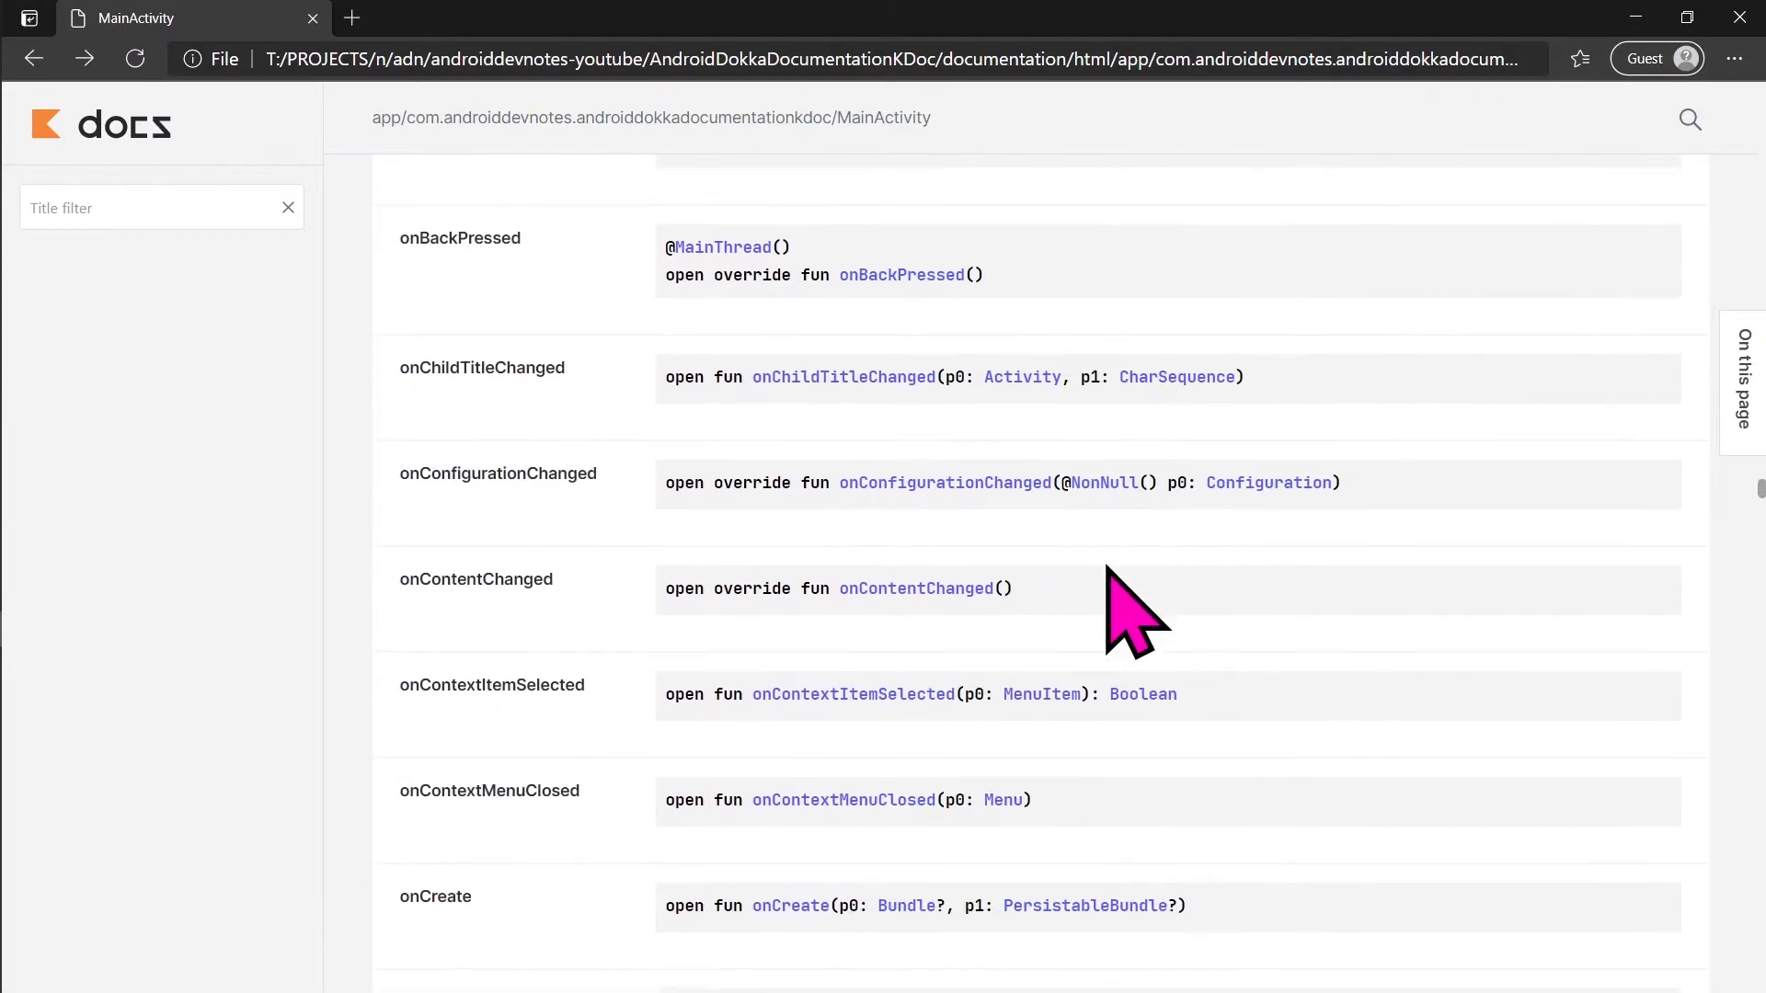
scroll(down, 3)
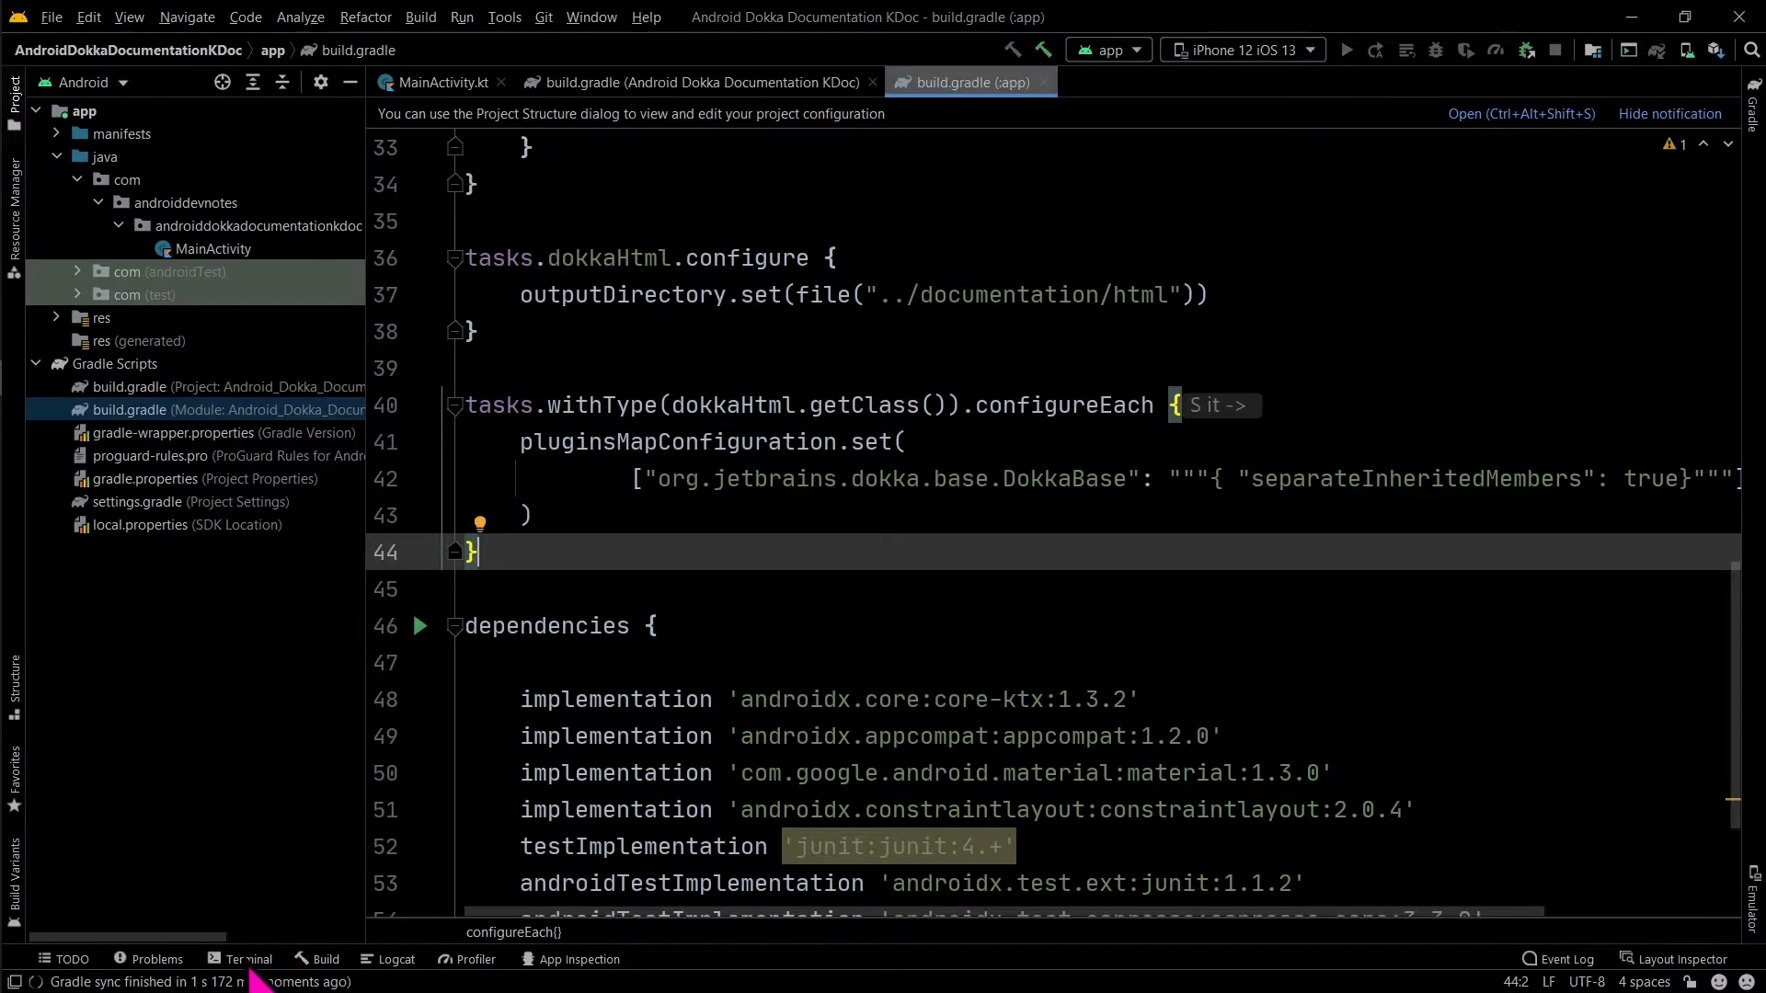
- Open the Terminal to regenerate the Dokka docs with inherited members separated
click(248, 959)
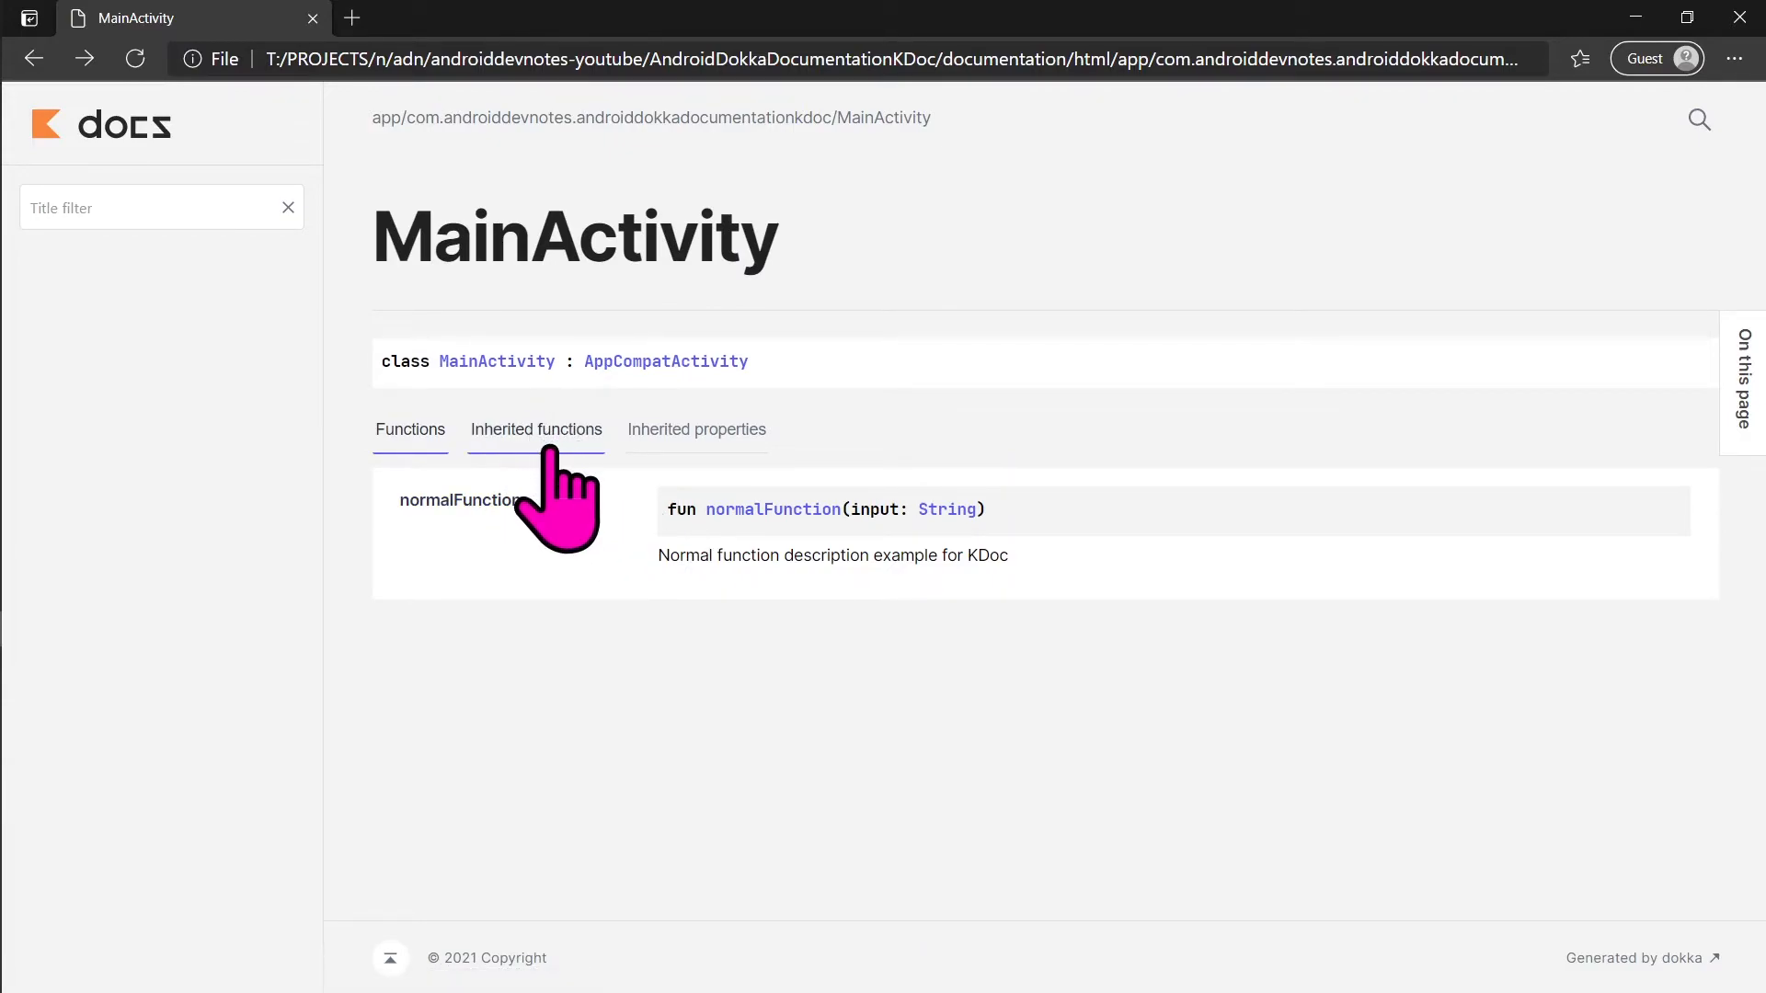
- View MainActivity's Inherited functions section, then open Dokka's inherited-members GitHub issue
click(411, 429)
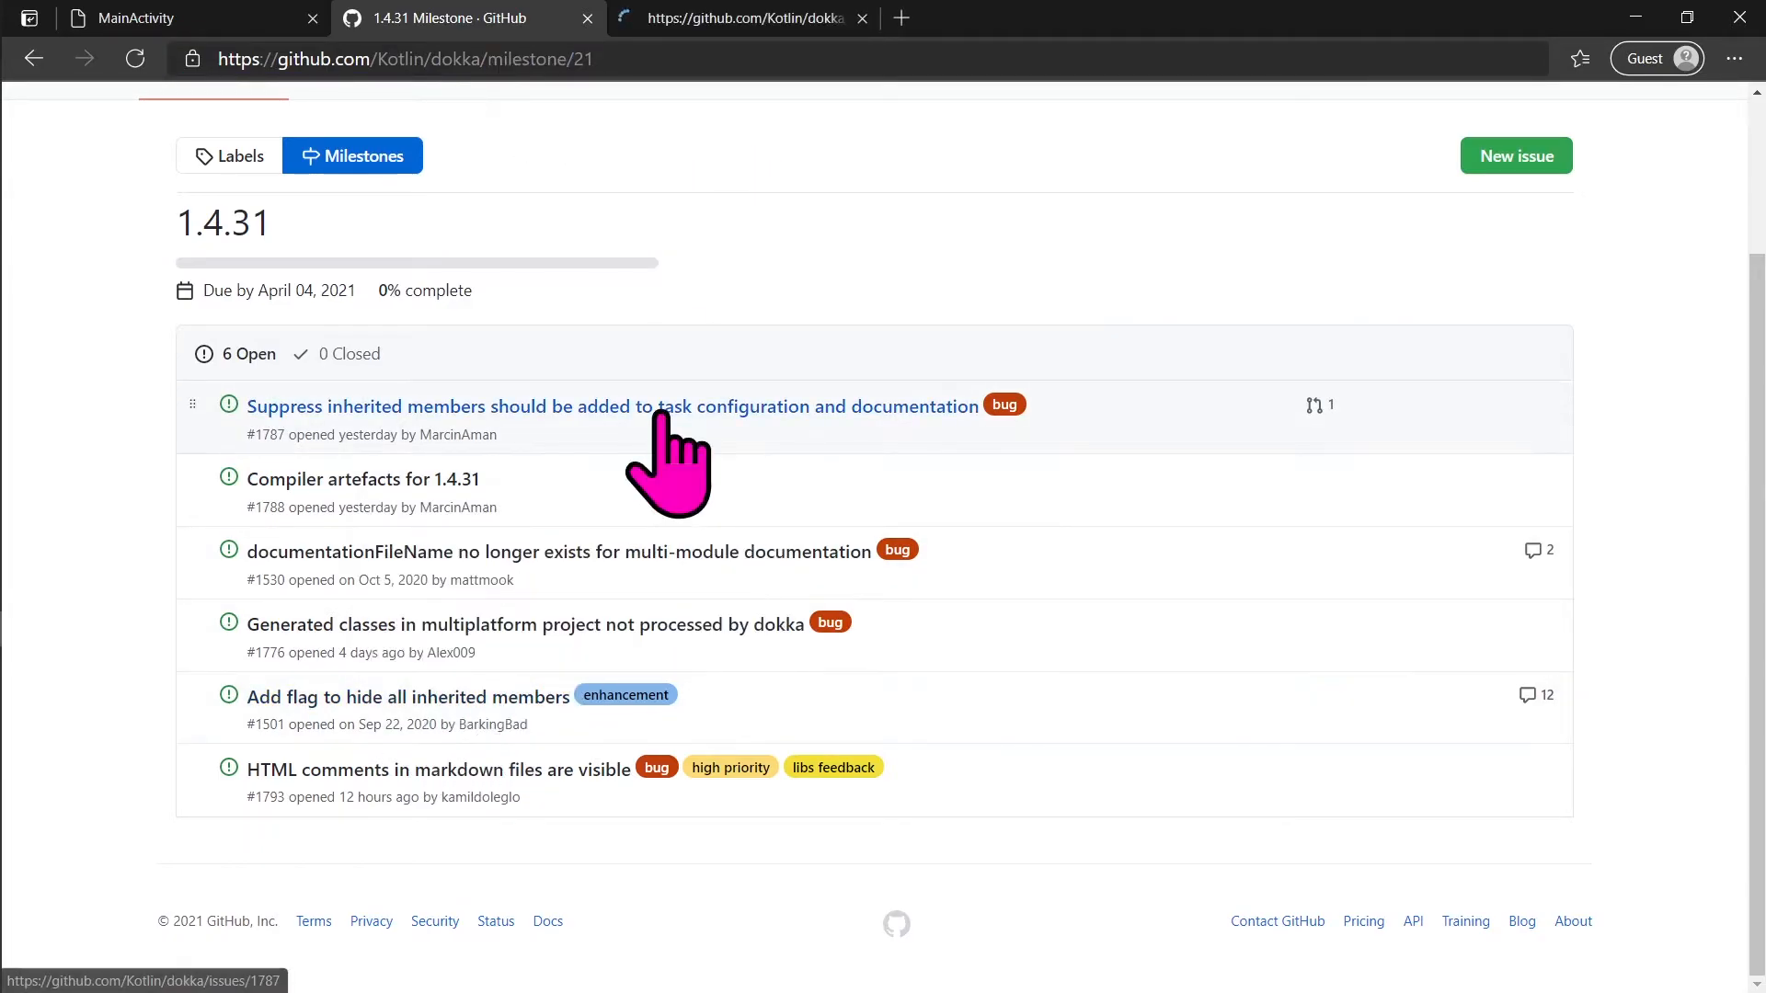
click(408, 696)
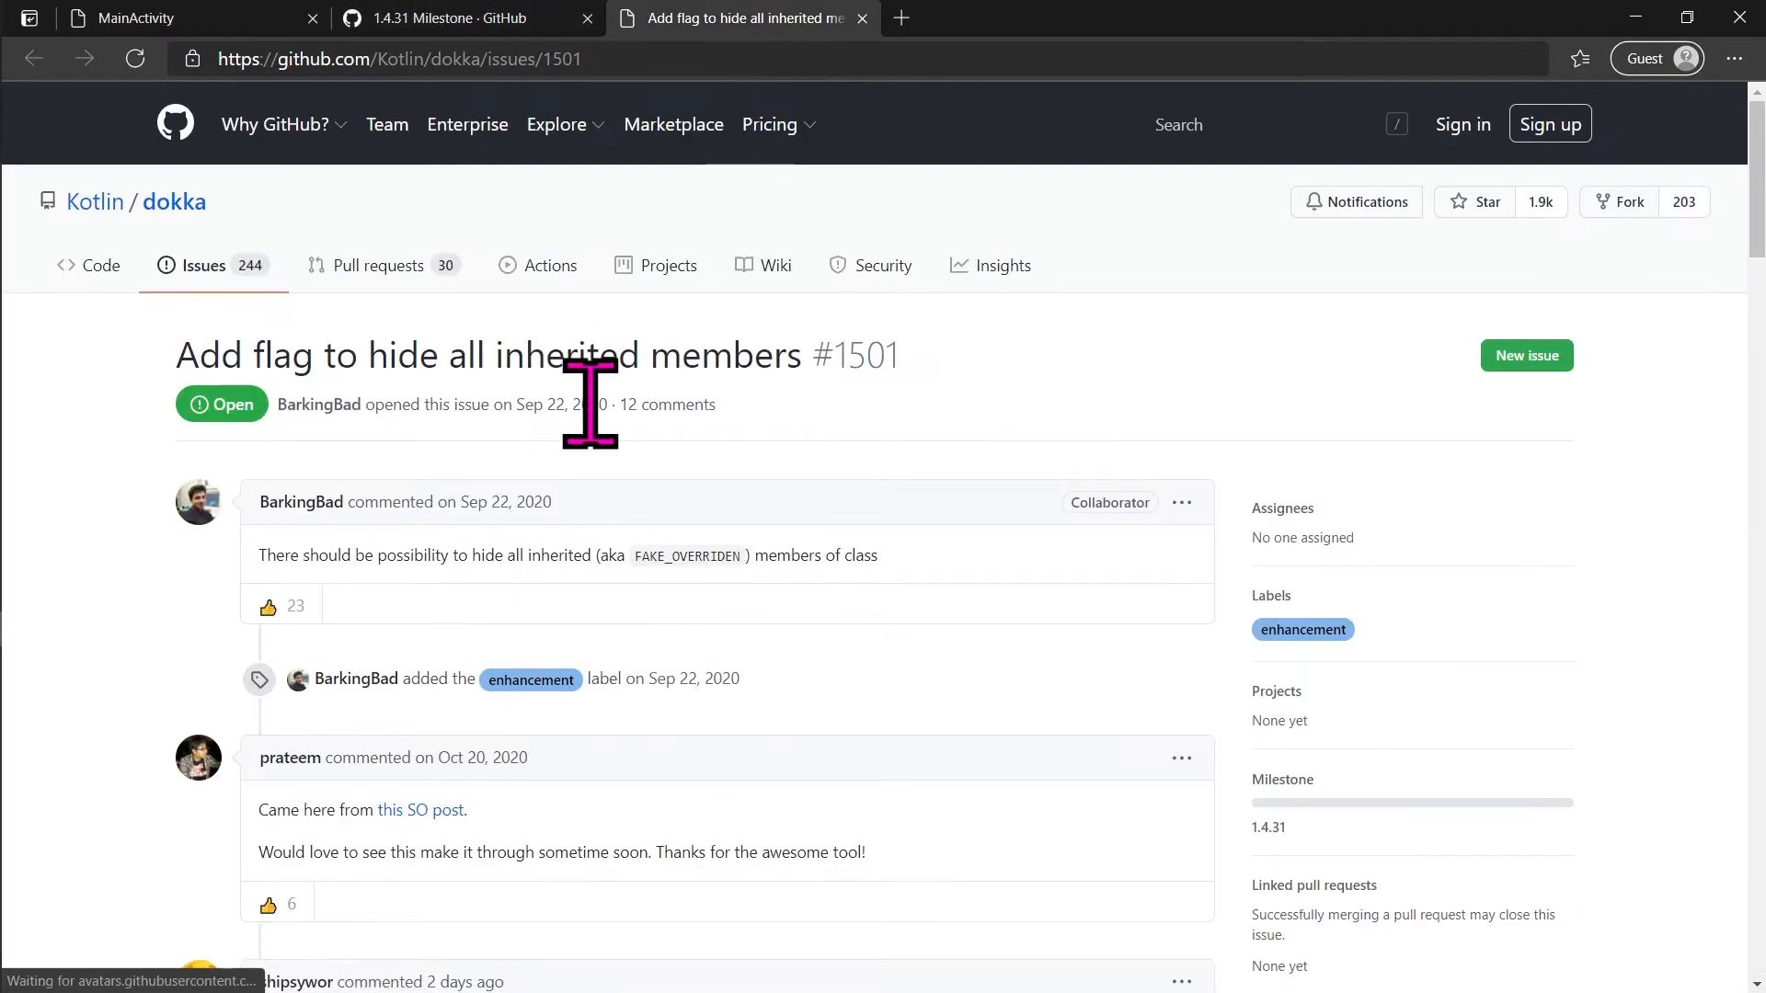
drag(257, 555, 879, 556)
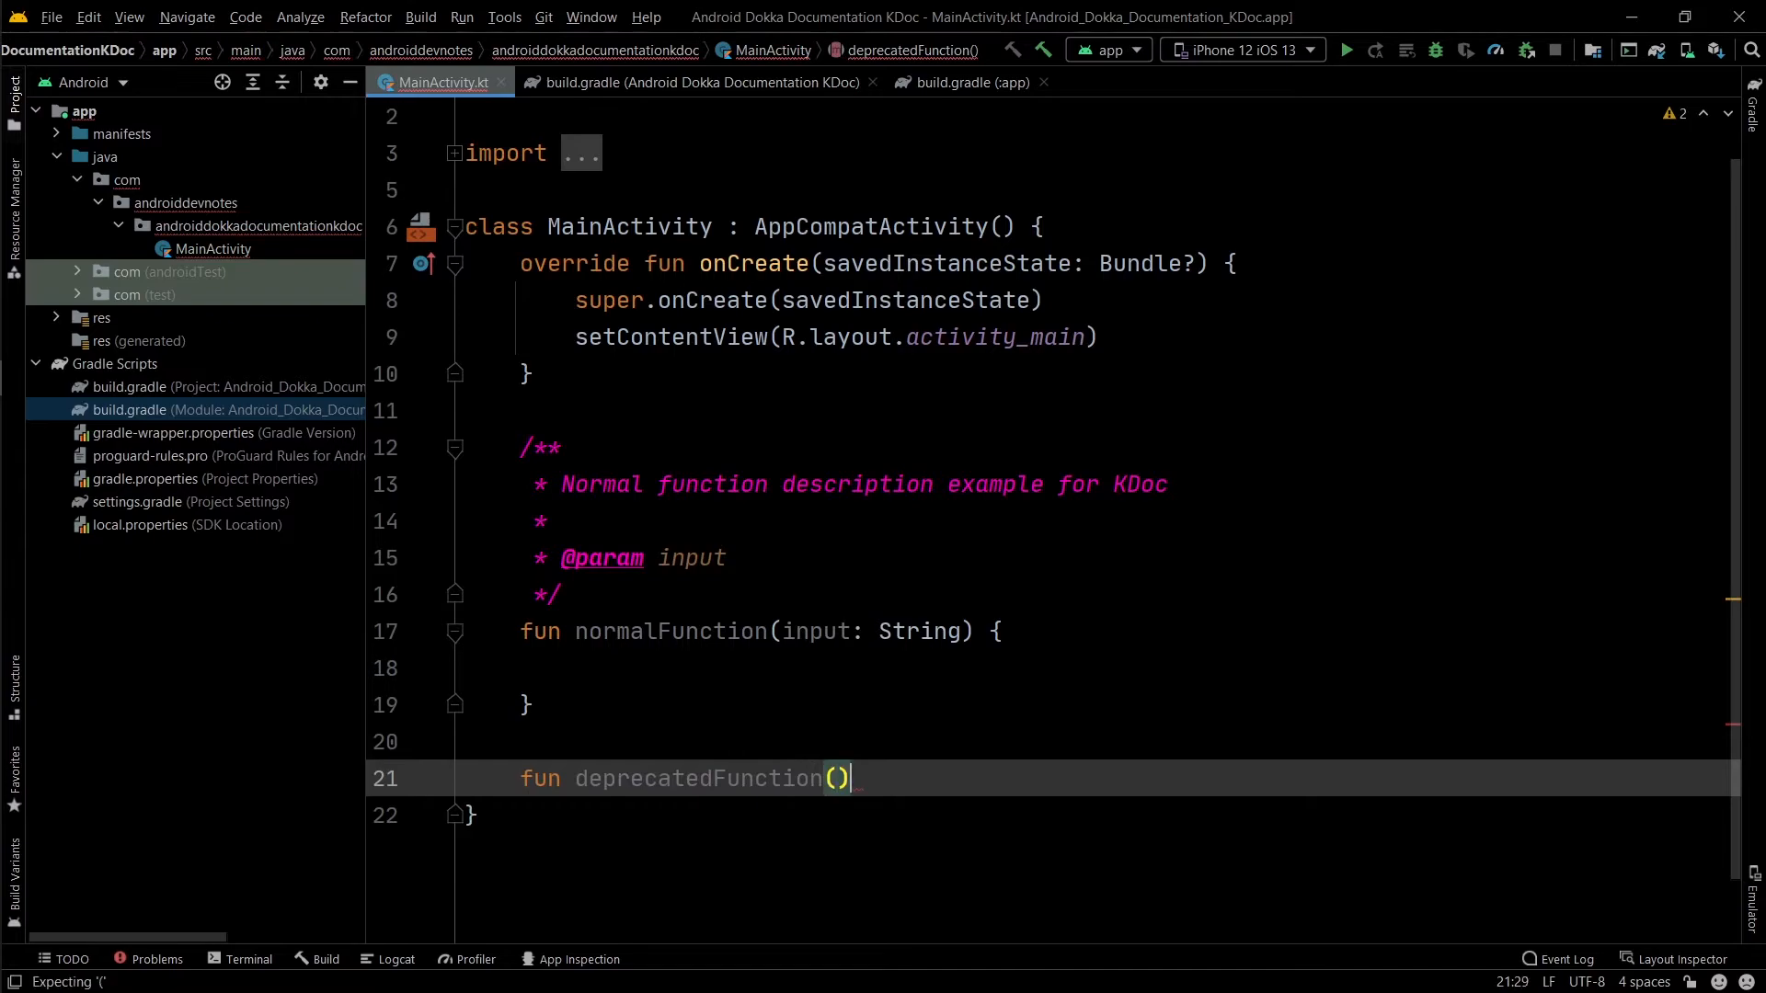
text(@Deper)
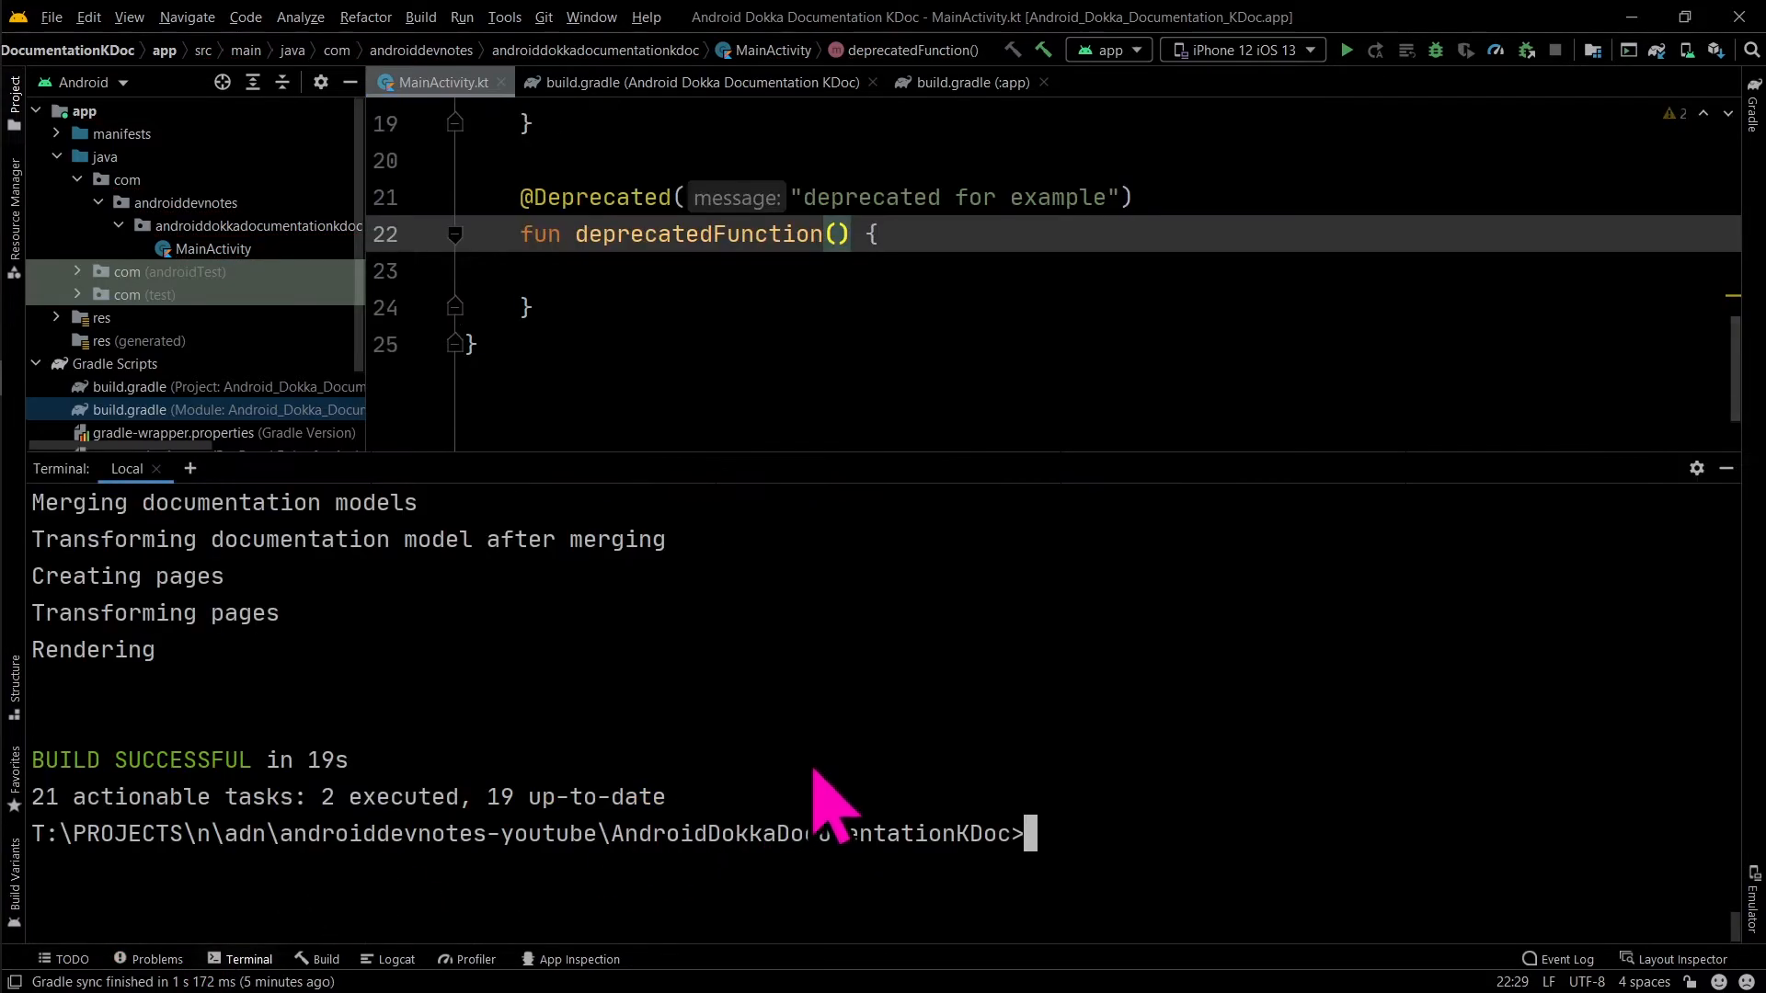
text(gradlew.bat dokkaHtml)
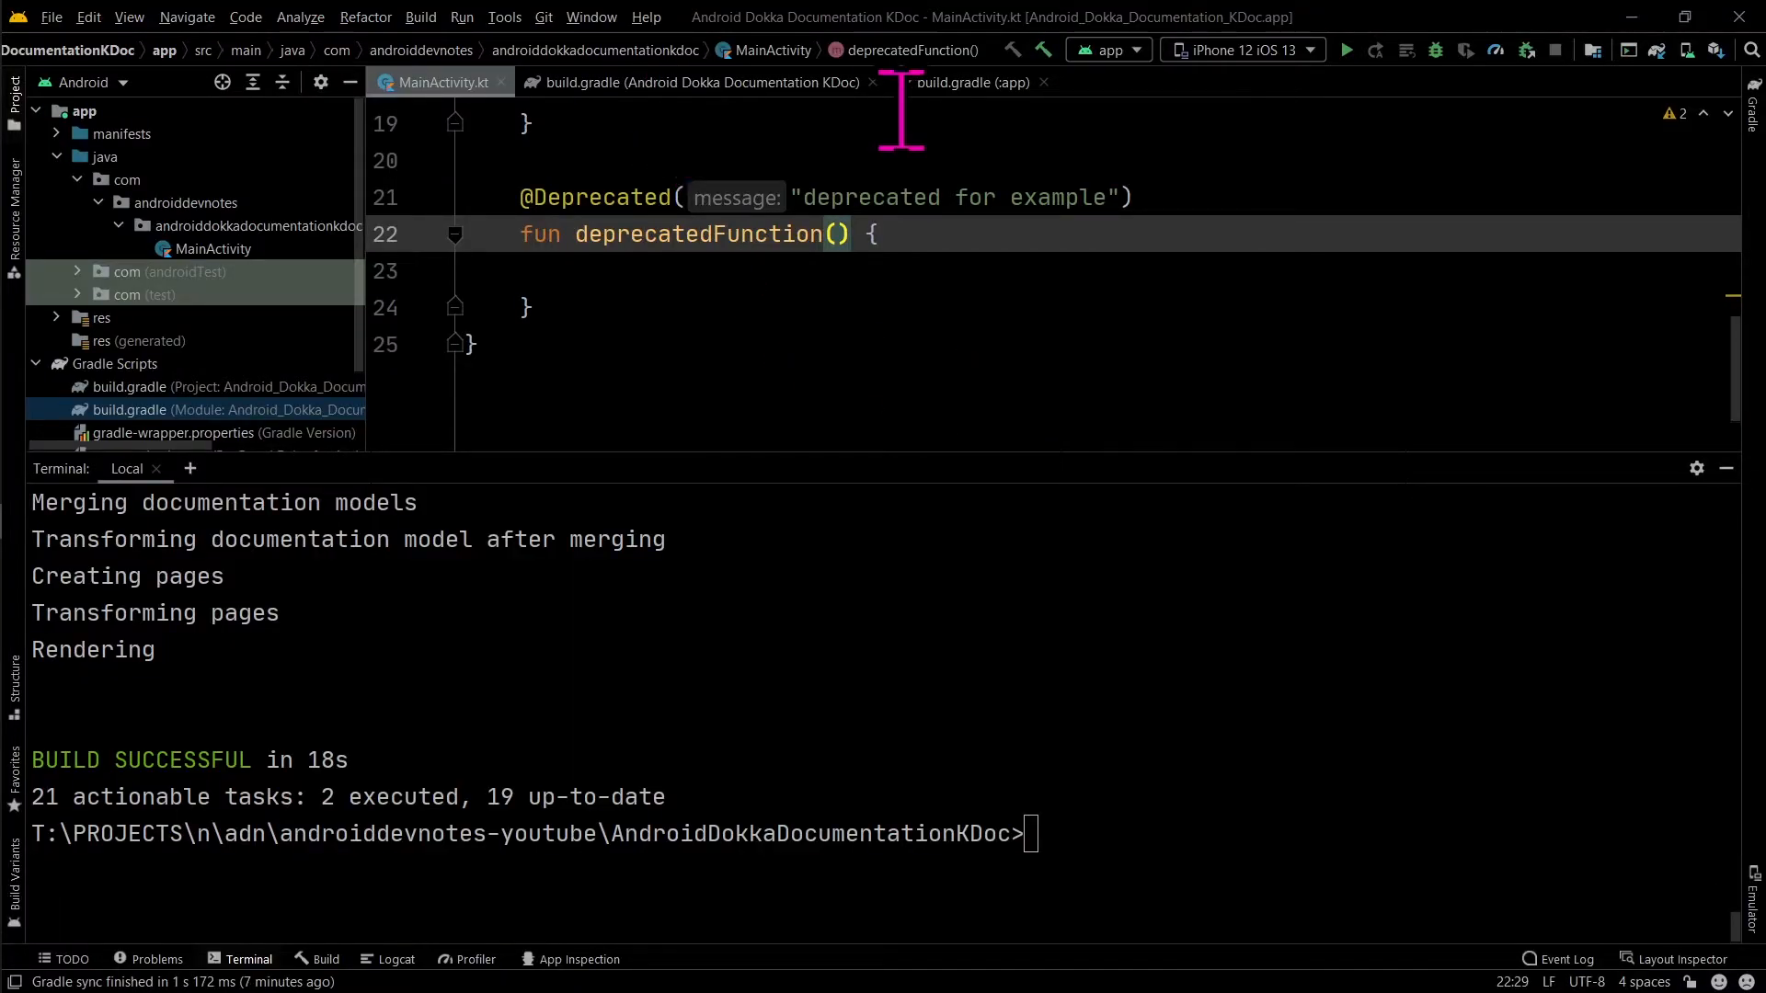
- In build.gradle (:app), add dokkaHtml.configure with main source set skipDeprecated.set(true)
click(969, 82)
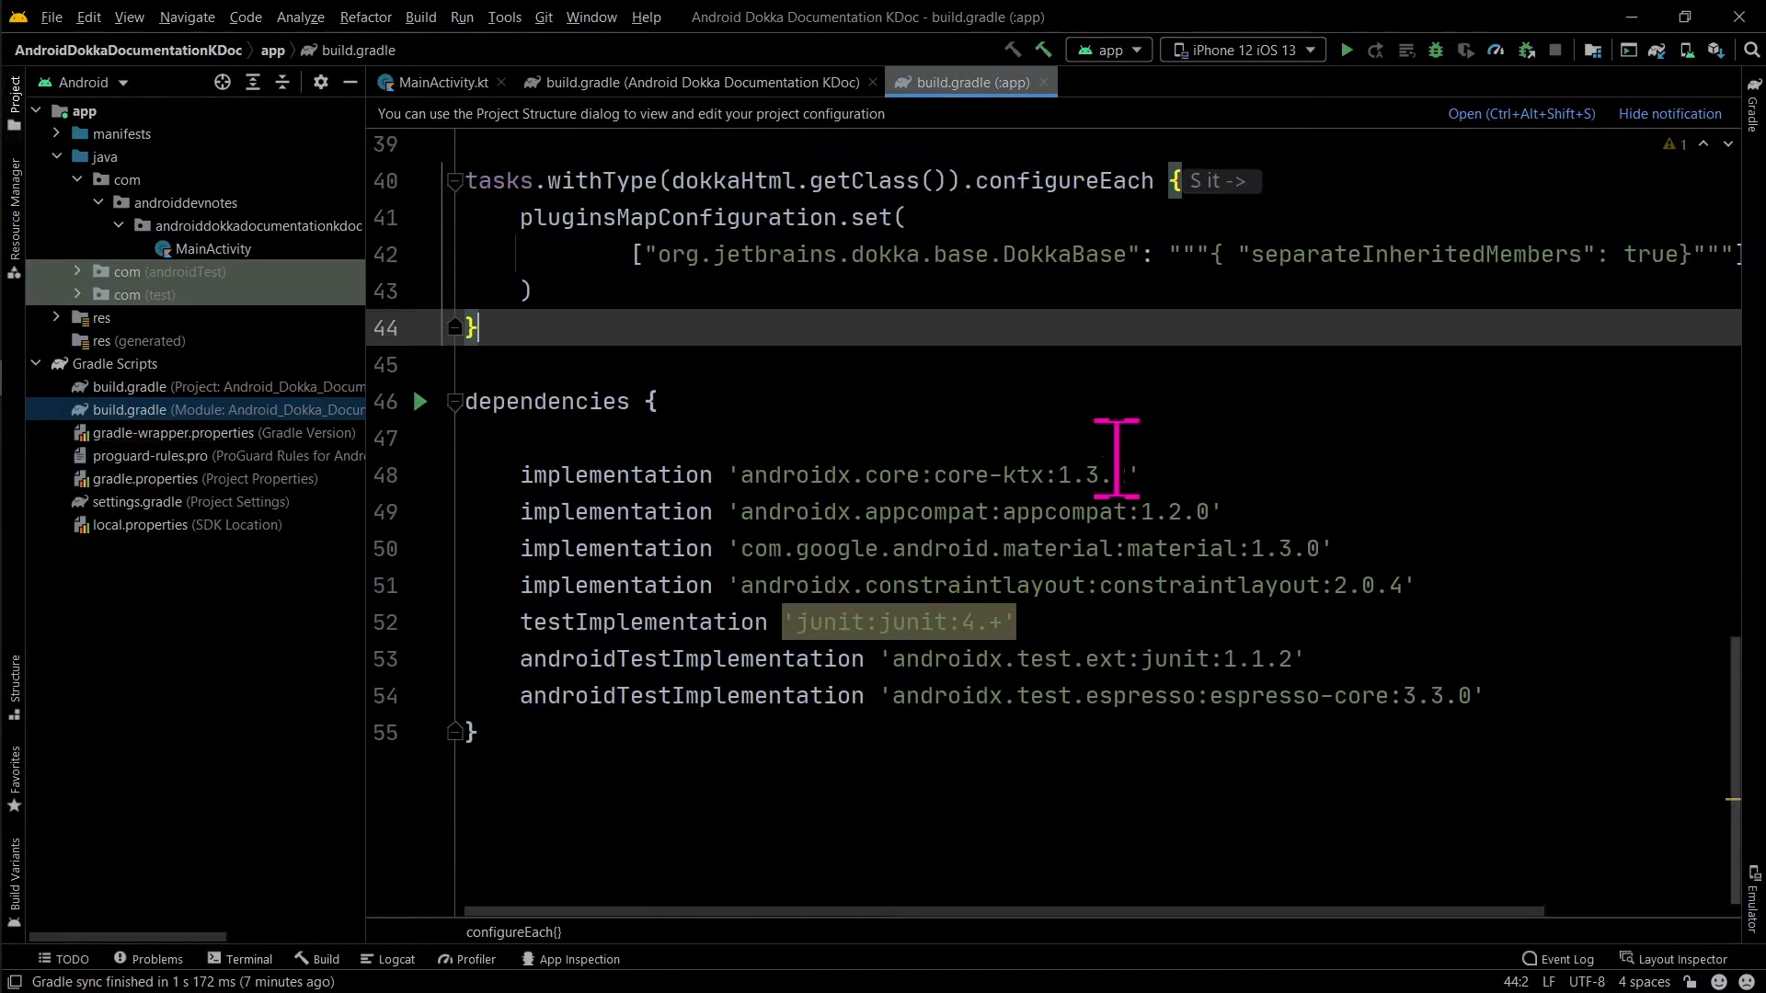
text(dokk)
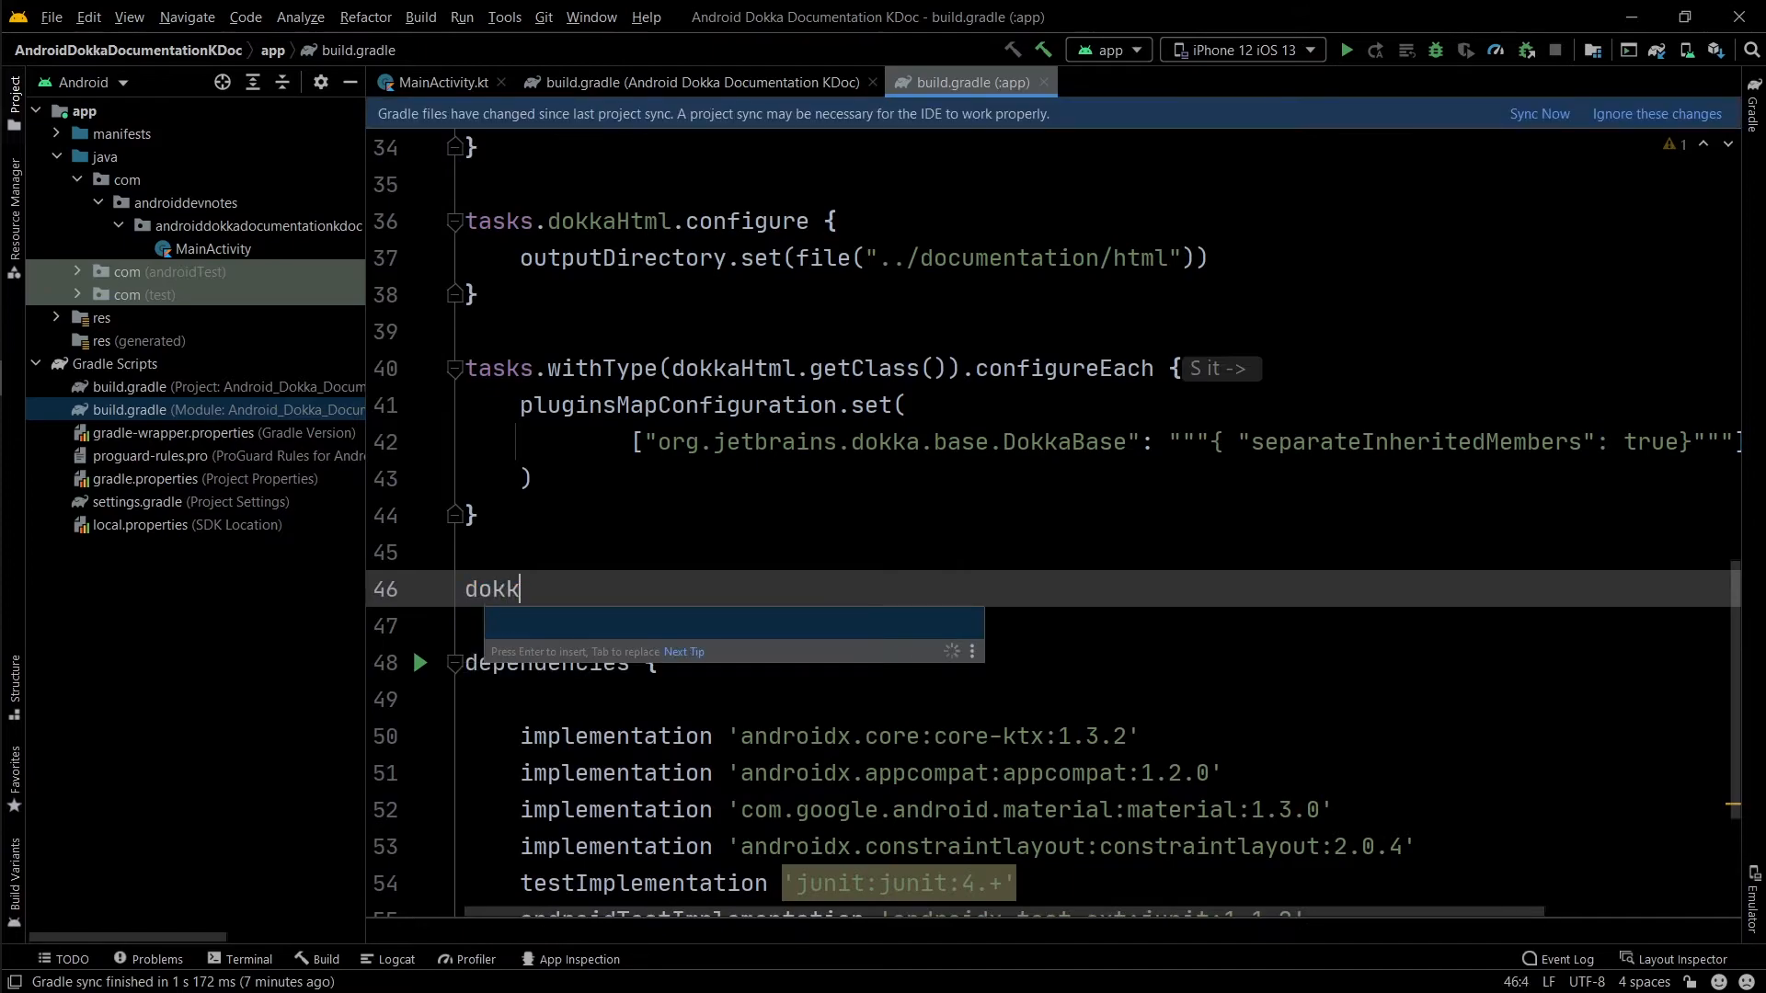
text(aHtml.configure {)
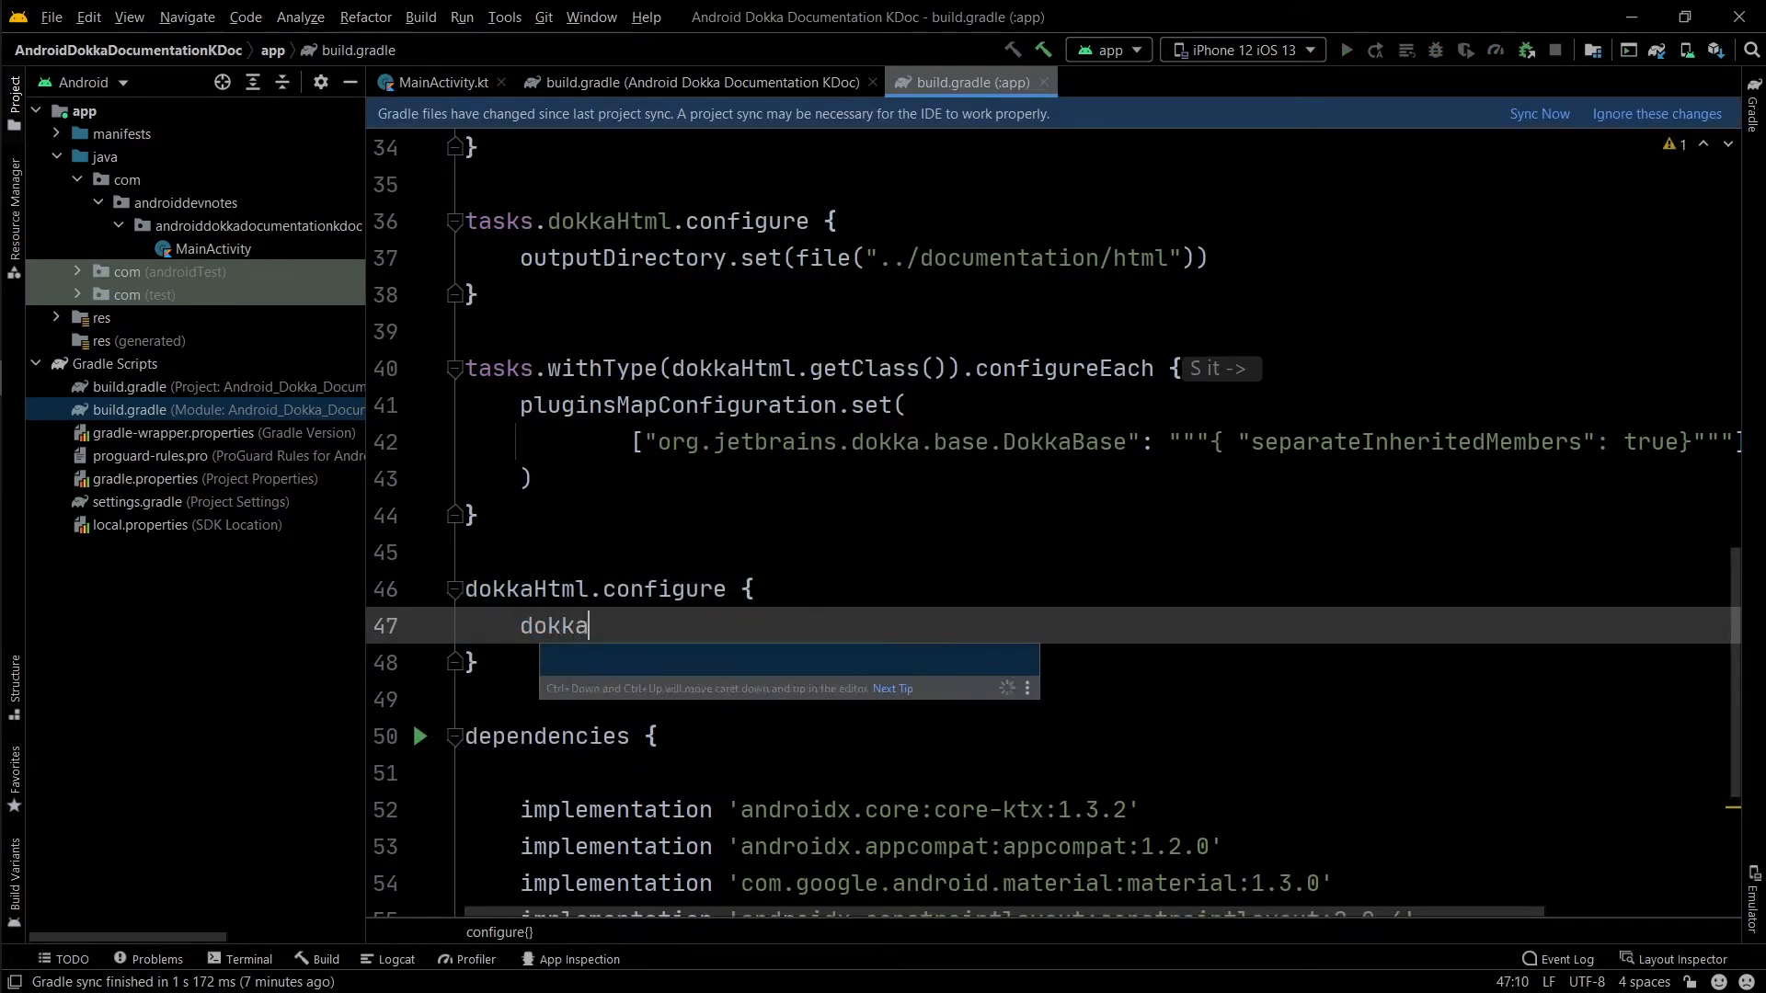
text(SourceSets {)
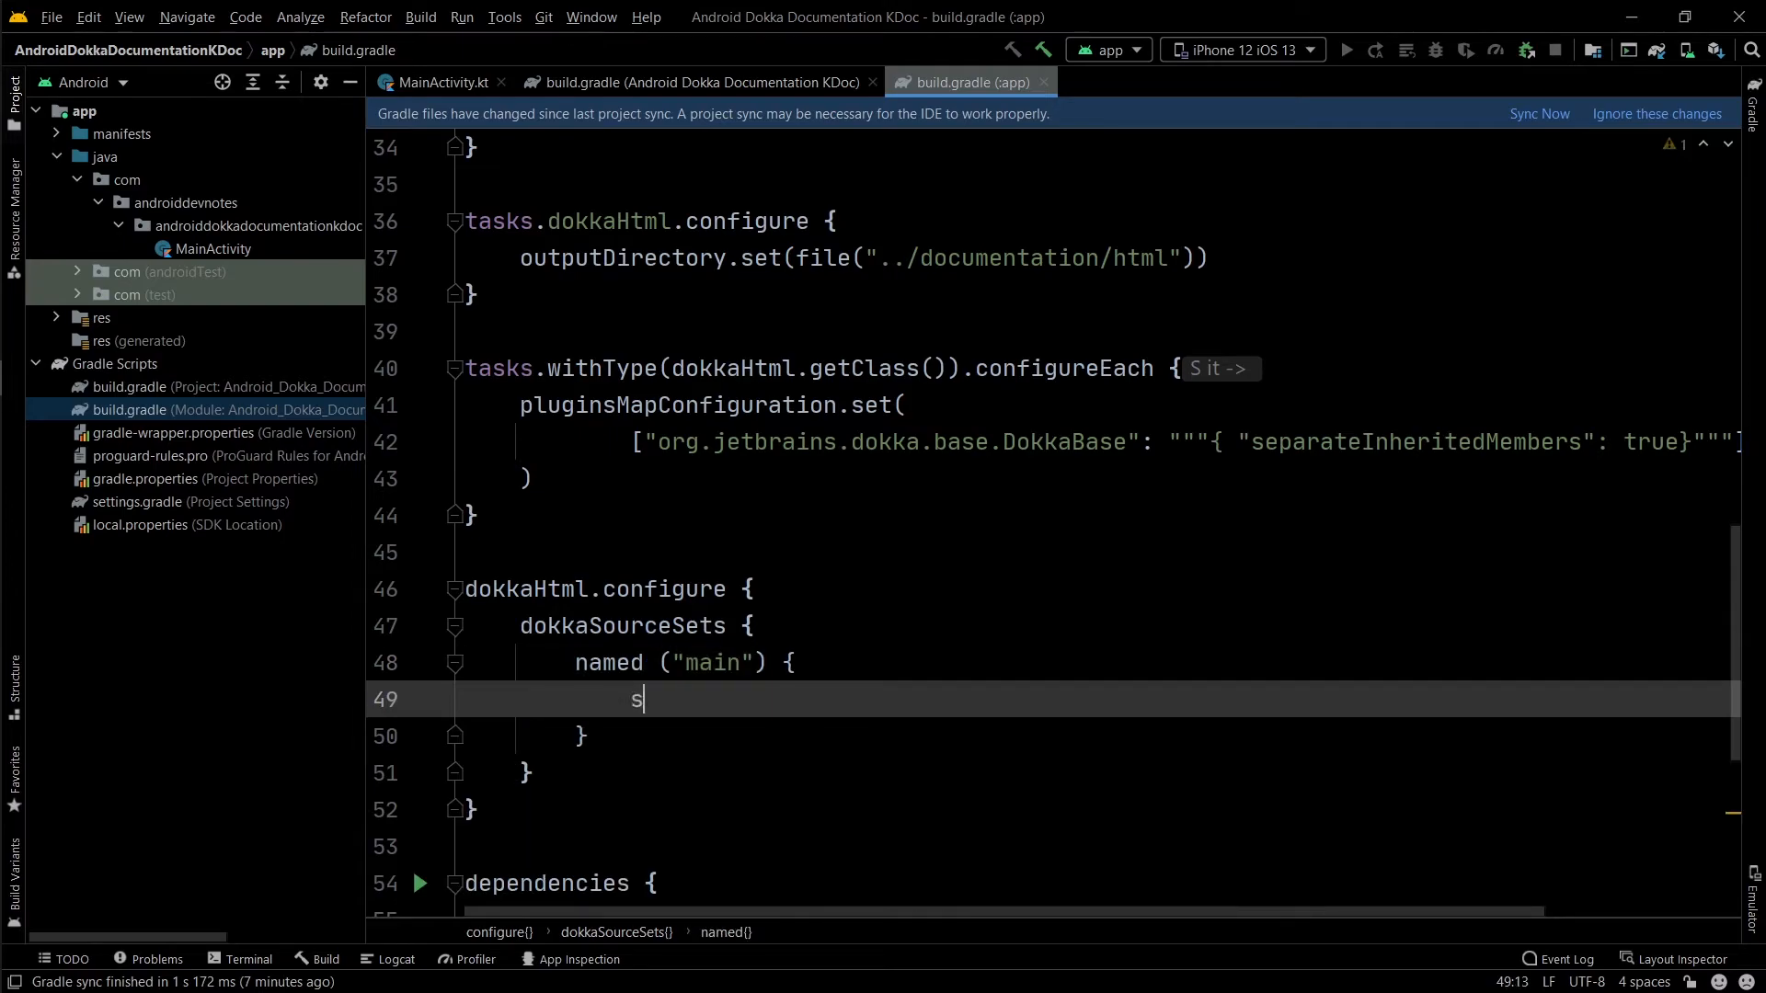
text(kipDeprecate)
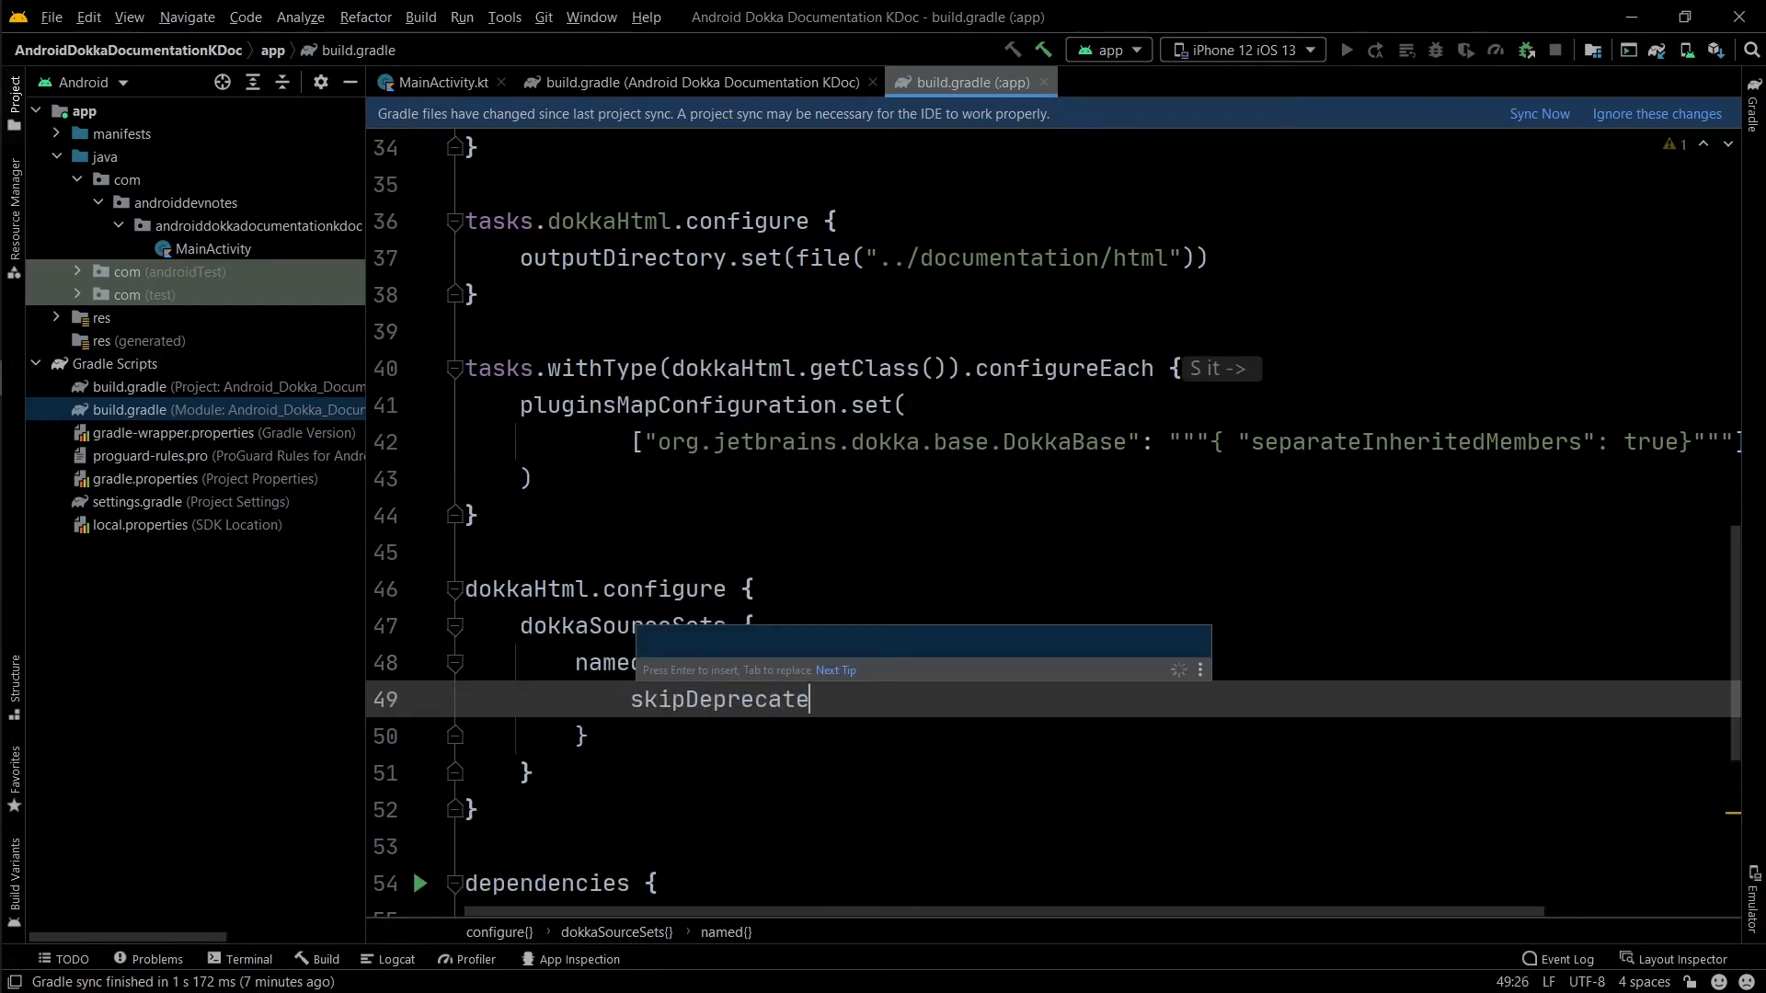
text(d.set(trye))
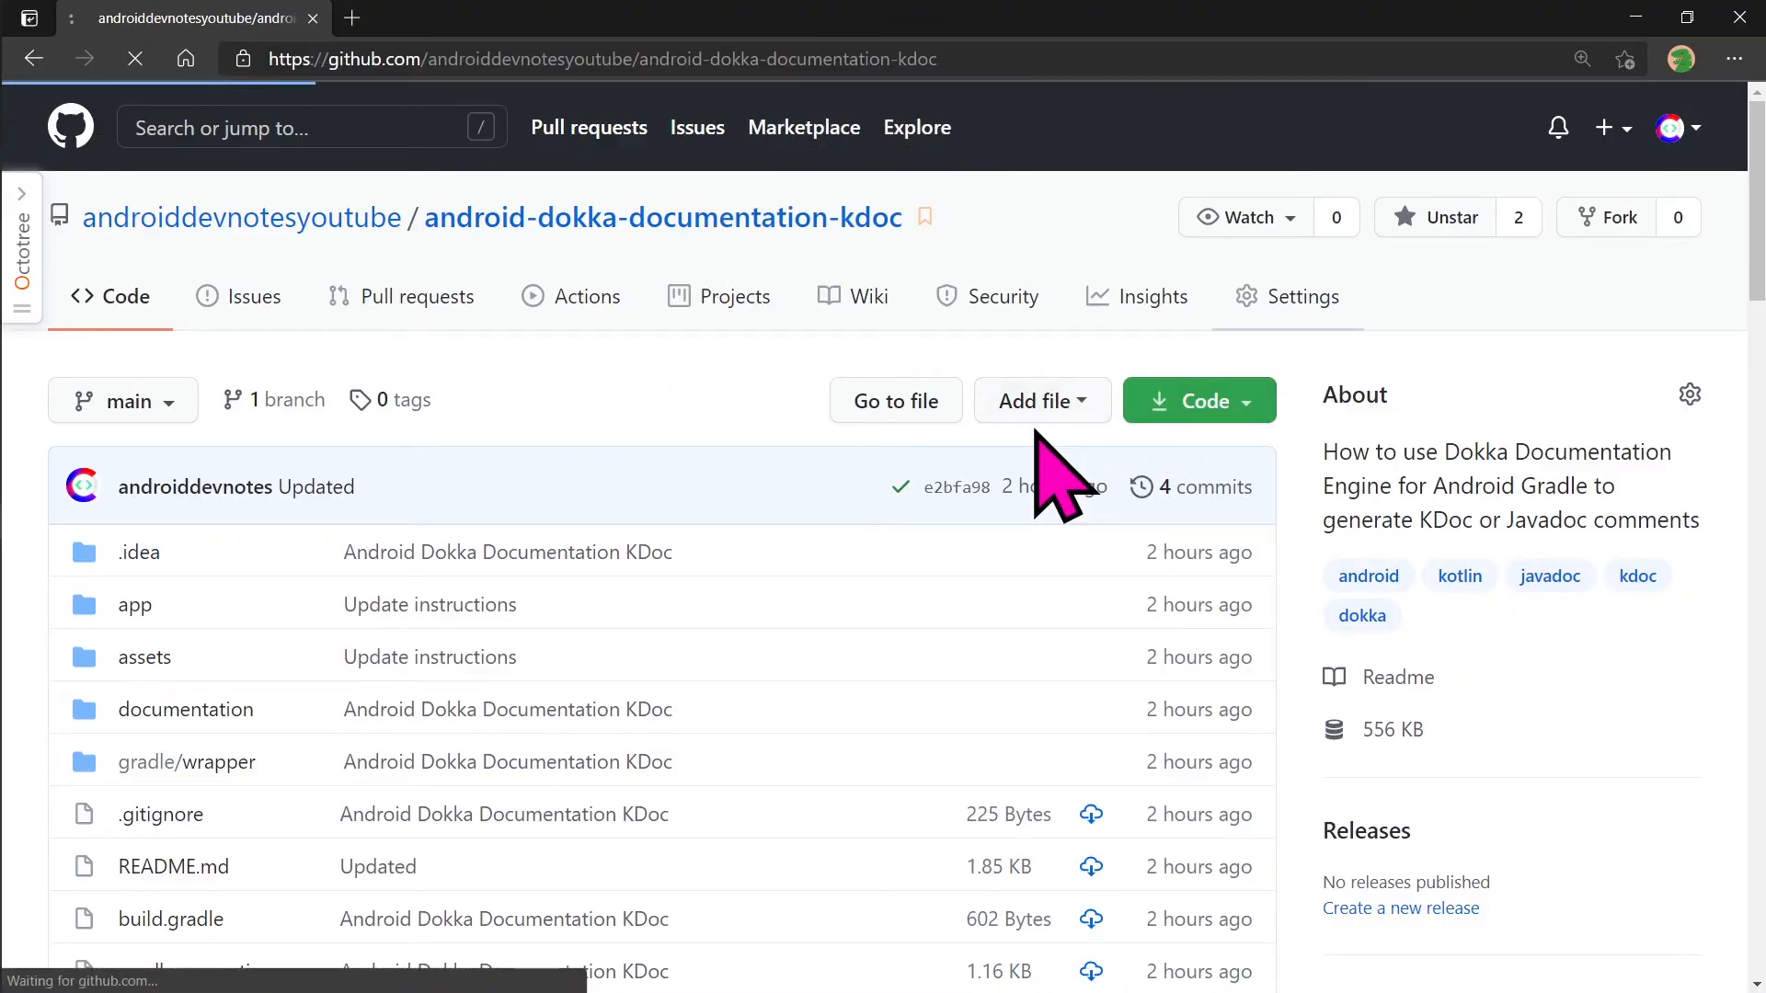
- Open repository Settings and check GitHub Pages publishes from the main branch
click(1303, 297)
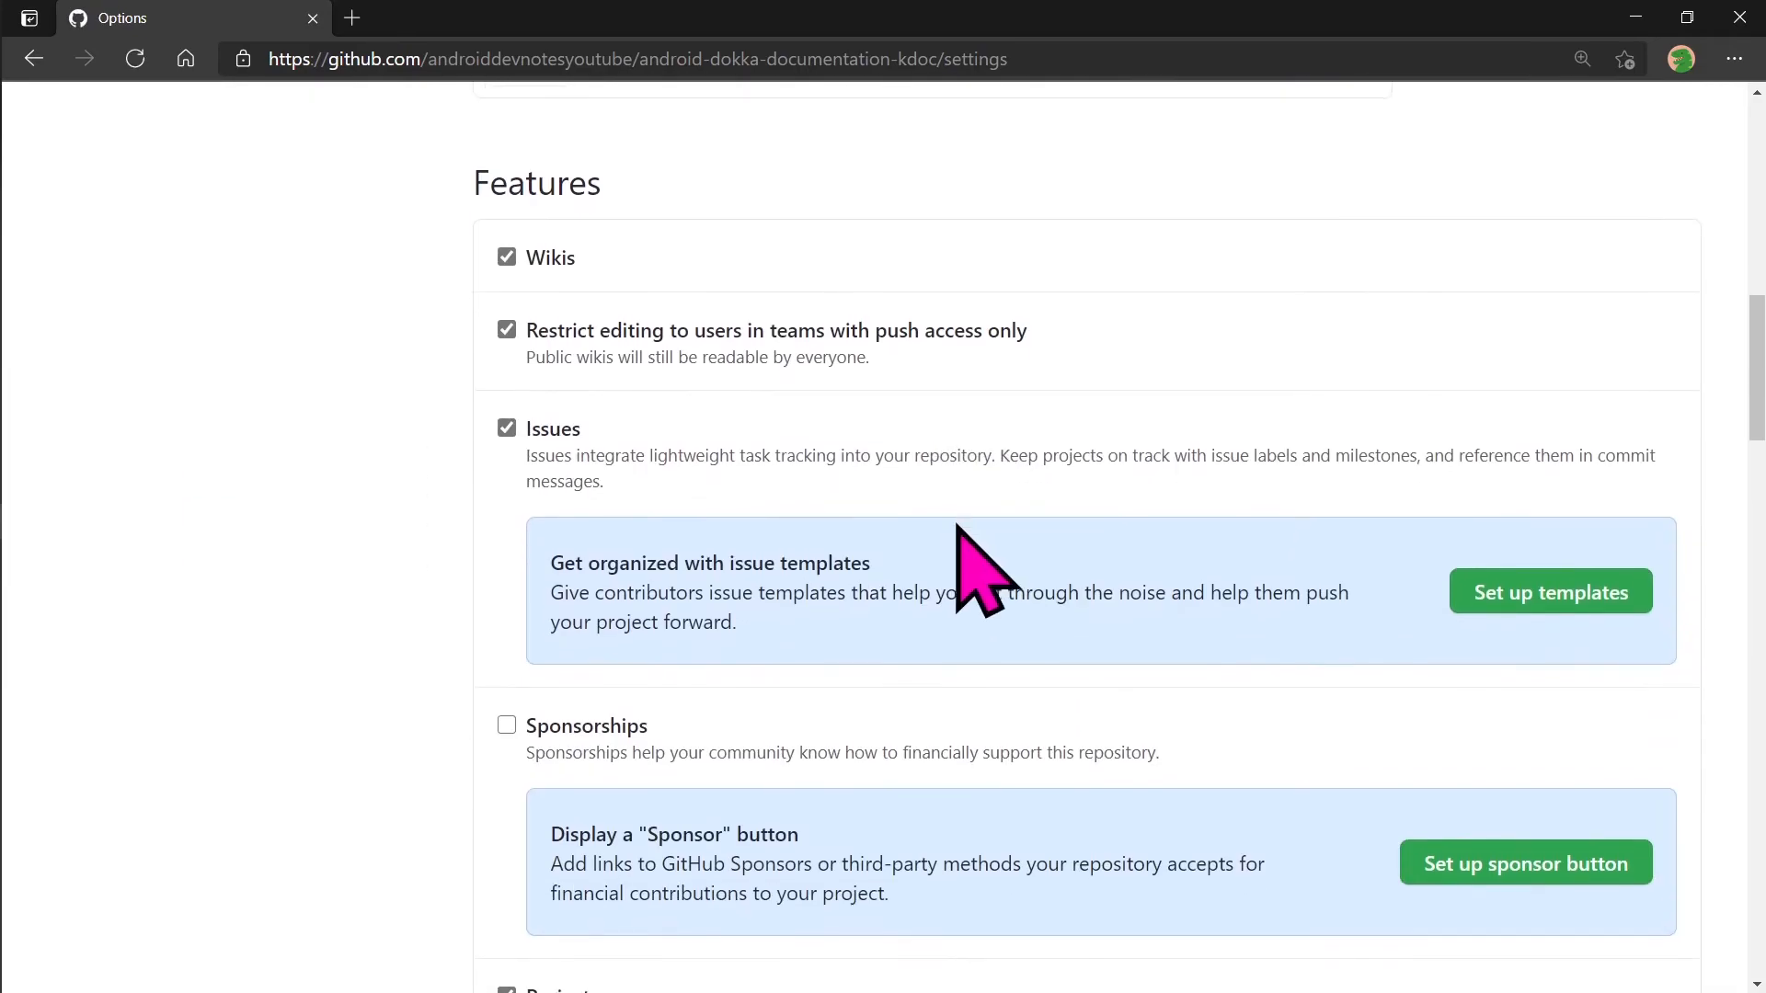
scroll(down, 3)
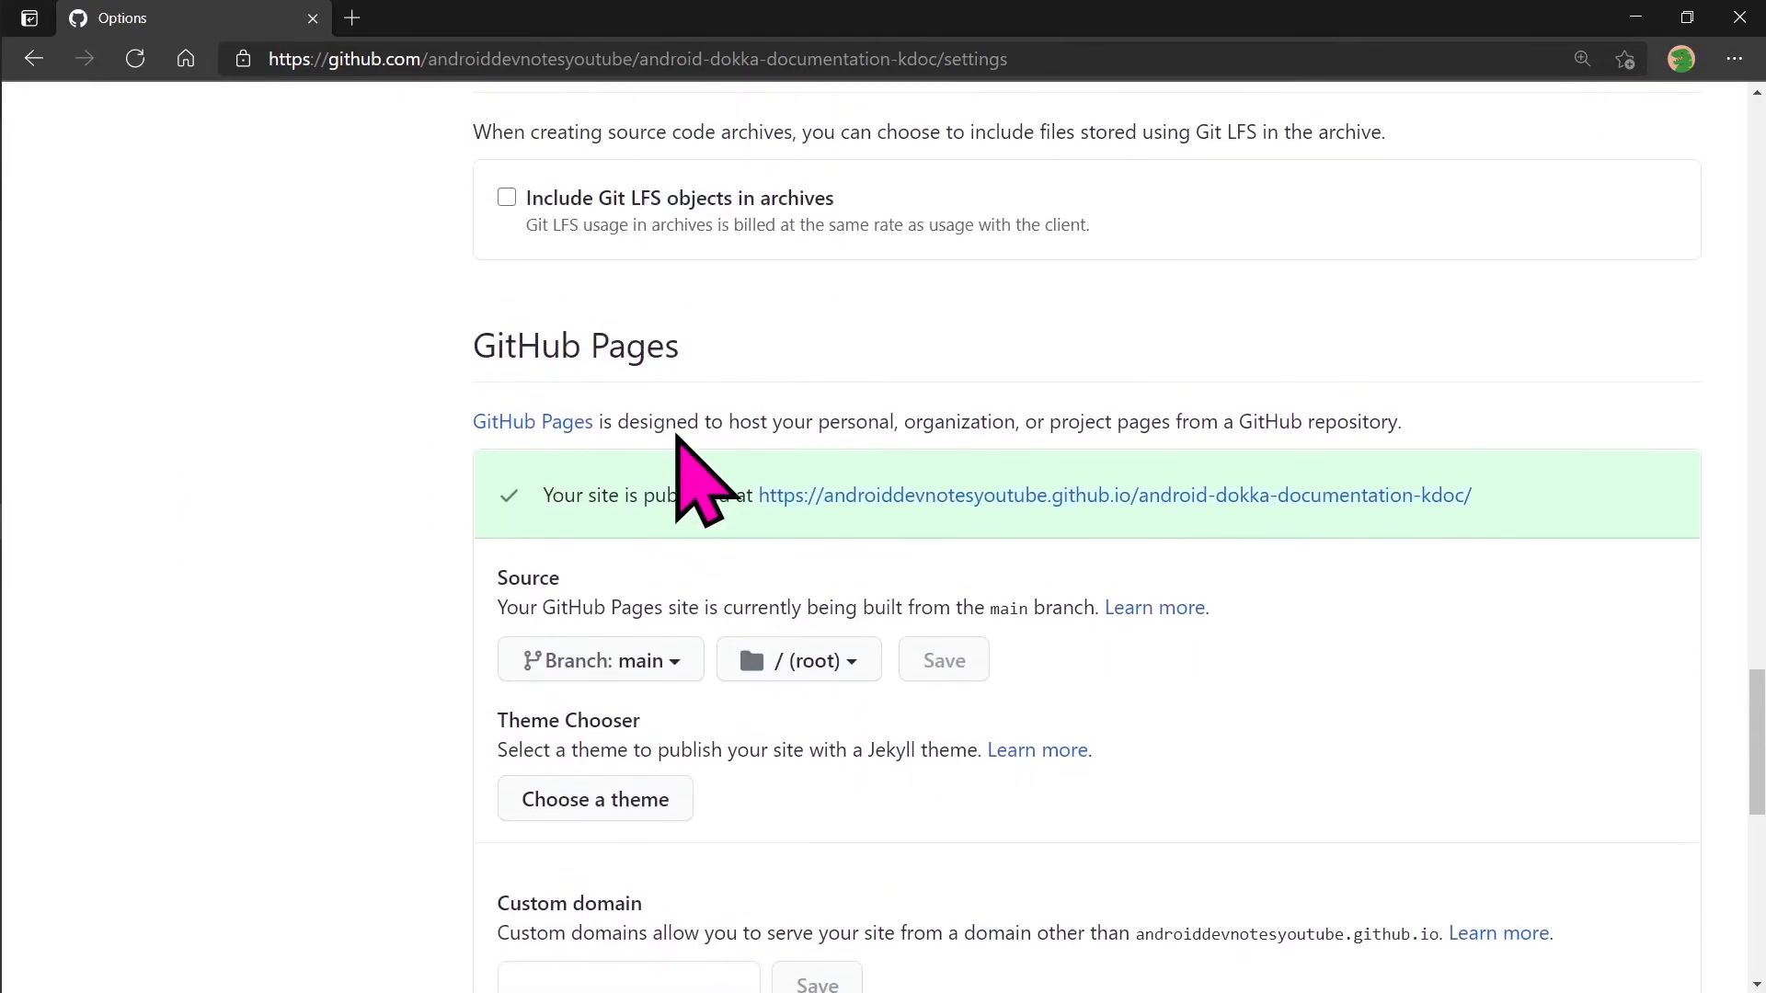
click(599, 660)
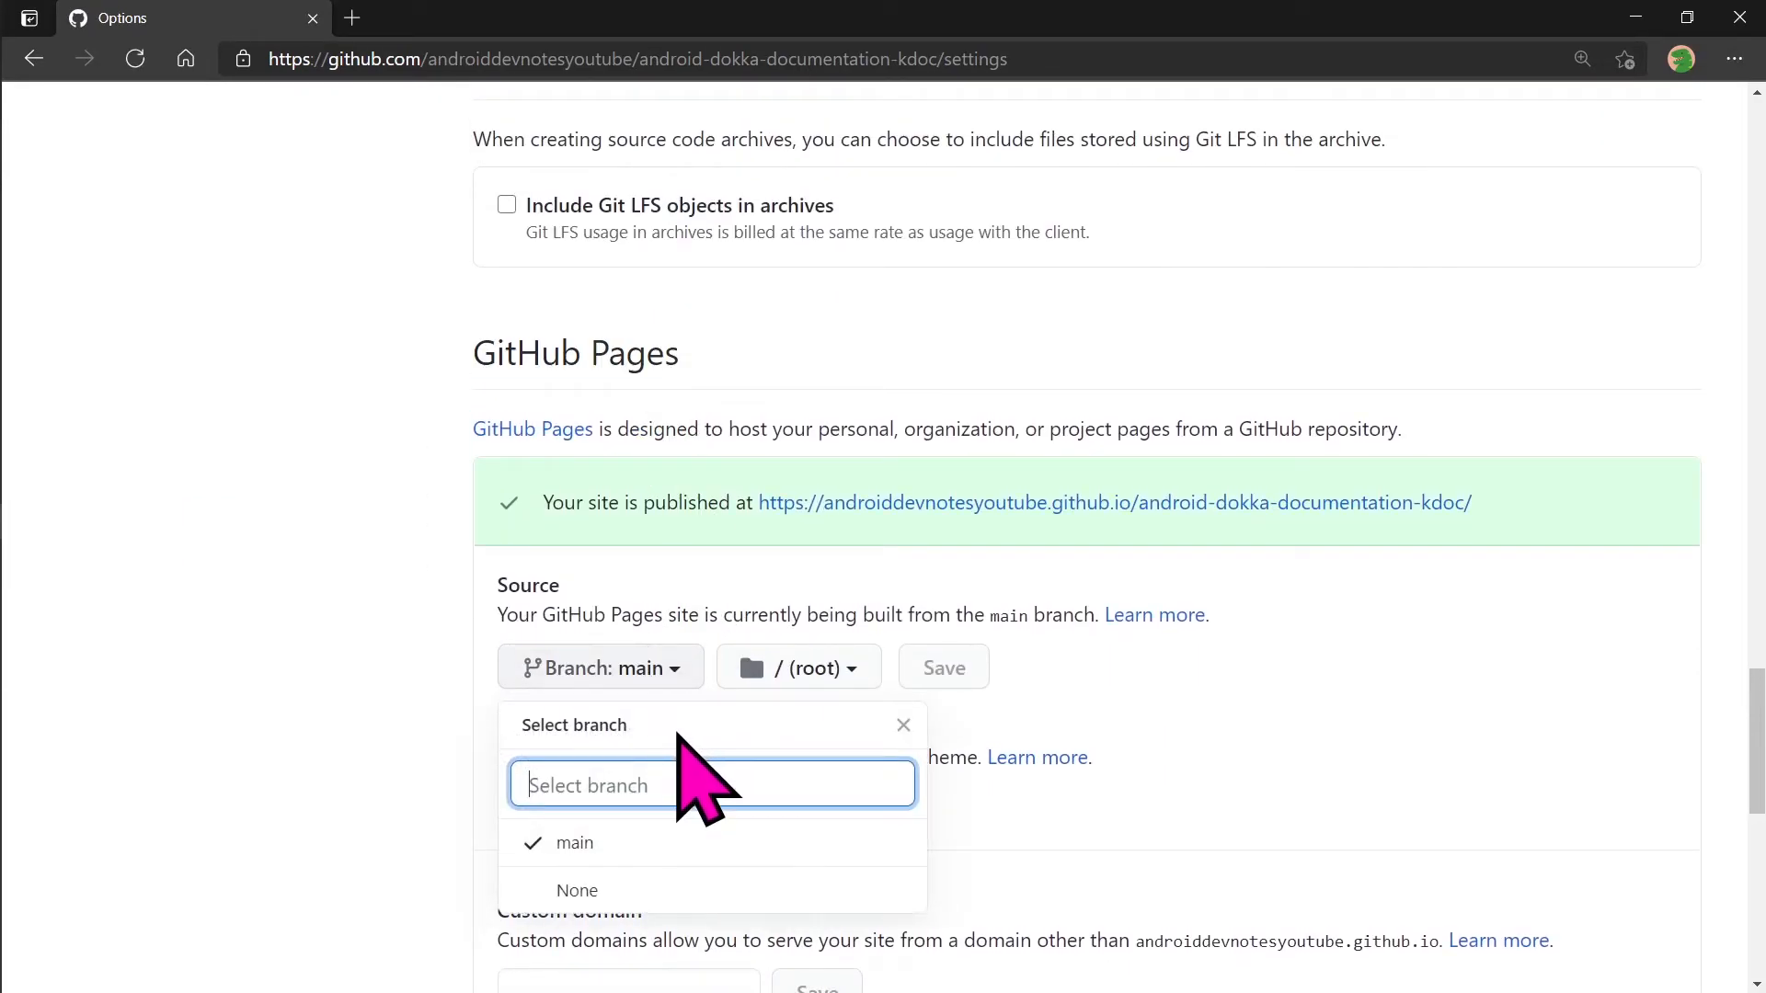
mouse_move(997, 726)
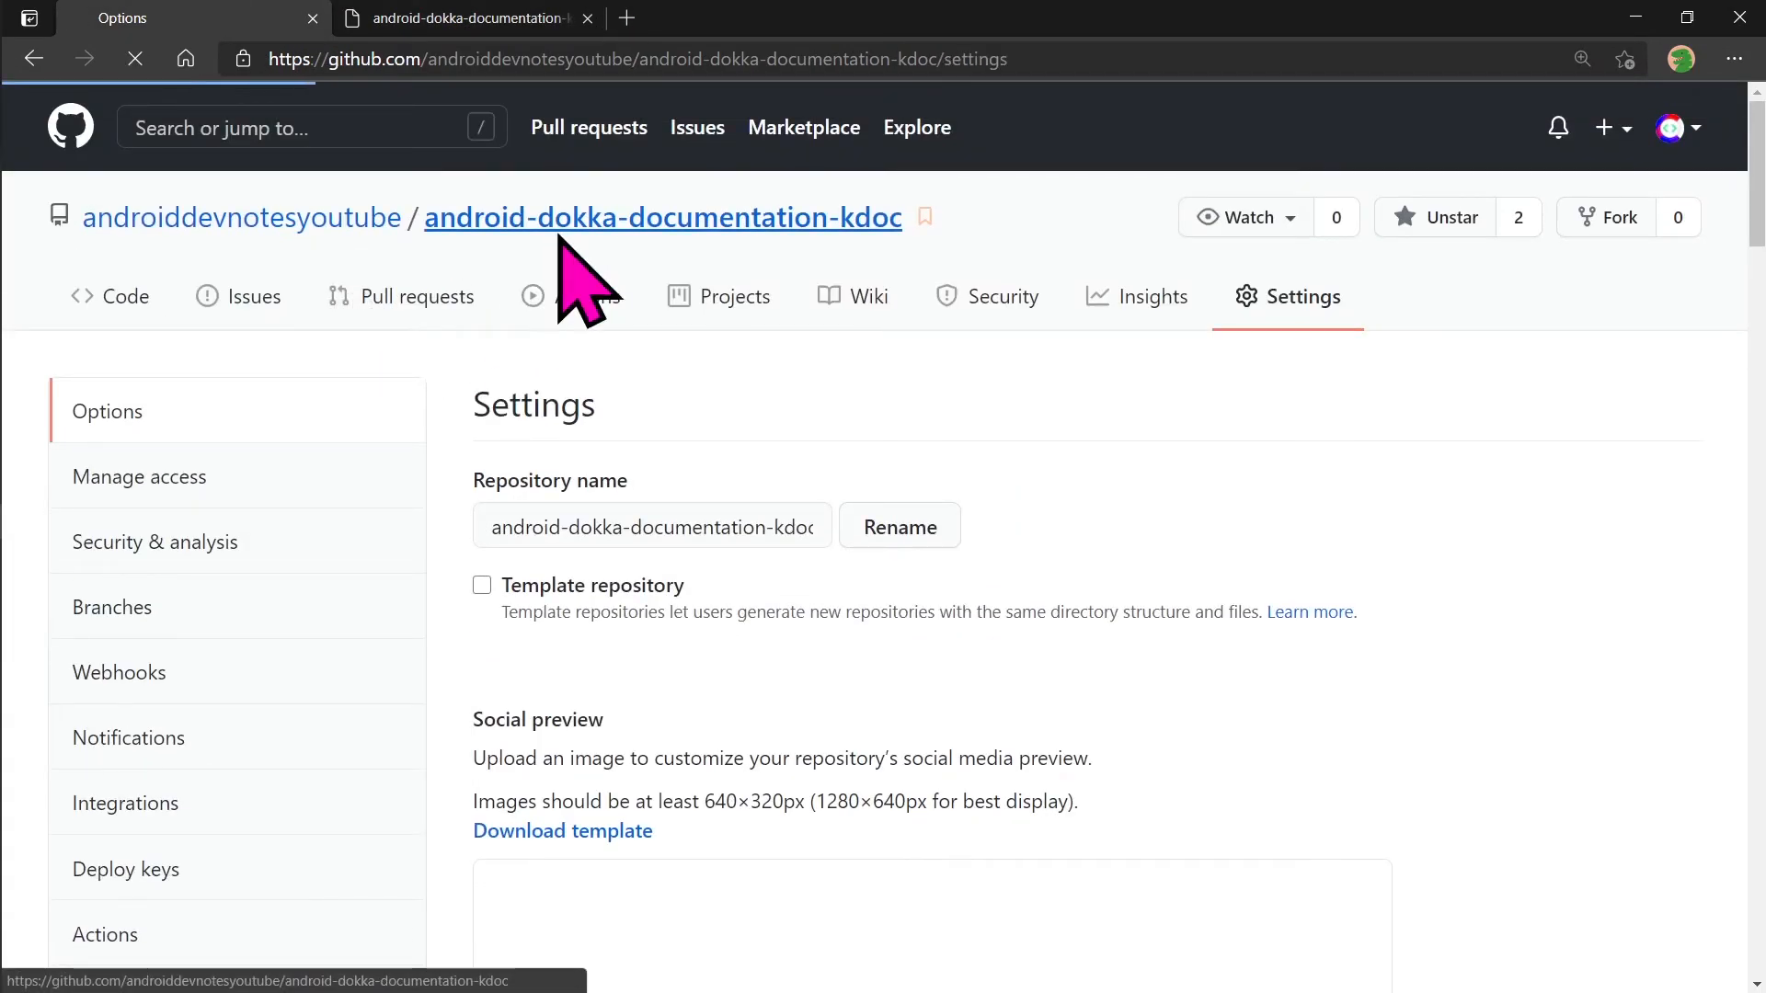
- Open the published docs from the README and view MainActivity's Functions and Inherited functions tabs
click(662, 217)
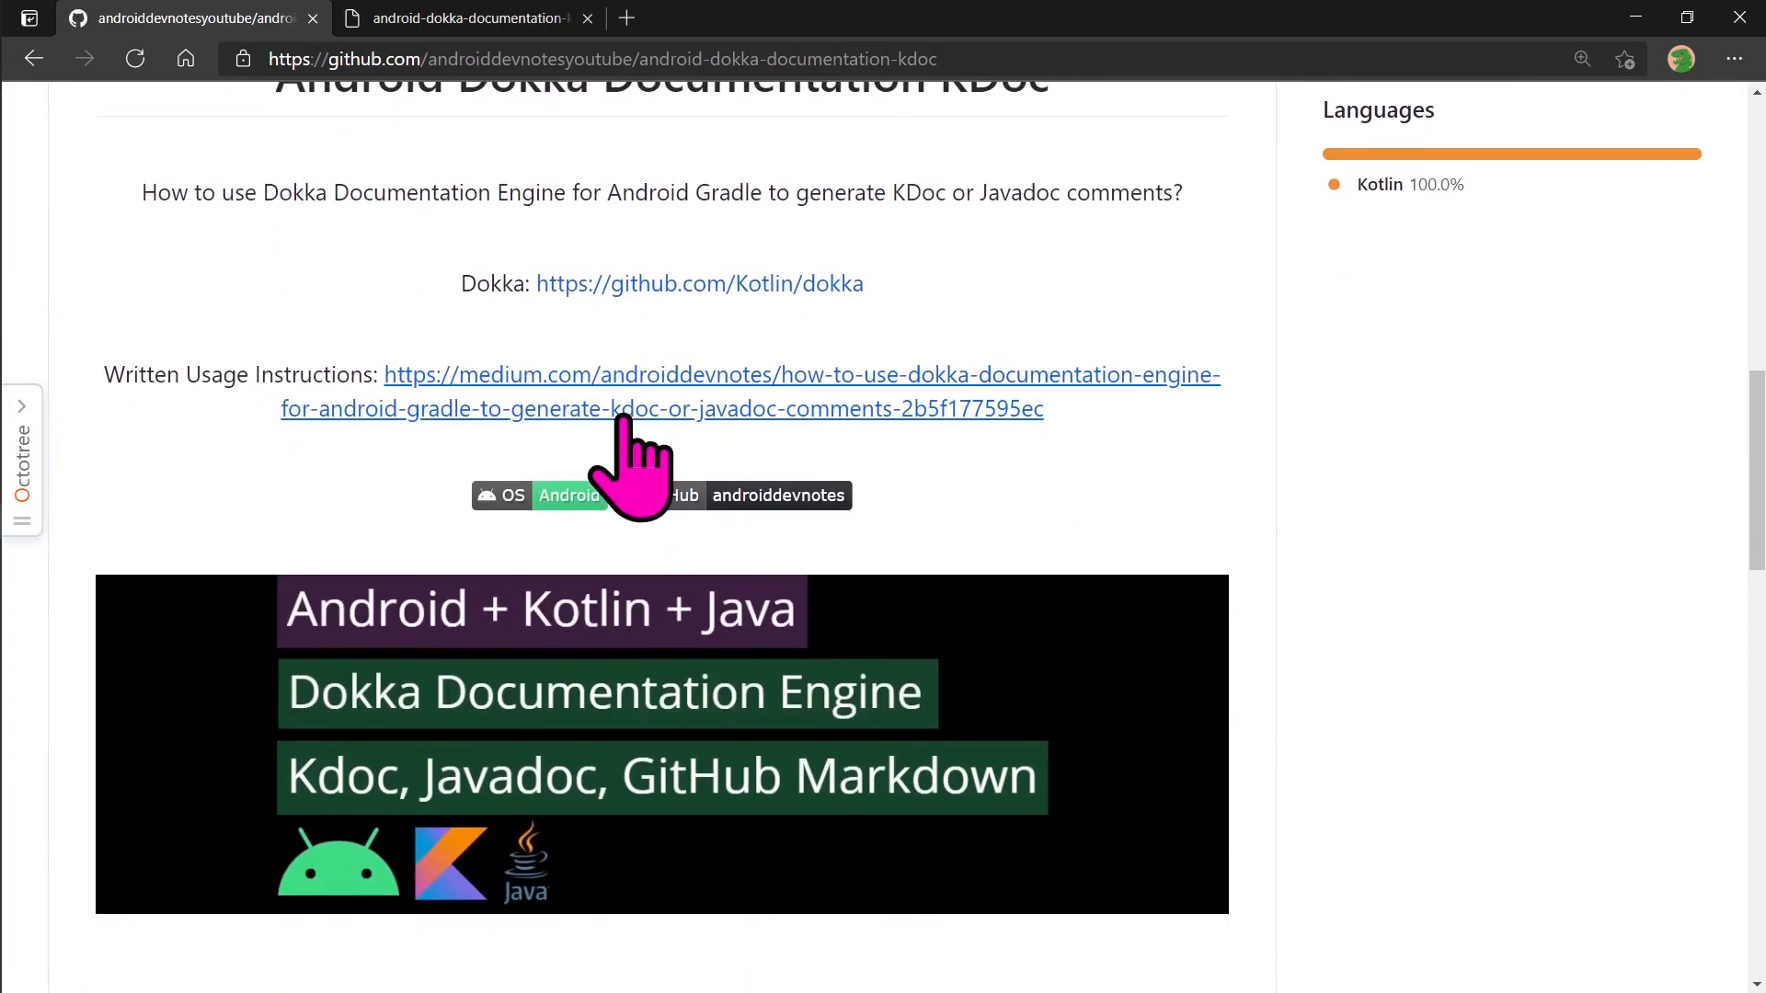
click(661, 408)
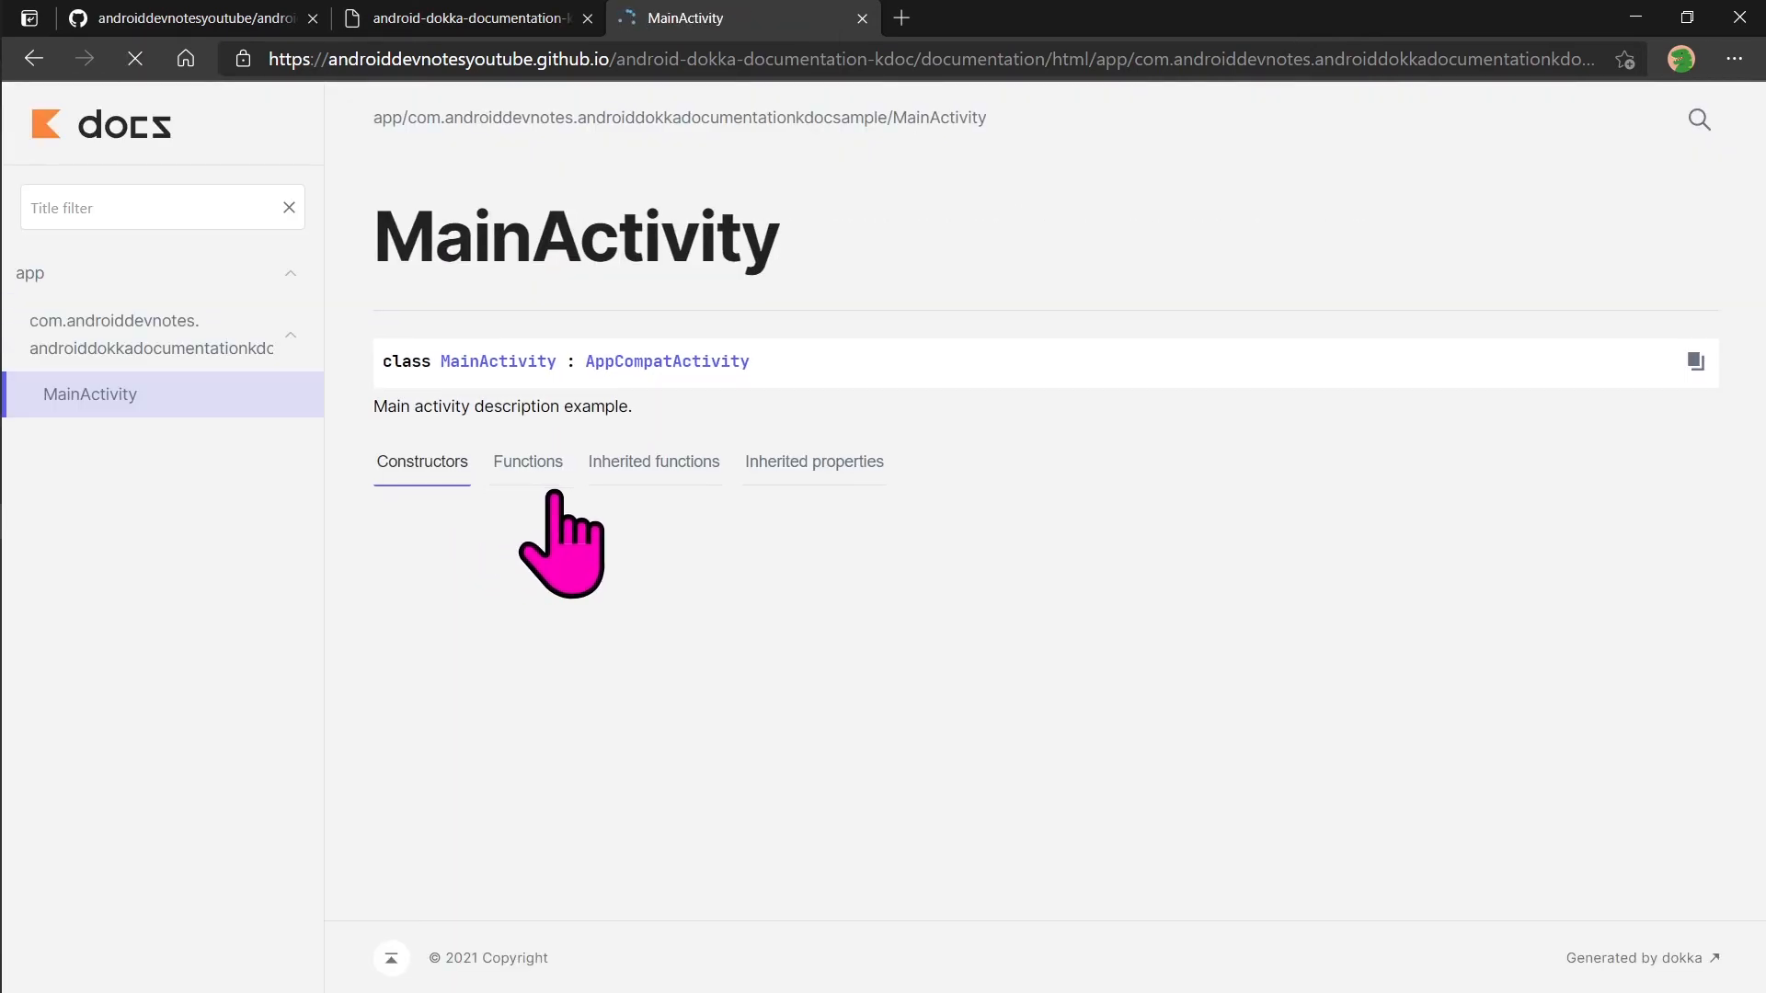
click(527, 462)
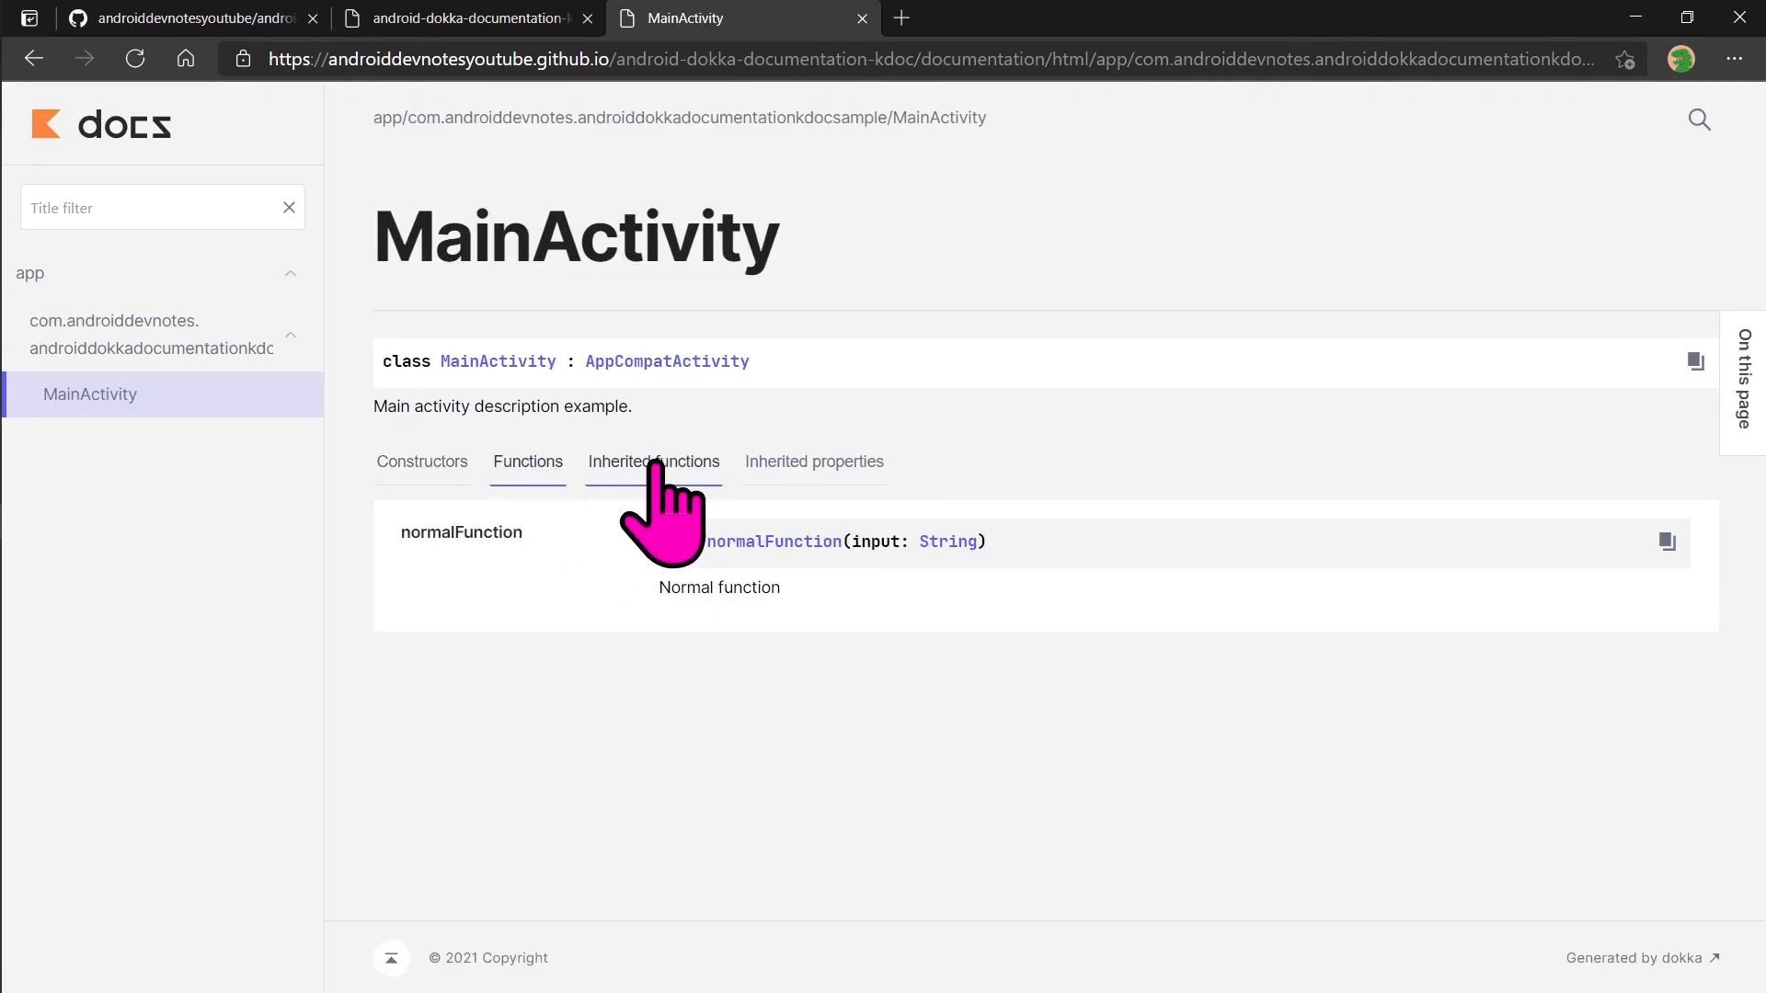
click(527, 462)
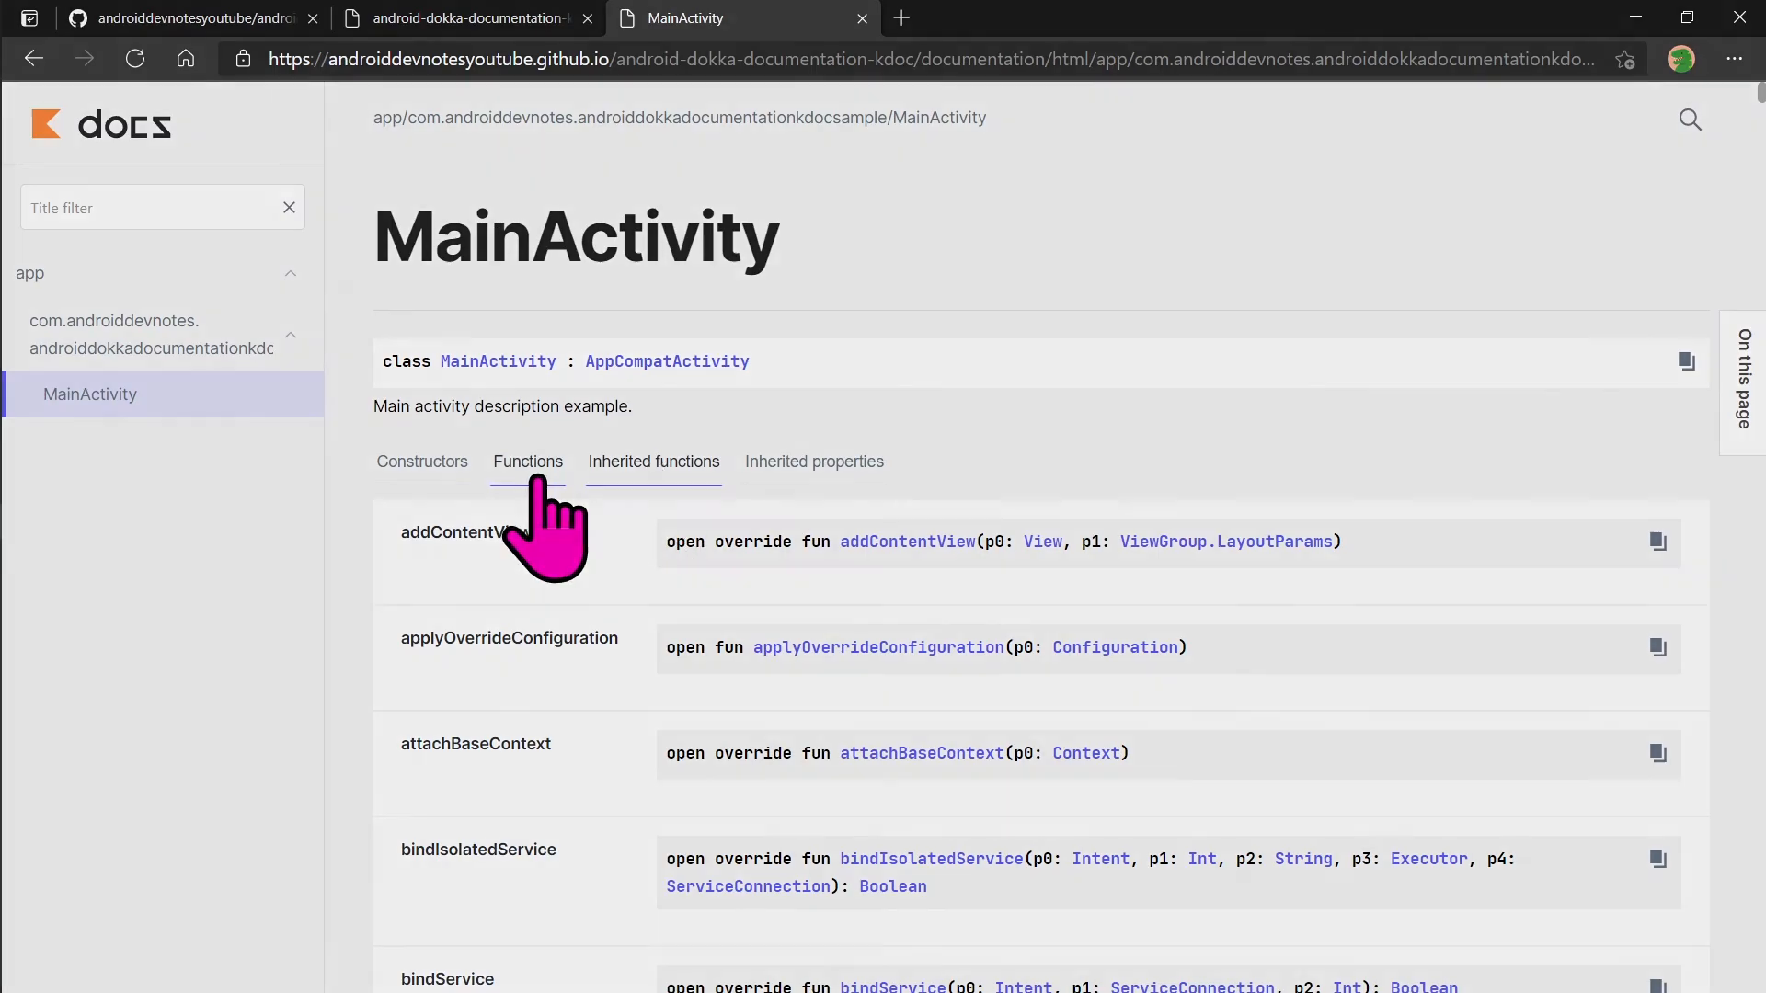